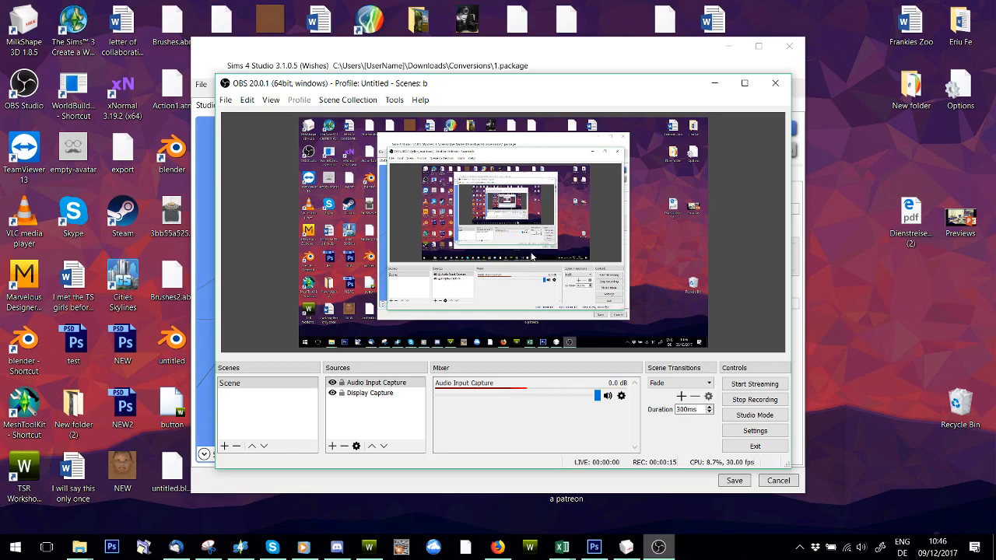
pyautogui.moveTo(714, 94)
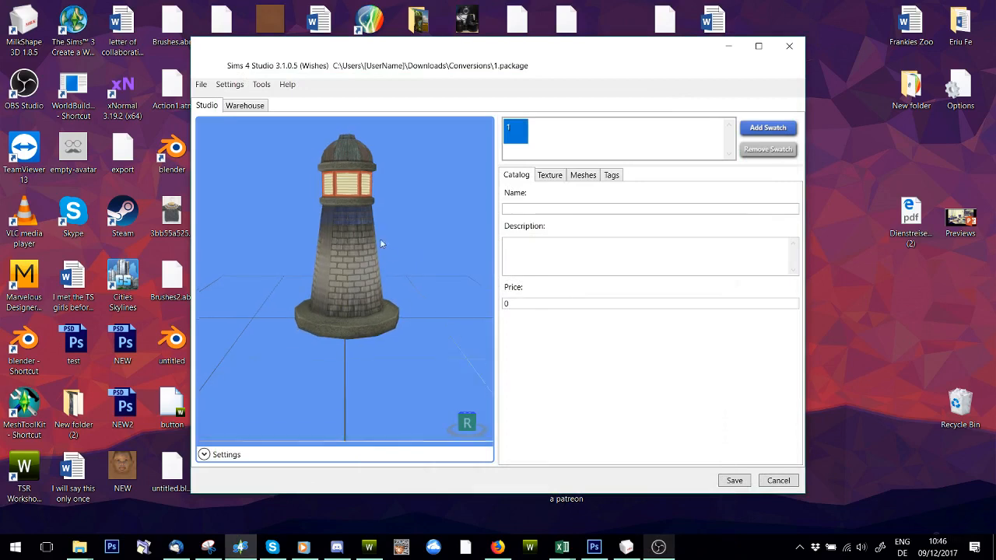
# - View the lighthouse's texture list and preview the second, striped texture image
pyautogui.moveTo(382, 243); pyautogui.dragTo(343, 280)
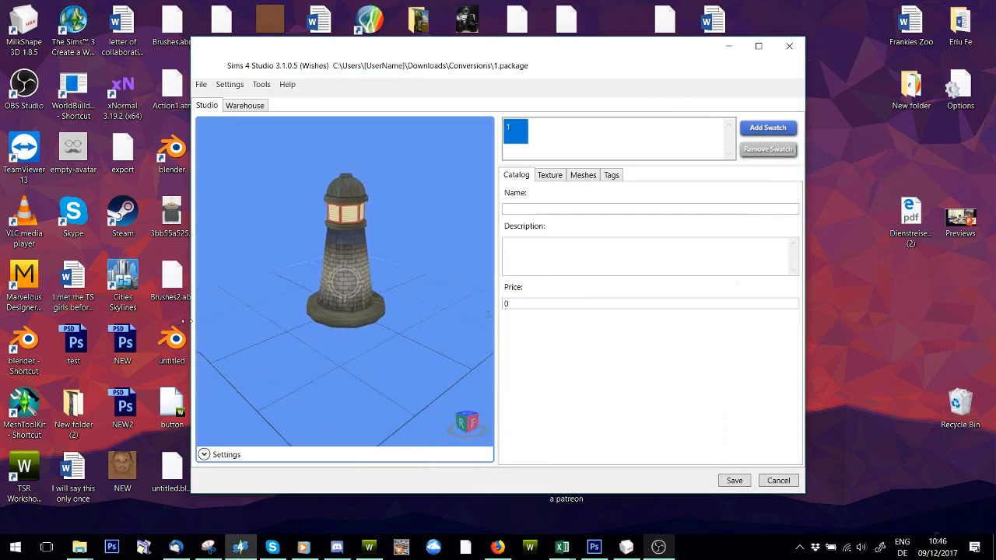
pyautogui.click(549, 174)
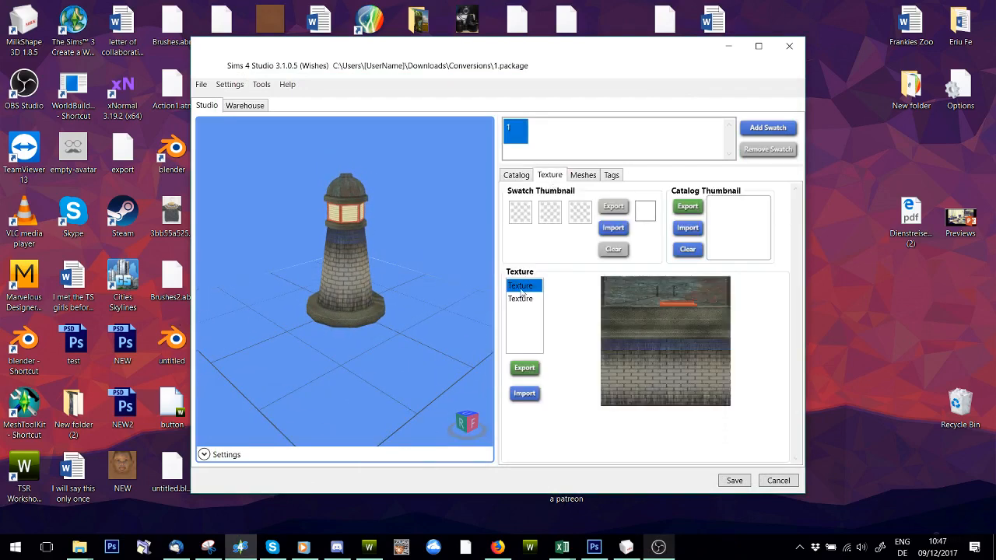
pyautogui.click(519, 299)
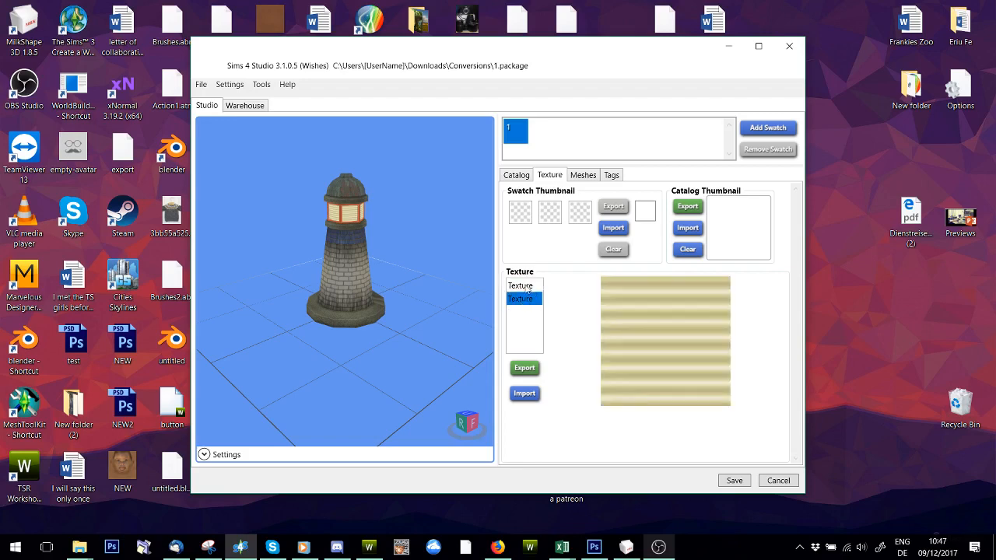
pyautogui.moveTo(381, 279)
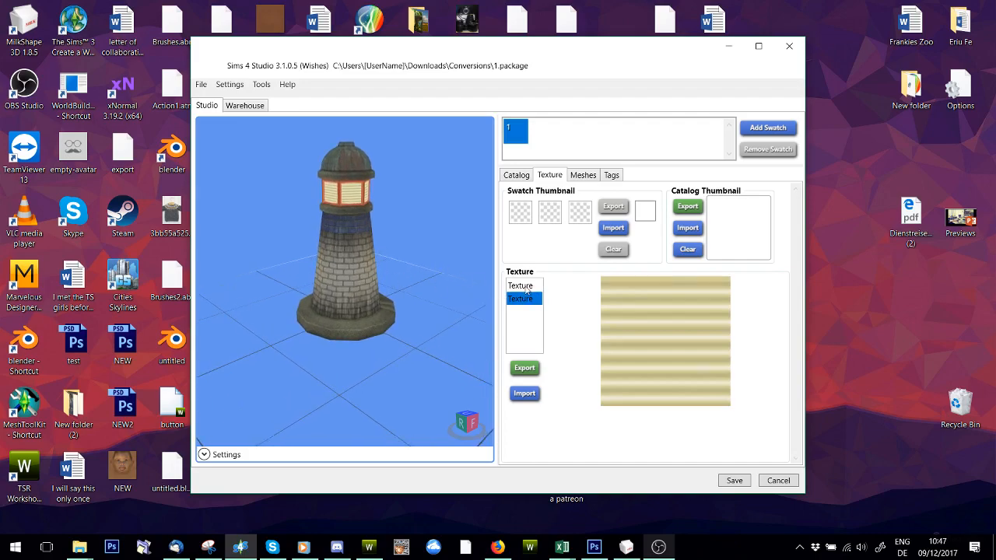
# - Save both lighthouse textures as PNG images (Light1 and Light2) on the Desktop
pyautogui.click(524, 367)
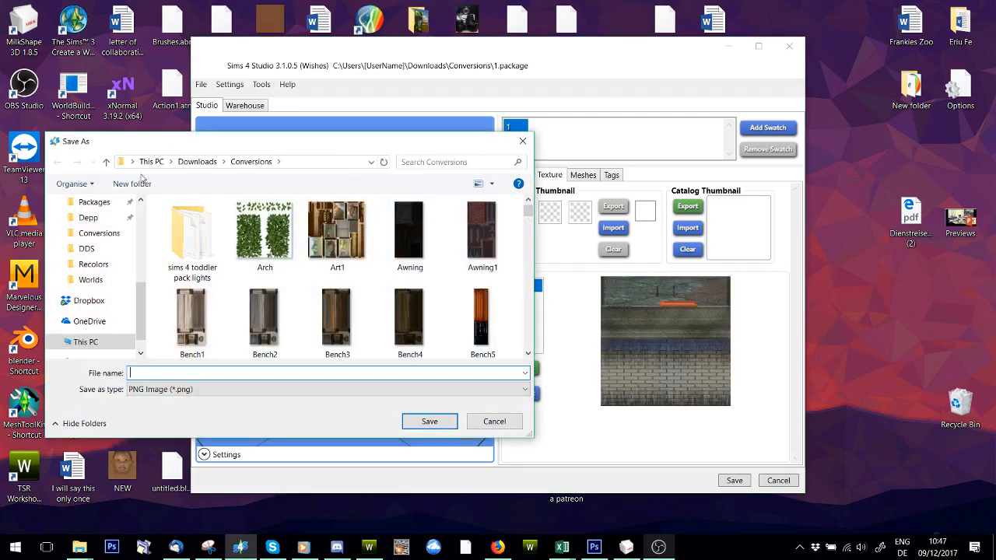
pyautogui.click(92, 228)
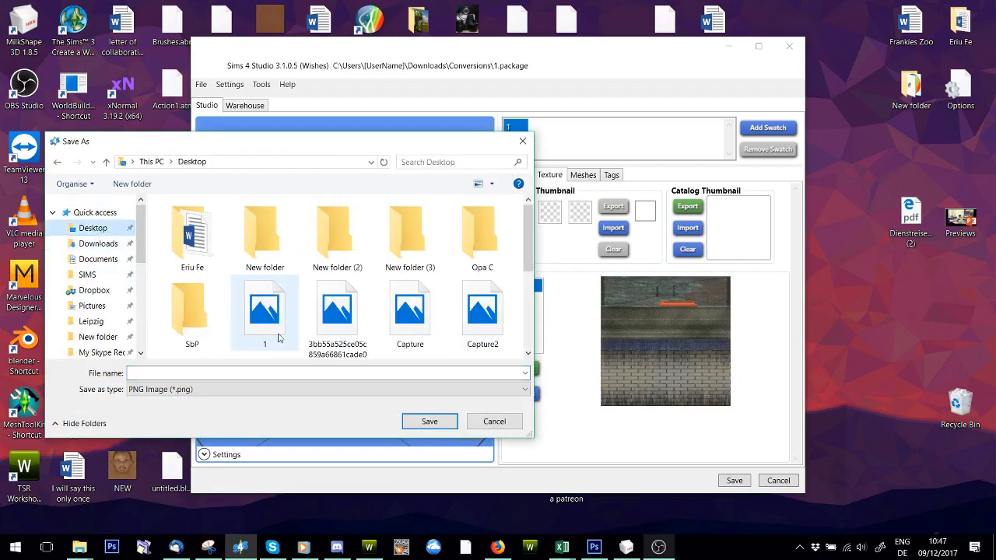
pyautogui.write('Light1')
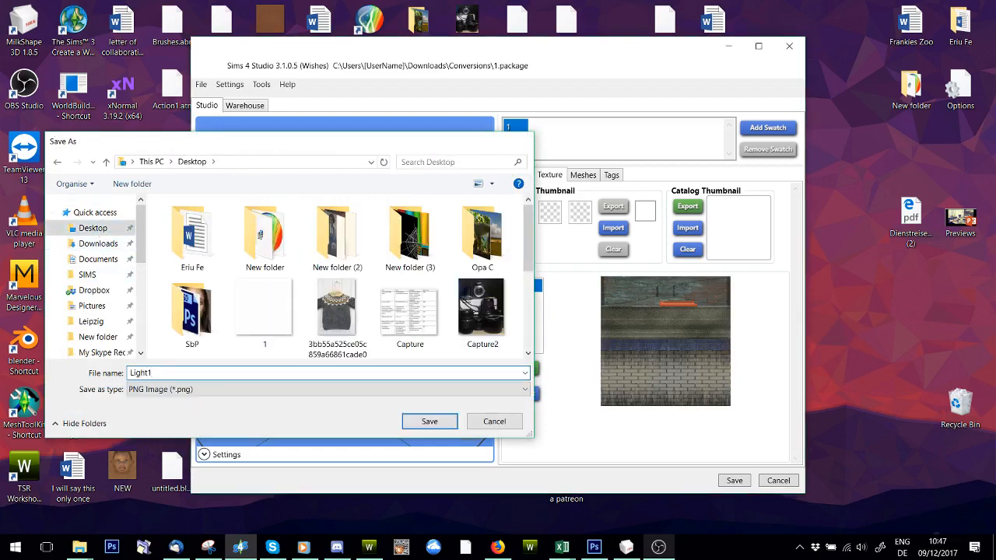
pyautogui.click(429, 420)
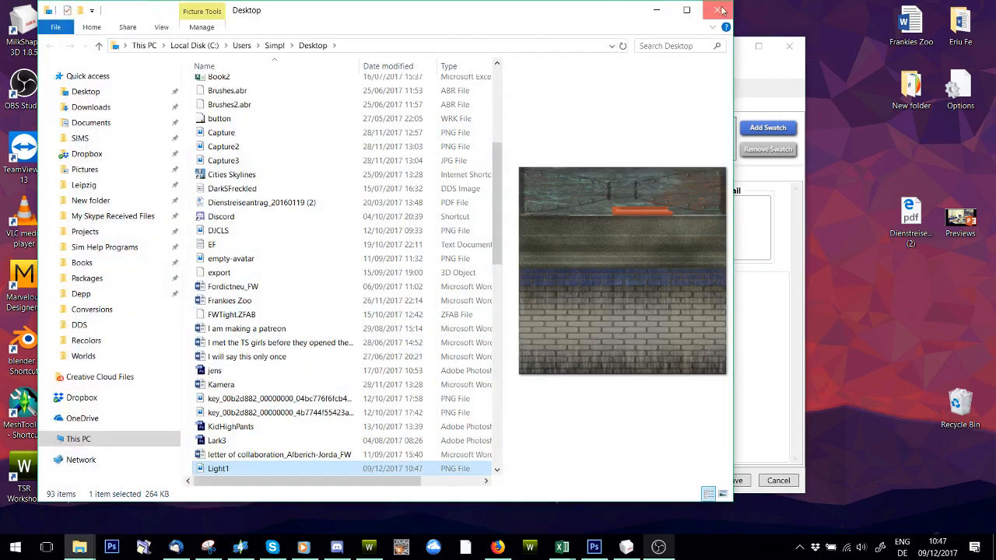
pyautogui.click(718, 9)
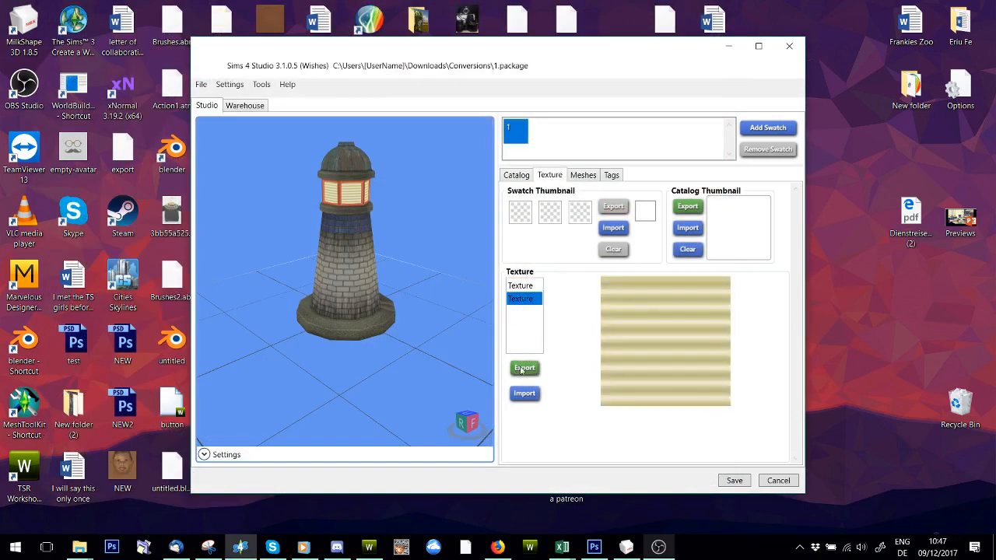
pyautogui.click(524, 367)
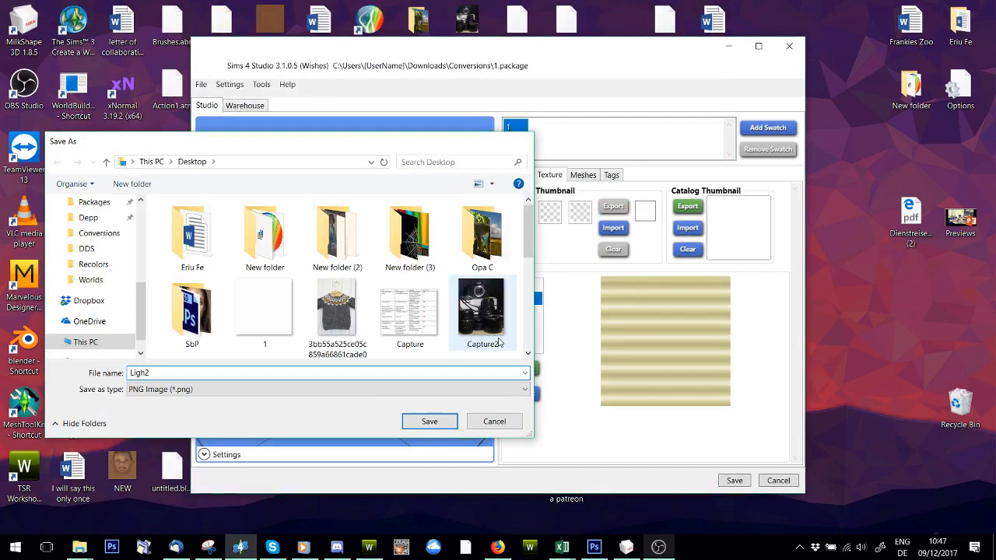
pyautogui.click(429, 420)
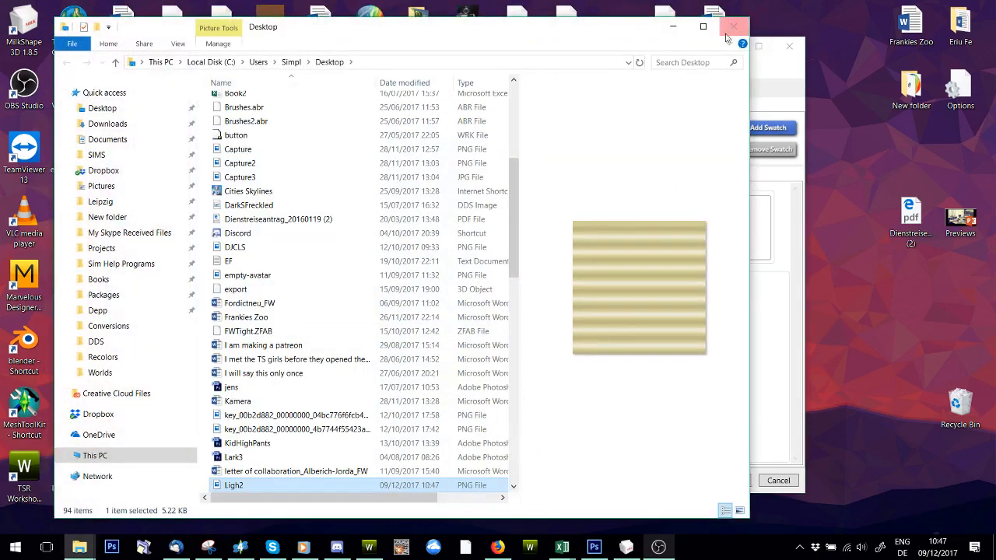
pyautogui.click(731, 25)
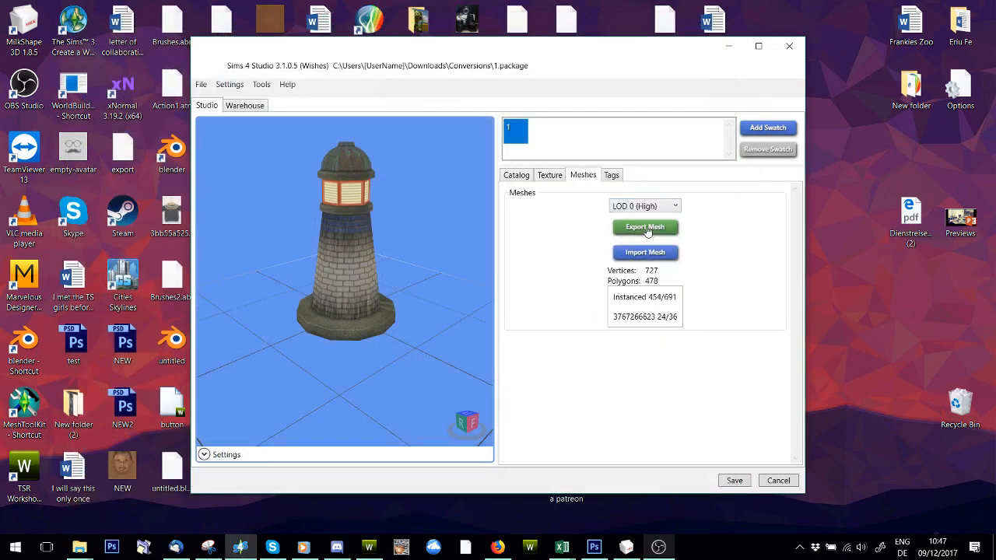
# - Export the high-detail lighthouse mesh to the Desktop as a Blender file
pyautogui.click(645, 227)
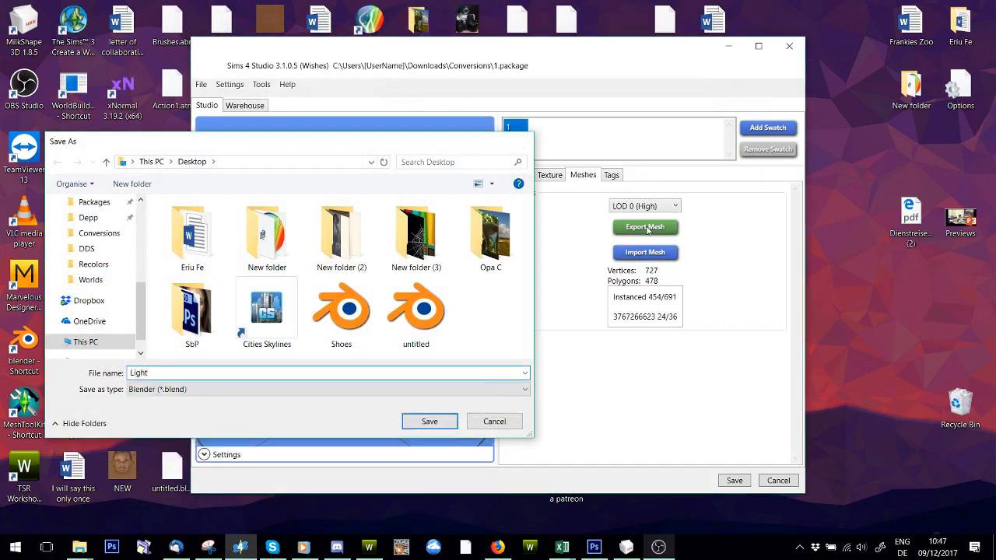
pyautogui.click(429, 420)
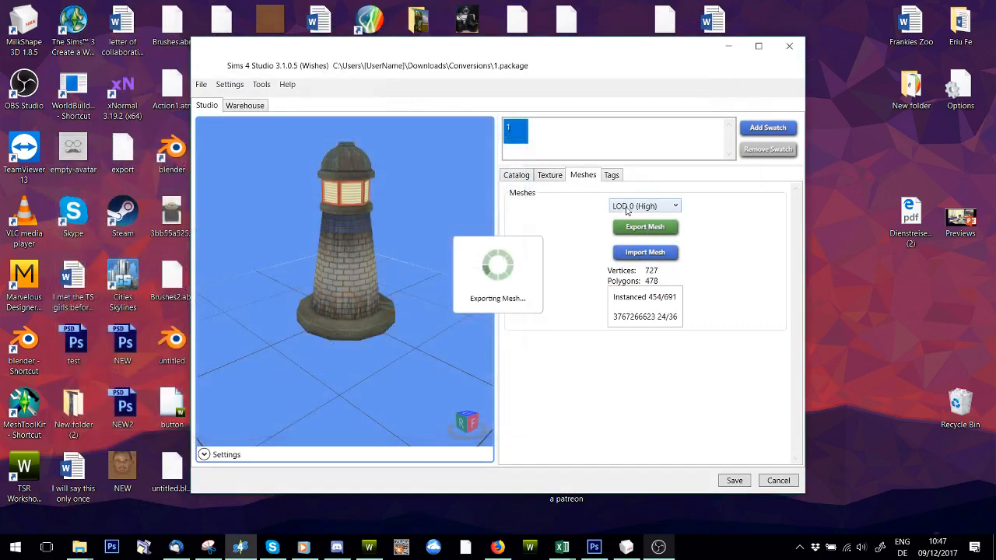
pyautogui.click(644, 227)
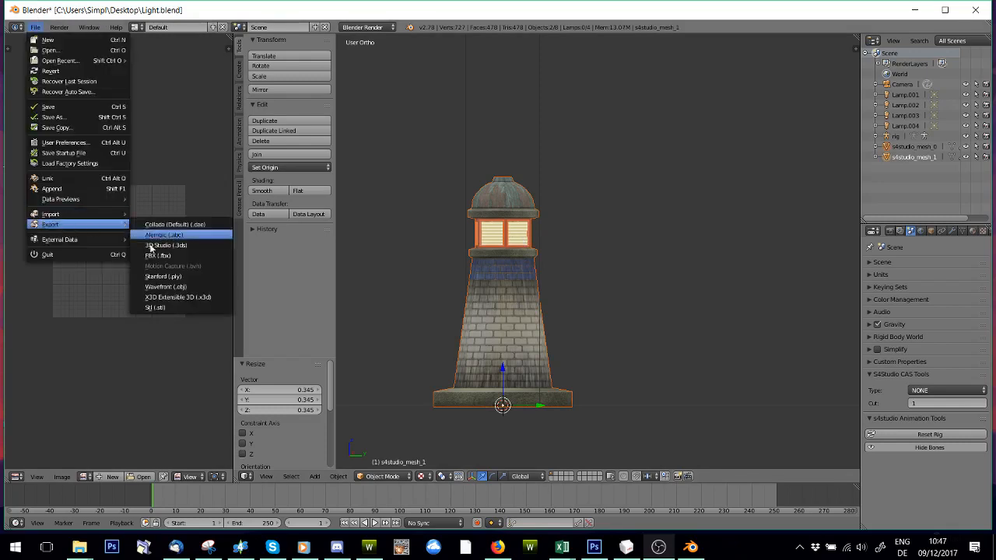
# - Export the lighthouse model from Blender as a Wavefront OBJ file
pyautogui.click(165, 286)
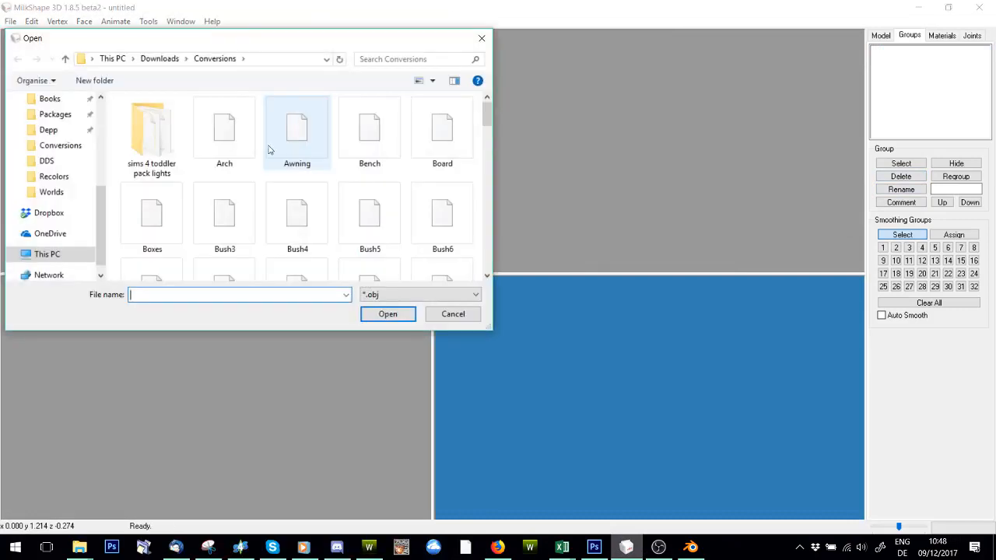
# - Import the lighthouse OBJ into MilkShape 3D and check its two groups
pyautogui.click(53, 125)
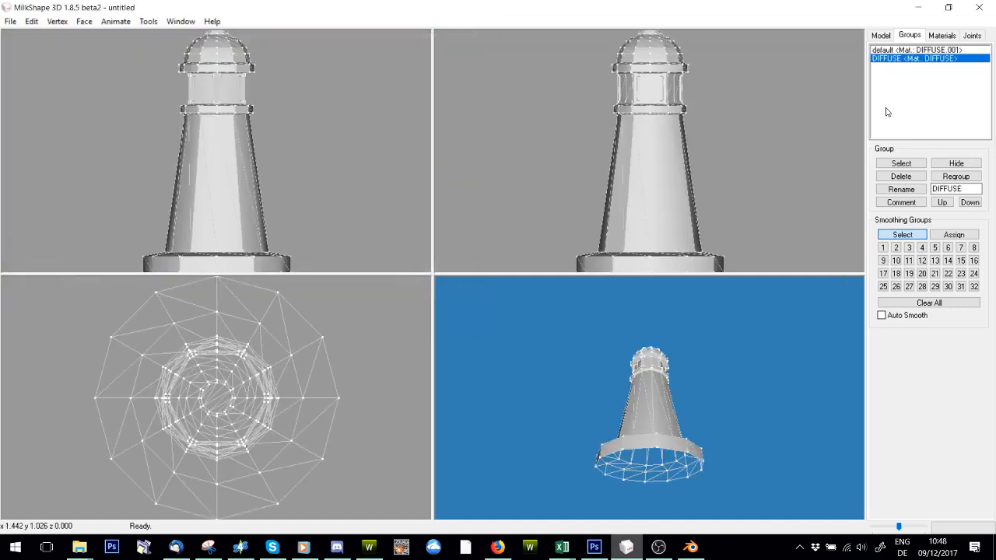
pyautogui.click(899, 163)
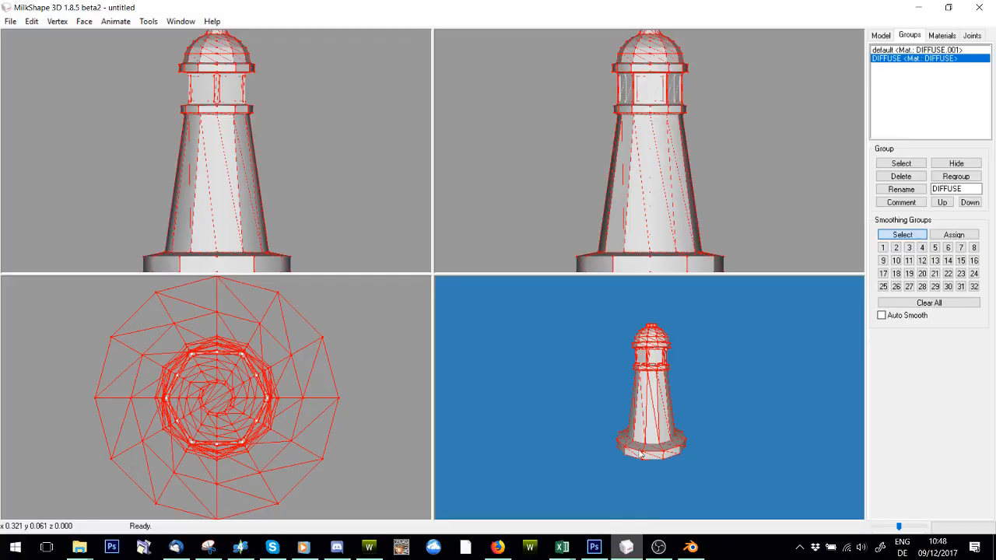
pyautogui.click(689, 547)
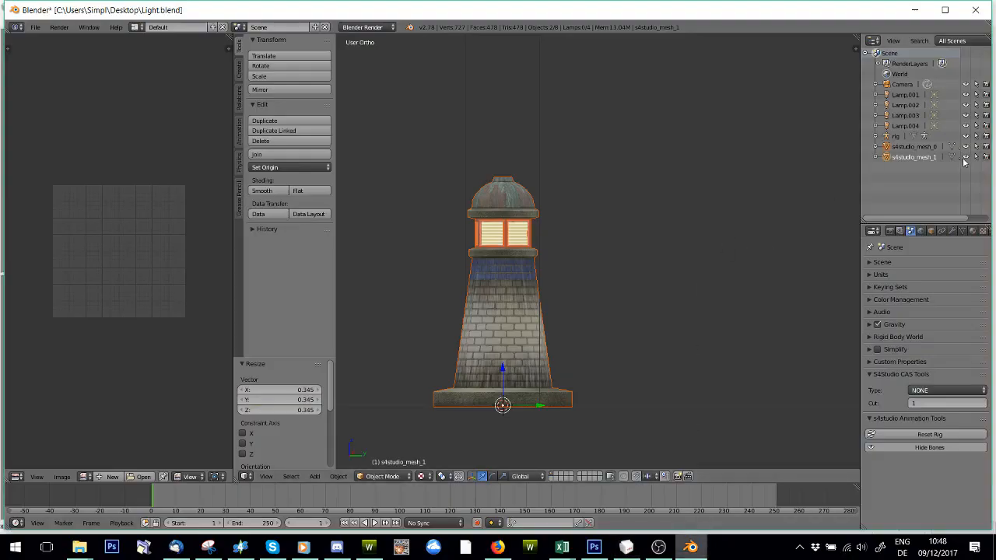
pyautogui.scroll(3)
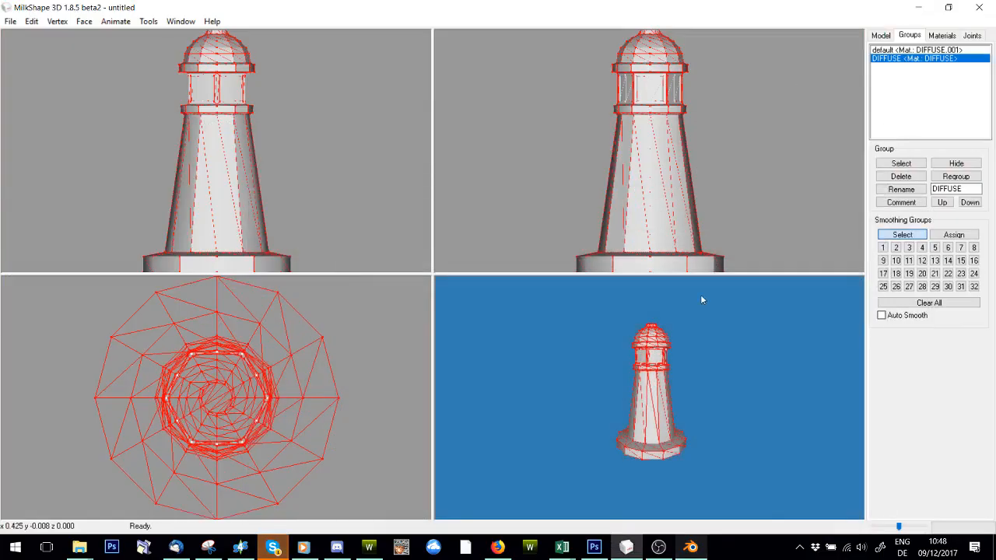
# - Rename the first mesh group to group_0 and the second to group_1
pyautogui.click(900, 163)
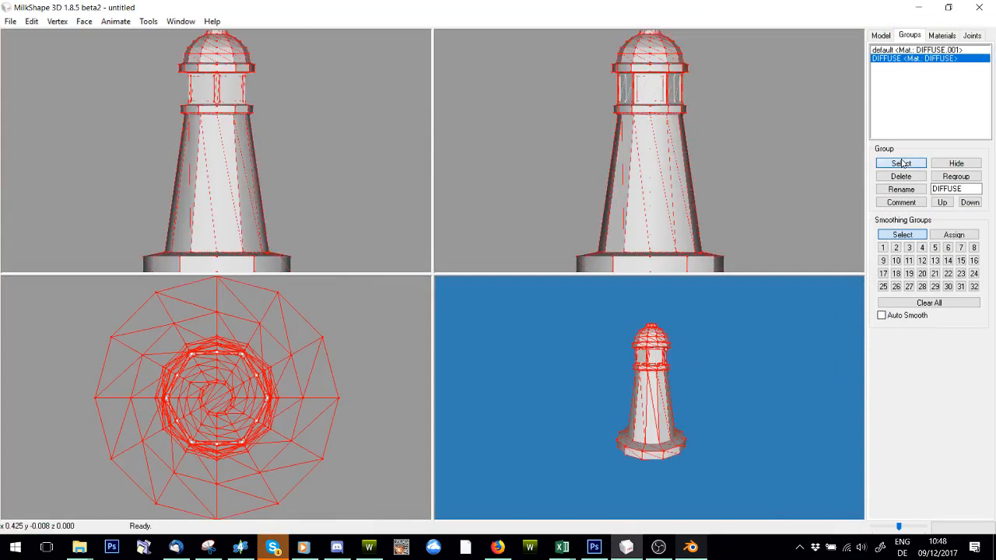
pyautogui.click(941, 202)
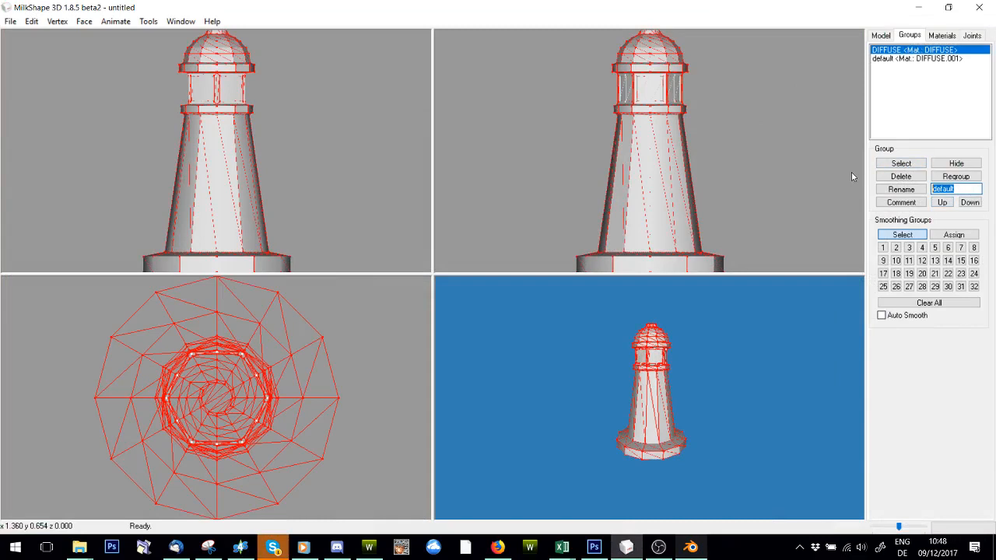
pyautogui.write('group_0')
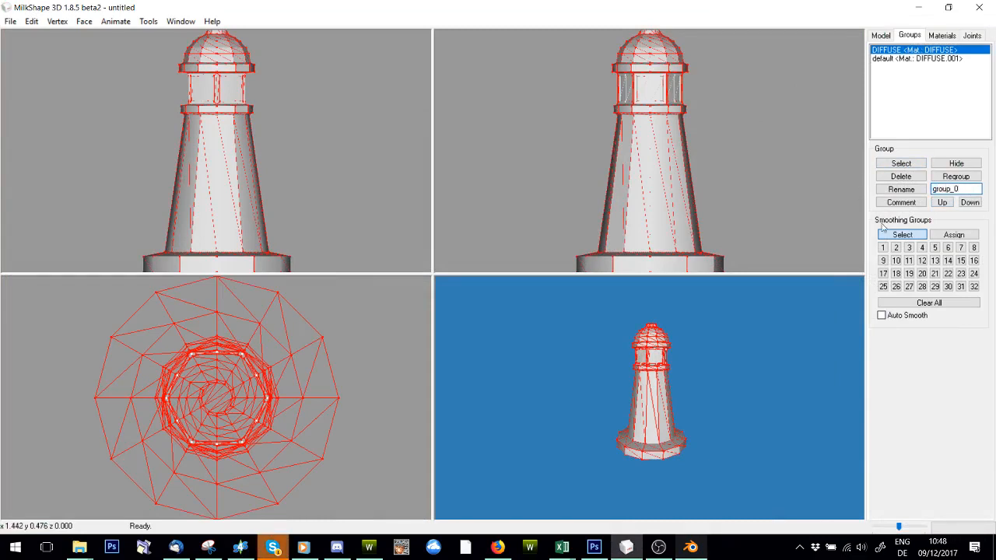
pyautogui.click(918, 57)
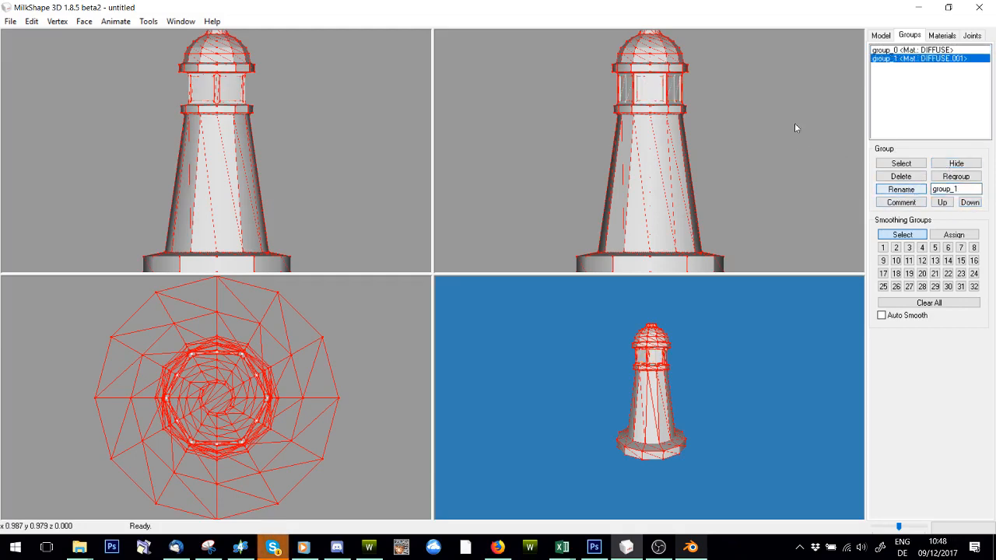
pyautogui.click(943, 35)
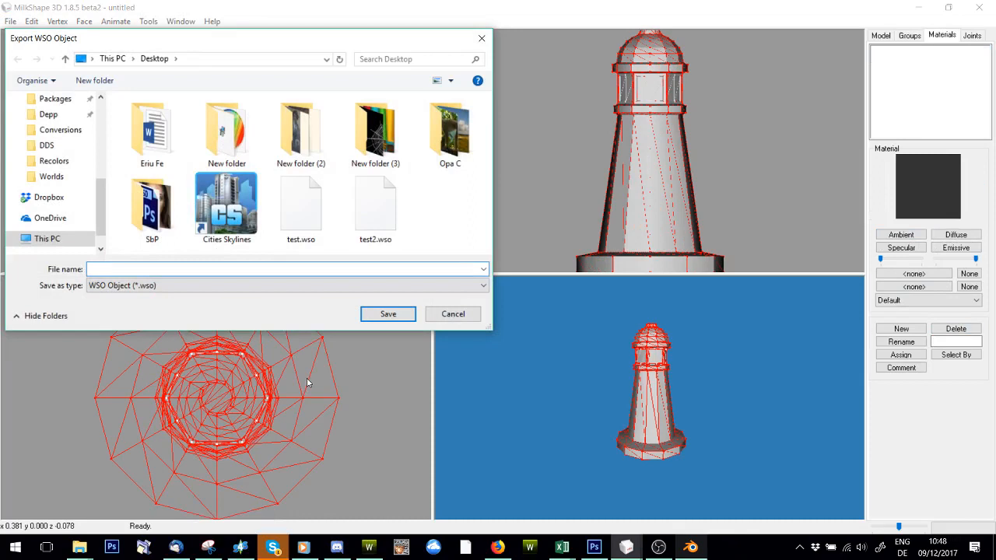
# - Save the lighthouse as a WSO object named Light on the Desktop
pyautogui.write('Light')
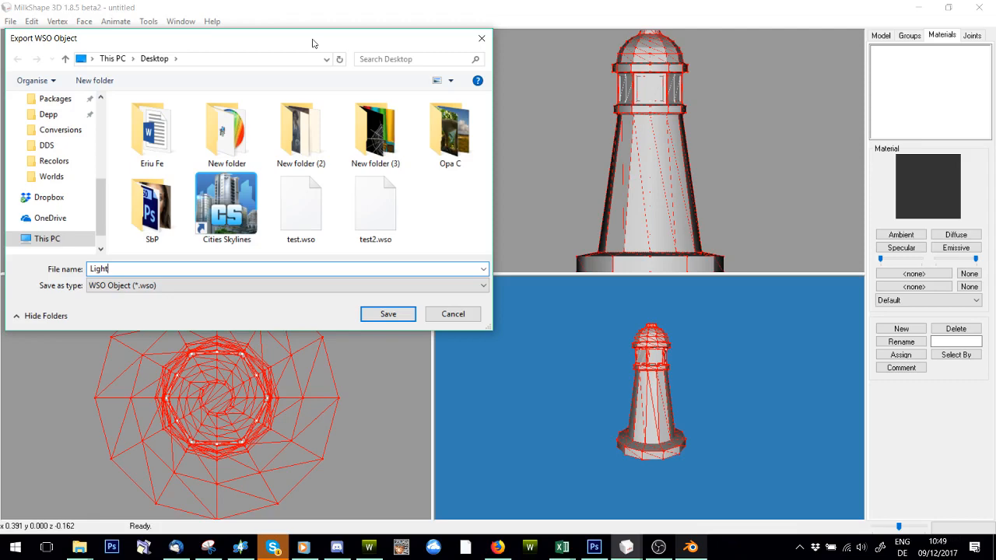
pyautogui.click(375, 128)
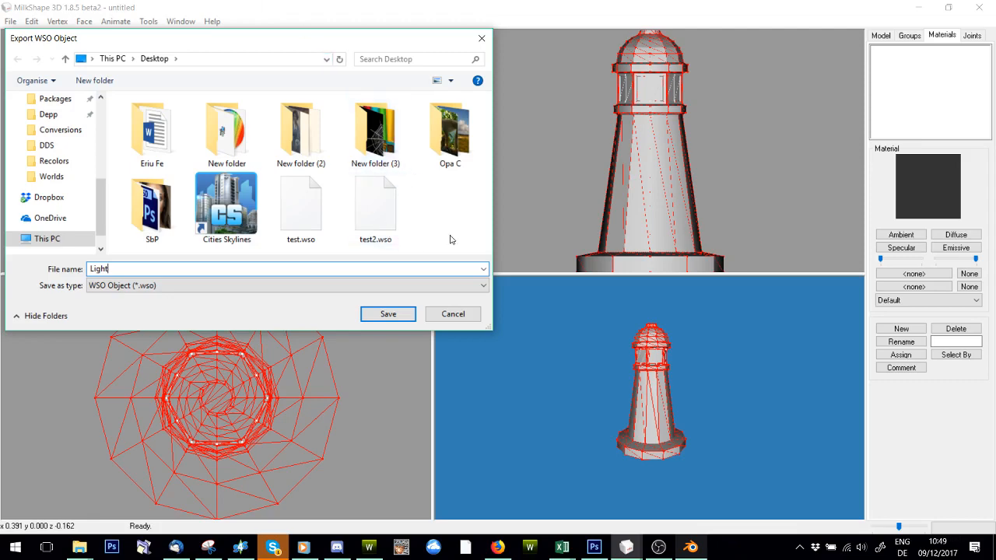
pyautogui.moveTo(183, 283)
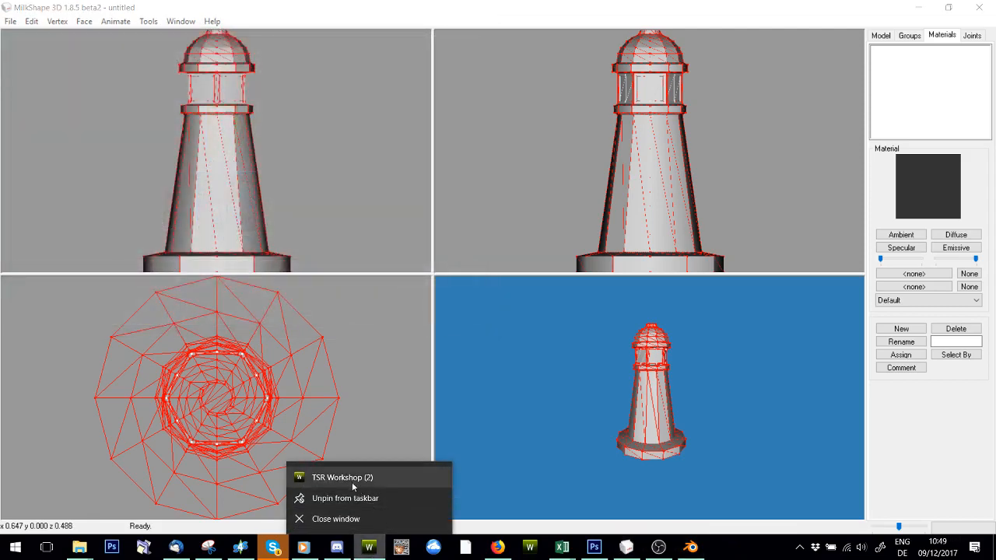
# - Launch TSR Workshop and start a new object-clone project
pyautogui.click(342, 477)
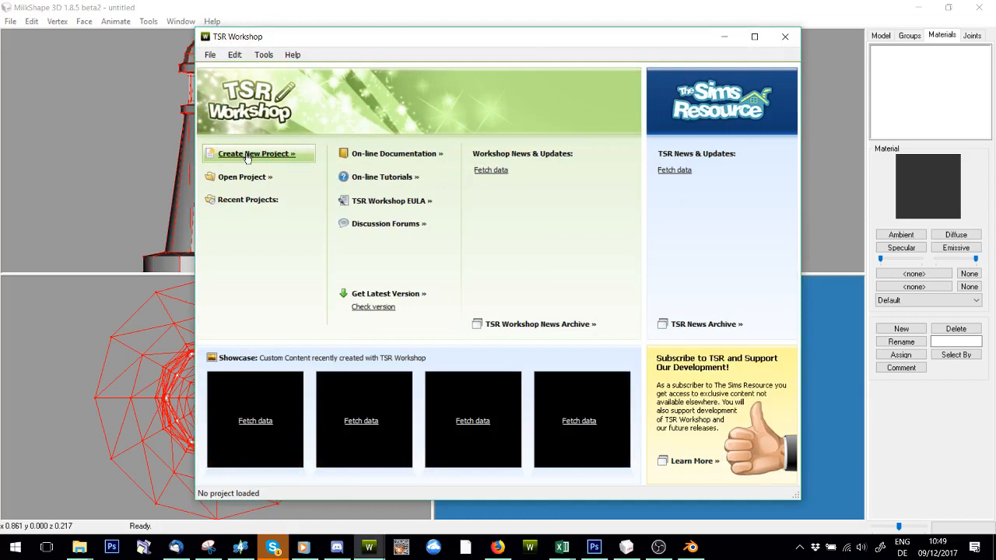
pyautogui.click(255, 154)
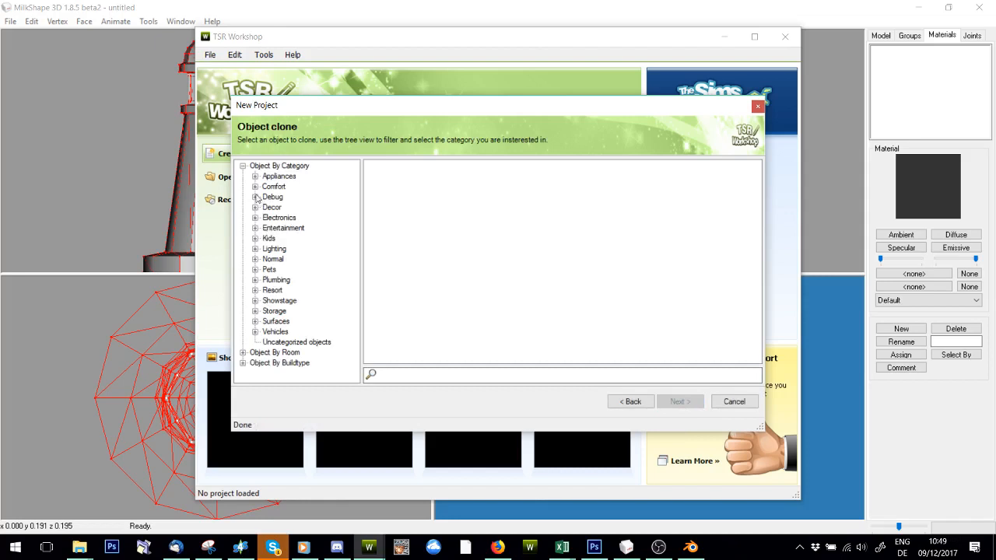
# - Choose the city fire hydrant from the Decor objects as the clone base
pyautogui.click(271, 207)
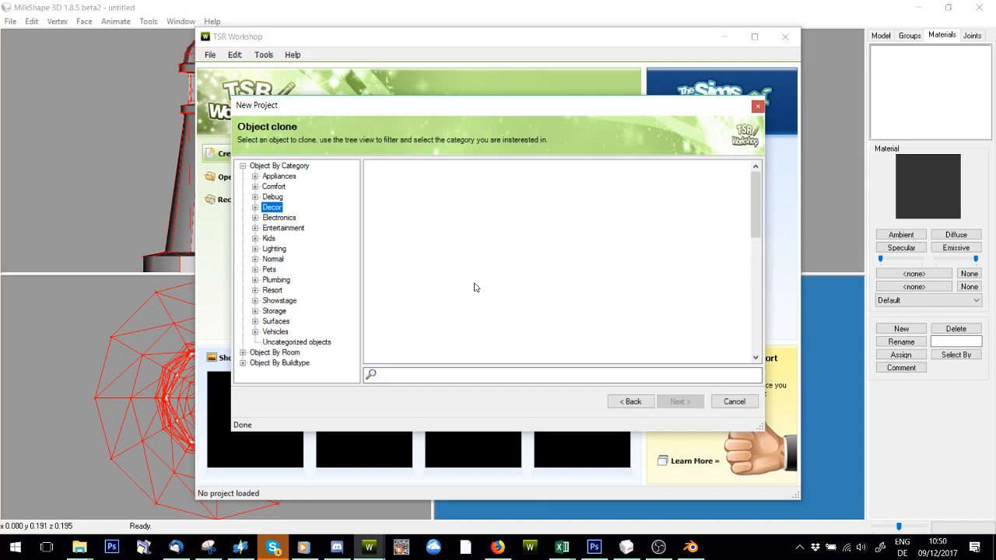
pyautogui.moveTo(50, 121)
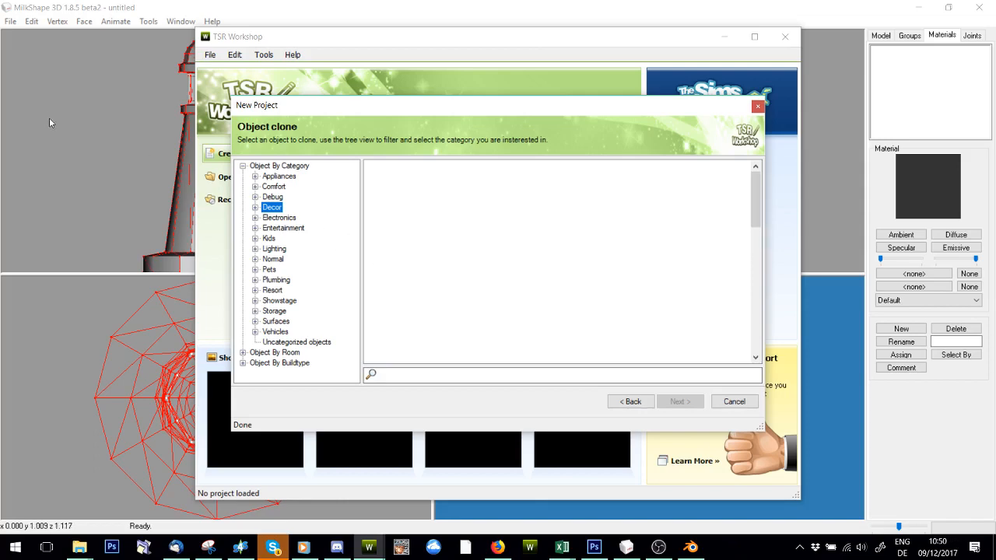
pyautogui.moveTo(756, 81)
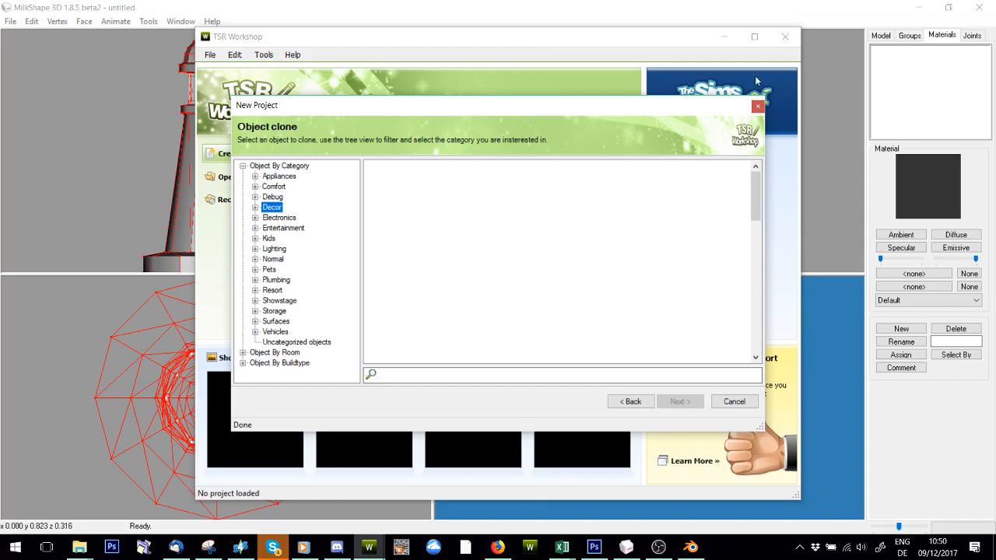
pyautogui.moveTo(410, 227)
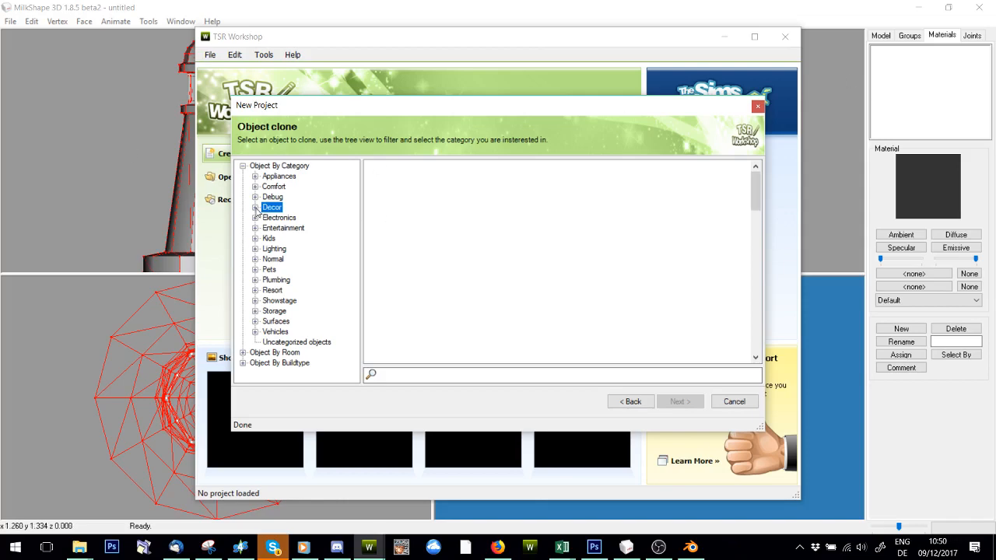
pyautogui.click(256, 207)
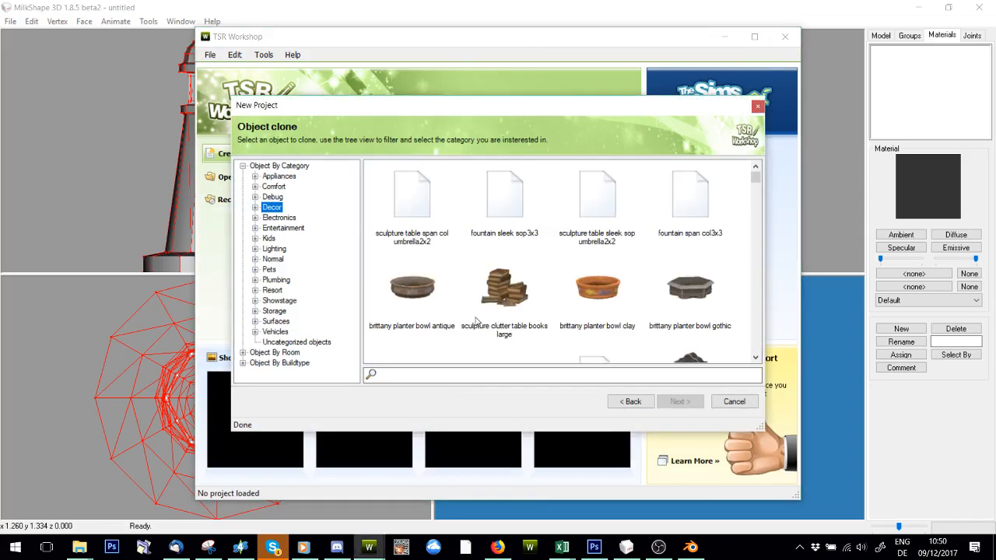
pyautogui.scroll(-3)
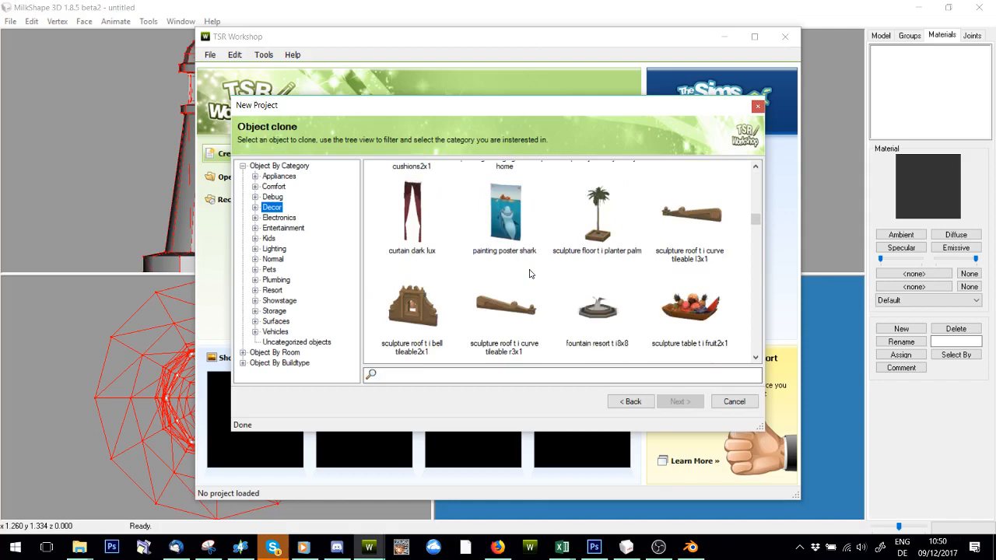
pyautogui.scroll(-3)
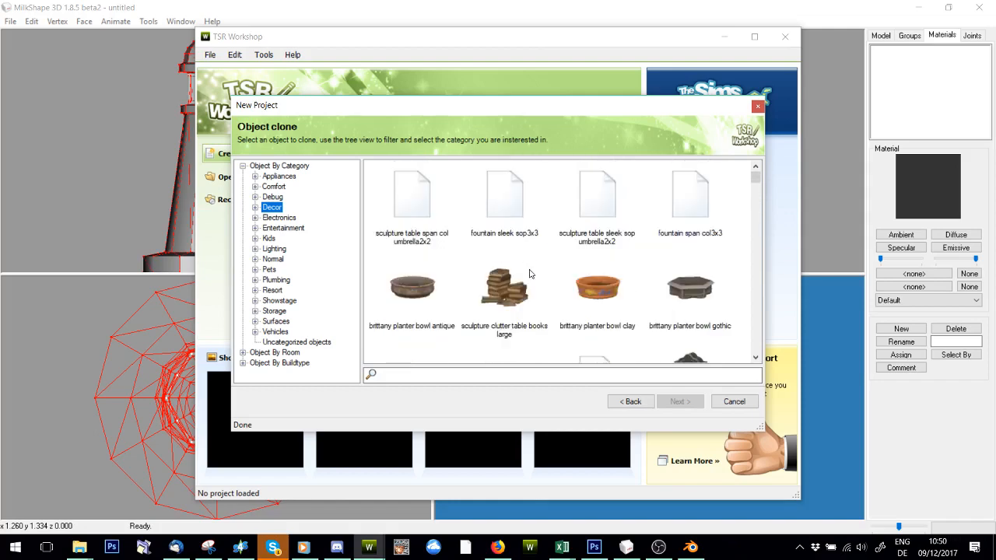
pyautogui.scroll(-3)
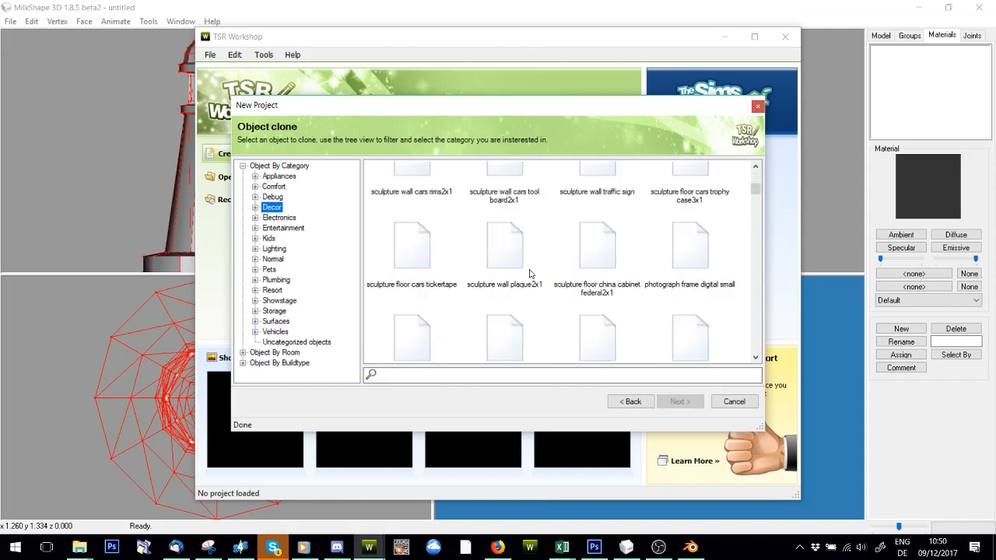
pyautogui.scroll(-3)
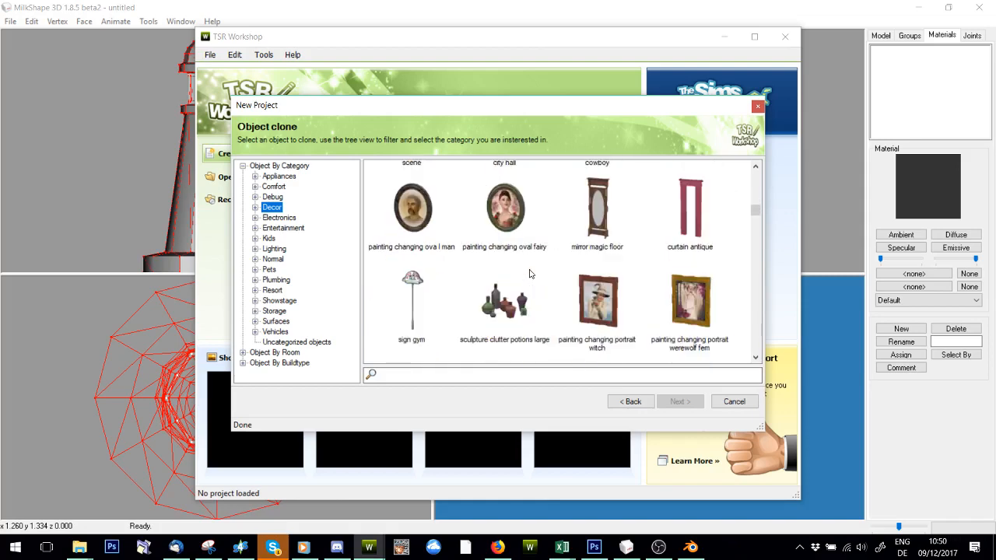
pyautogui.scroll(-3)
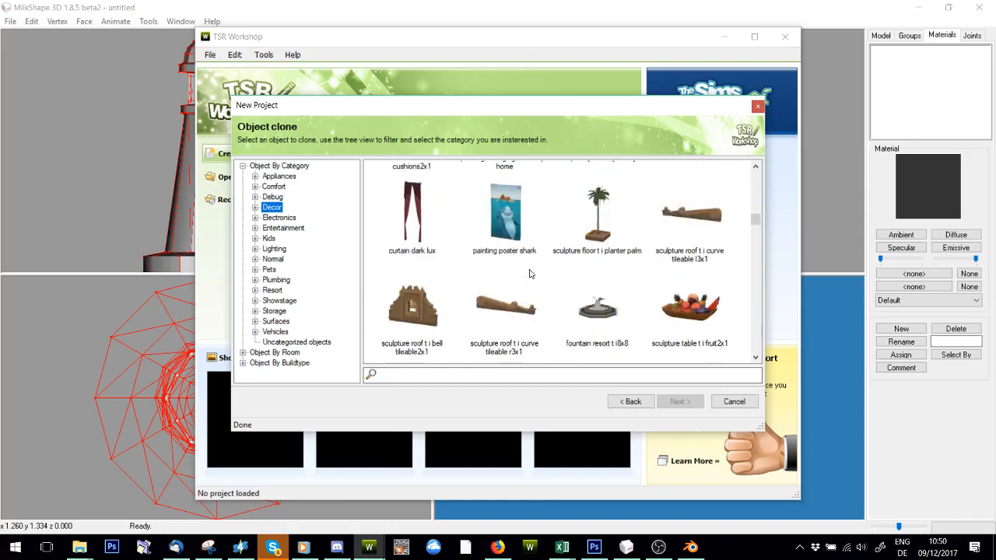
pyautogui.scroll(-3)
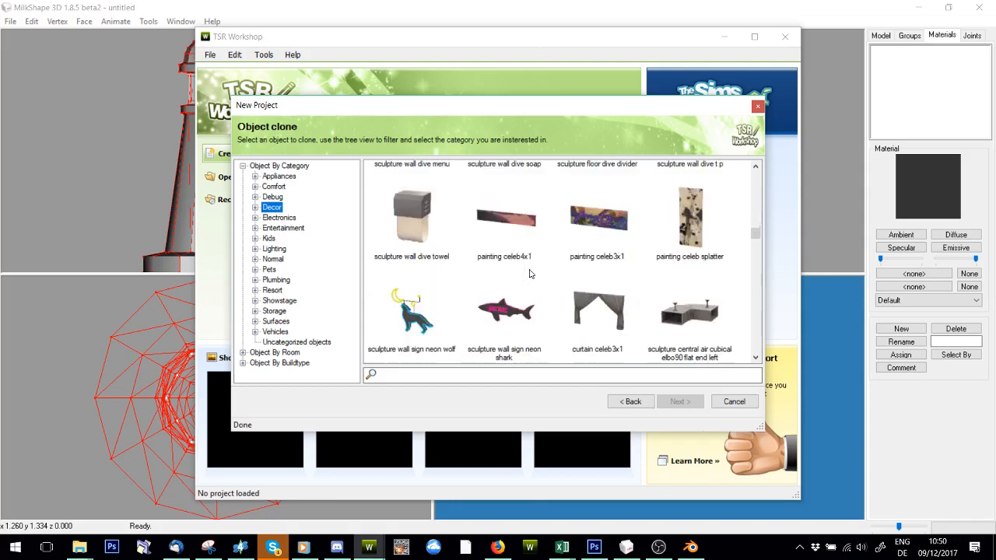
pyautogui.scroll(-3)
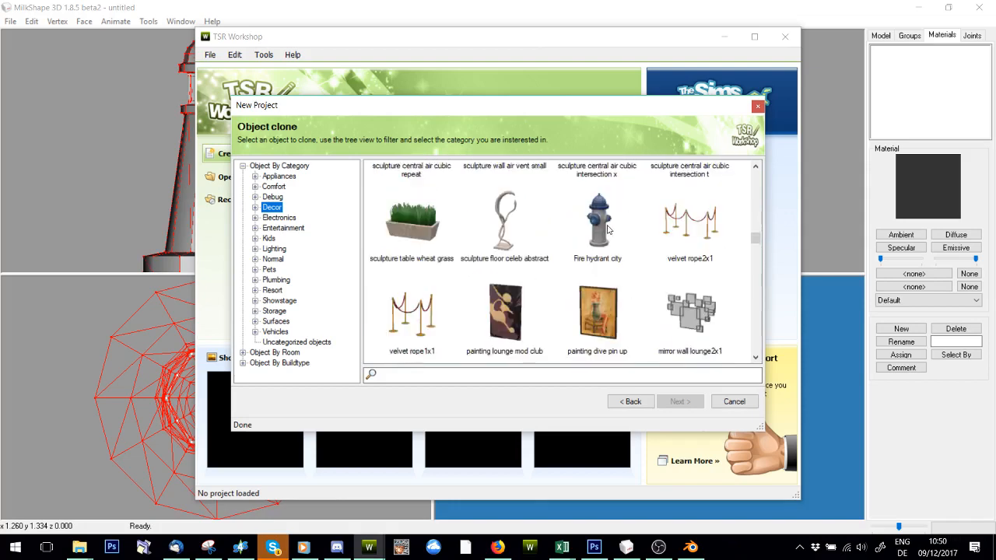
pyautogui.click(731, 401)
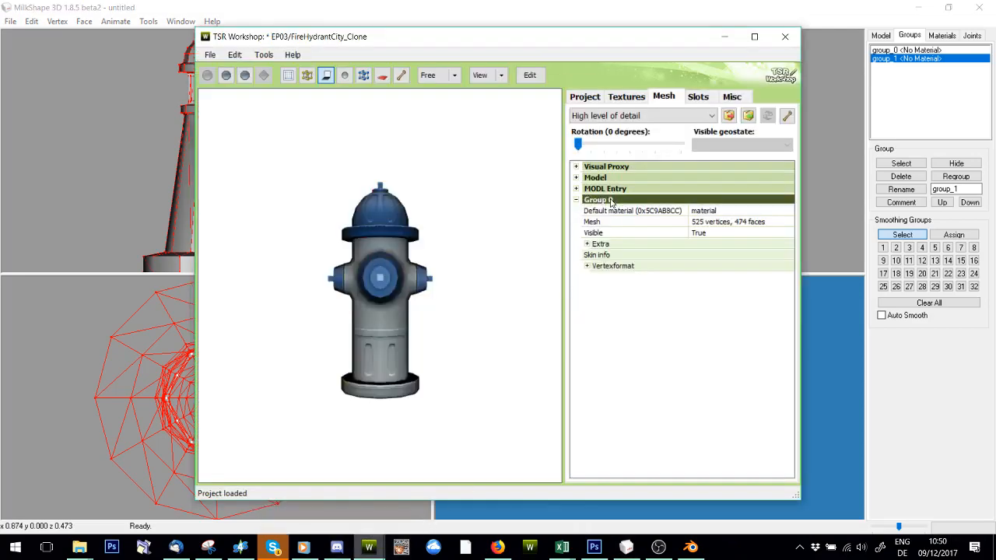
# - Duplicate the hydrant's Group 0 mesh group, confirming the experimental warning
pyautogui.click(955, 176)
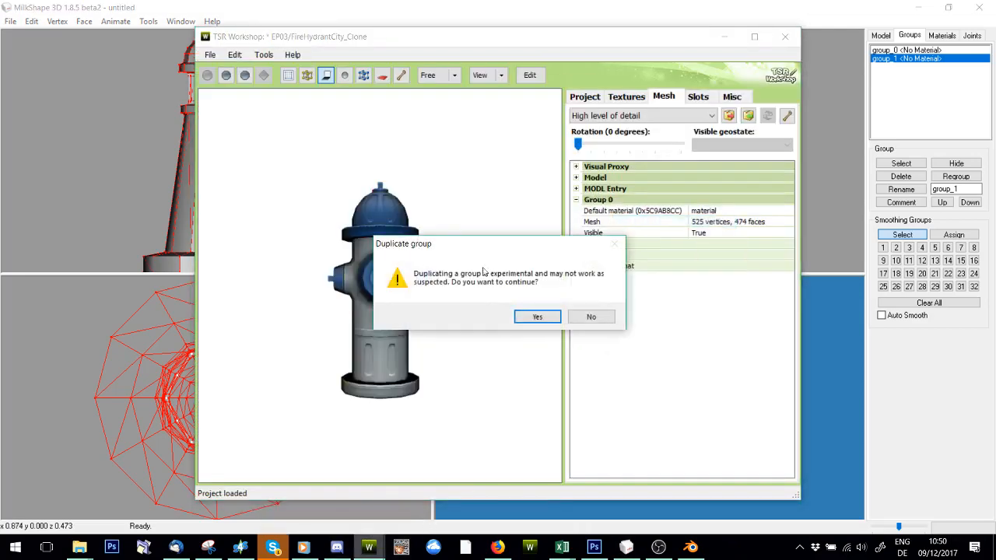
pyautogui.click(535, 317)
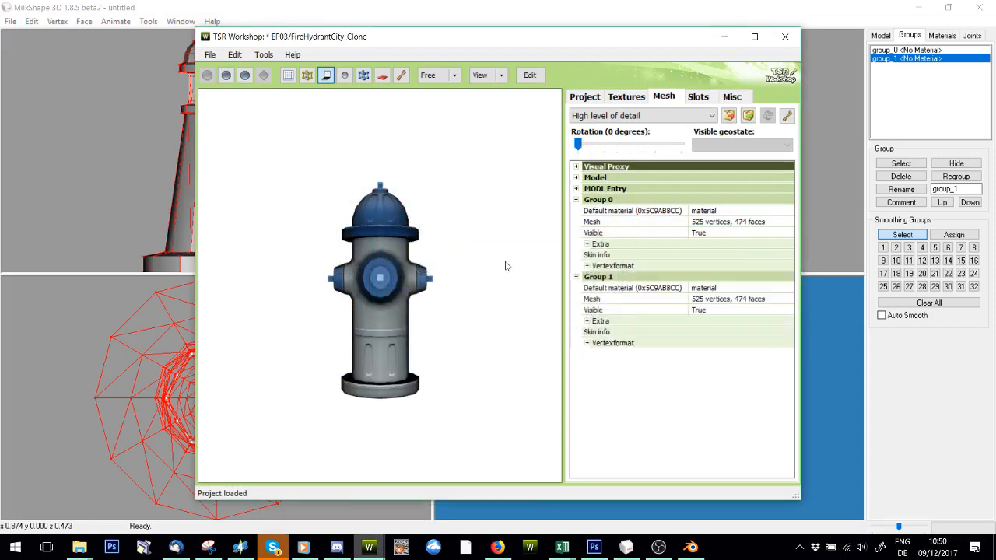
pyautogui.moveTo(714, 96)
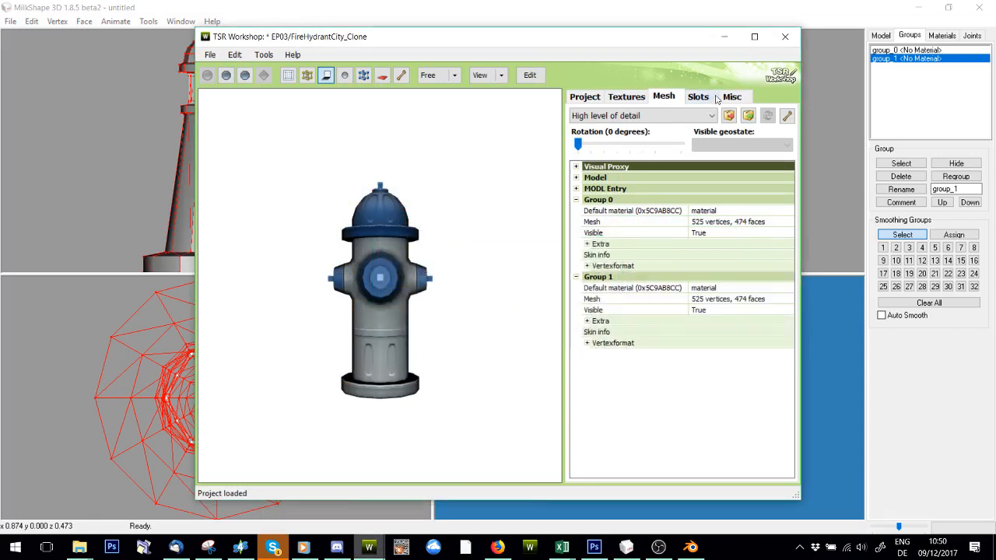
pyautogui.click(746, 115)
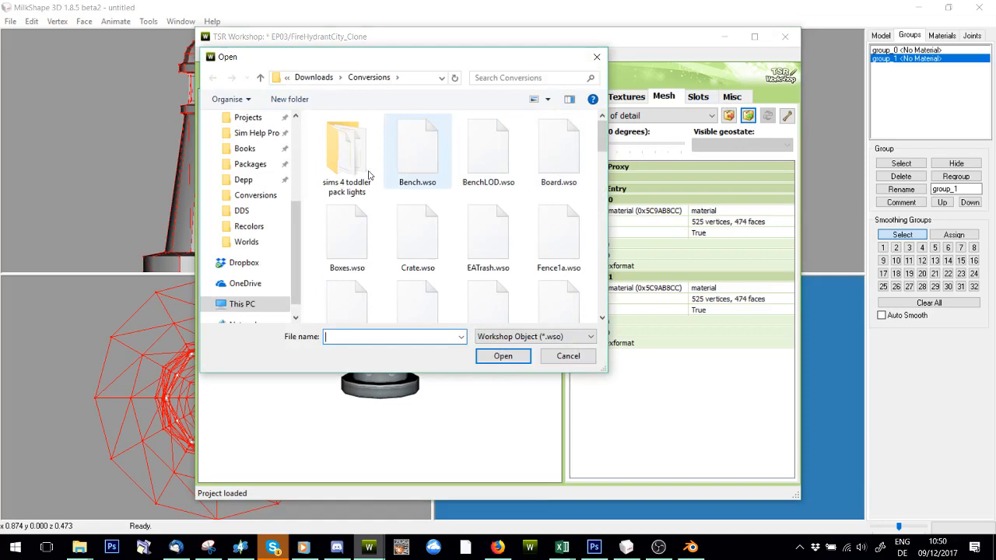
# - Replace the mesh with the Light.wso lighthouse model from the Desktop
pyautogui.click(249, 143)
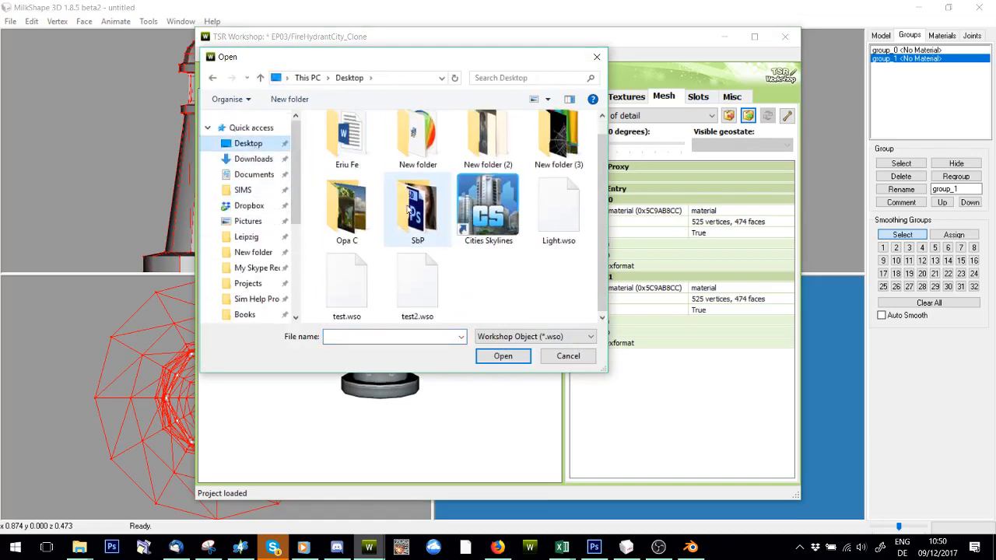
pyautogui.click(503, 355)
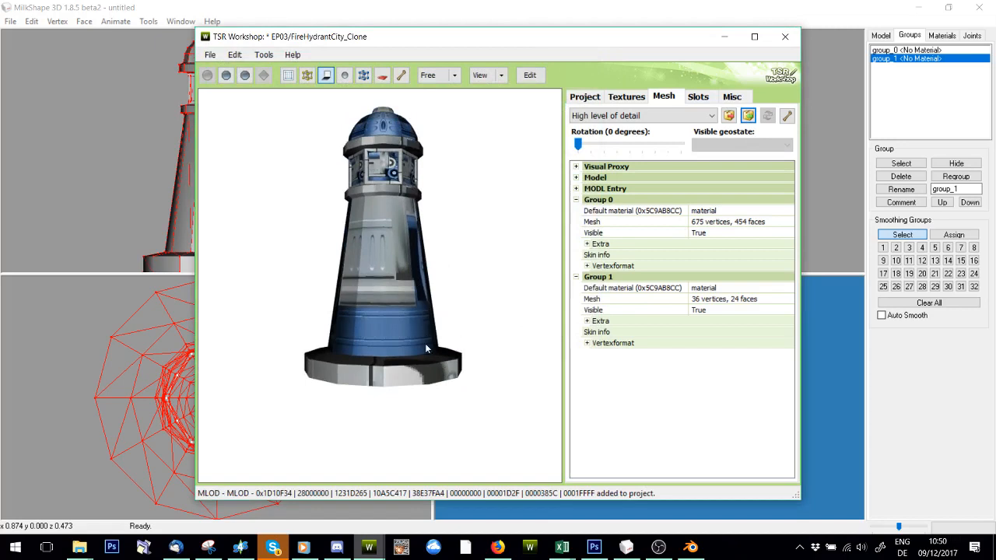
pyautogui.moveTo(427, 349); pyautogui.dragTo(340, 380)
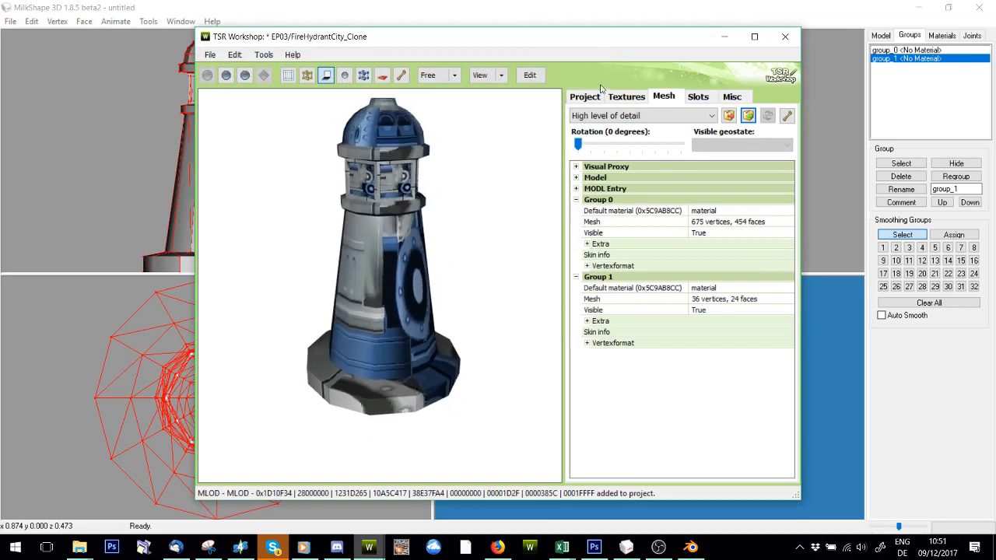
pyautogui.click(625, 96)
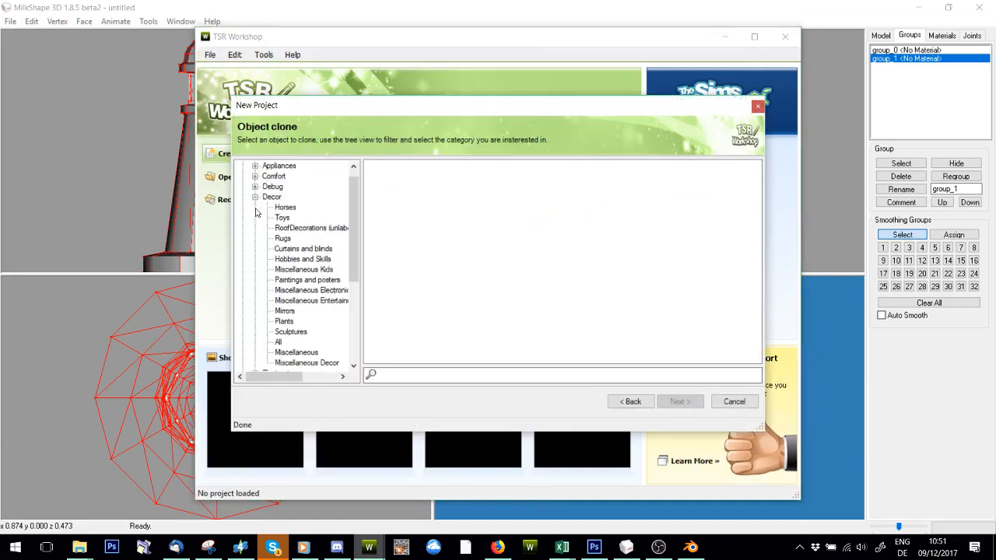
# - Choose the antique basin sculpture table from Decor and finish the clone wizard
pyautogui.click(271, 196)
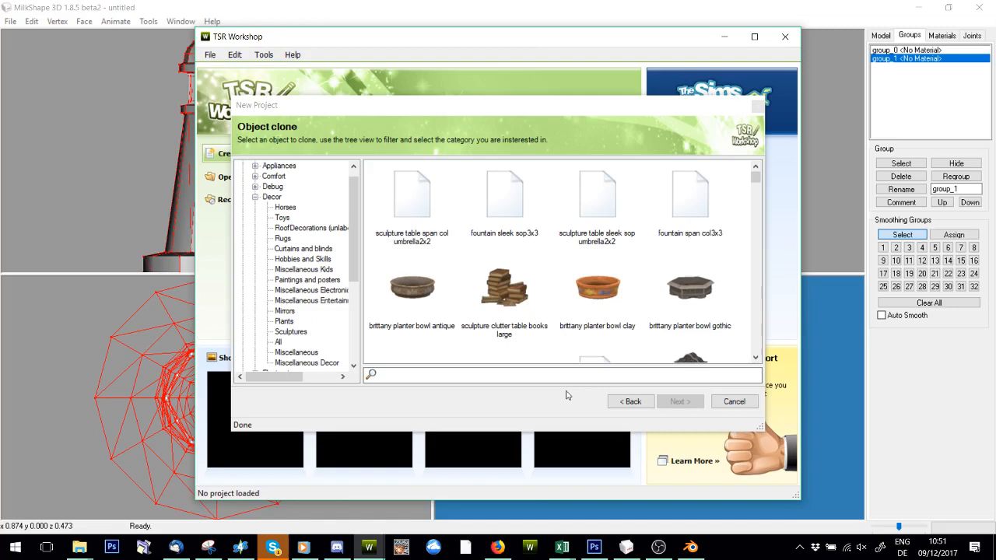
pyautogui.moveTo(557, 258)
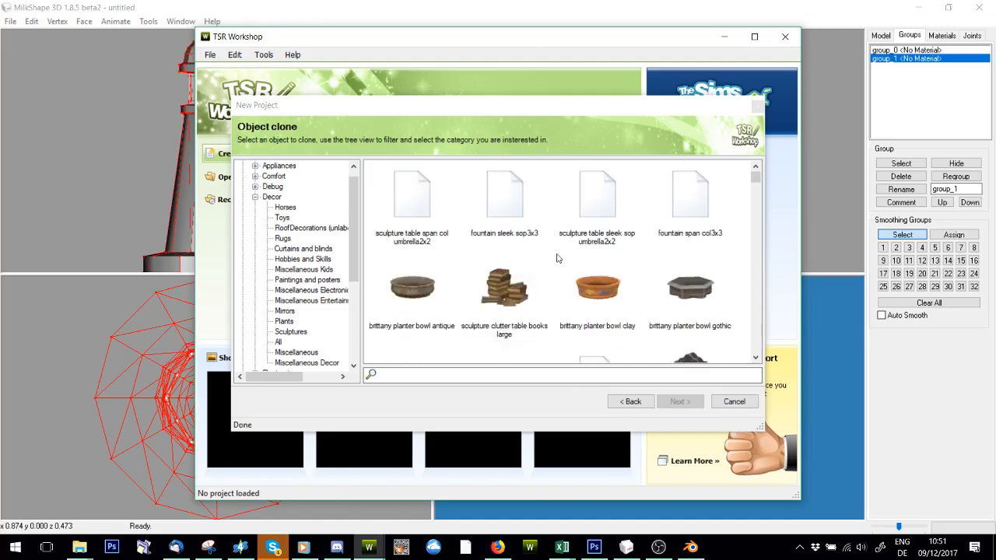
pyautogui.click(504, 288)
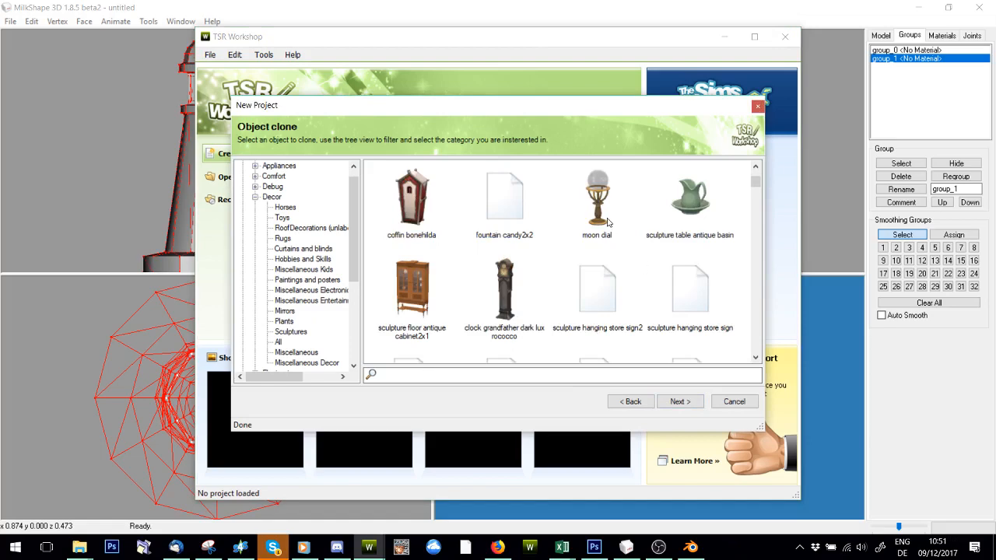
pyautogui.click(678, 401)
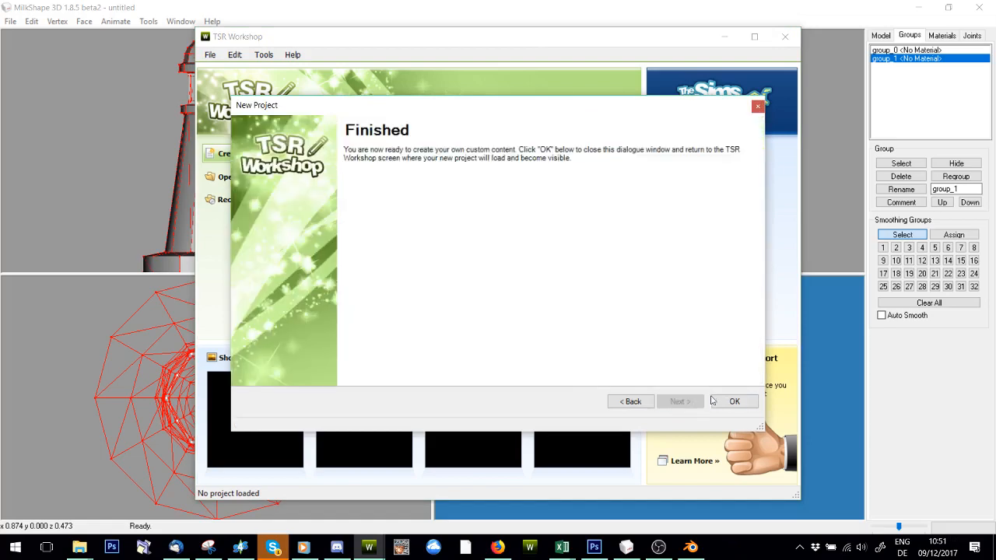
pyautogui.click(733, 401)
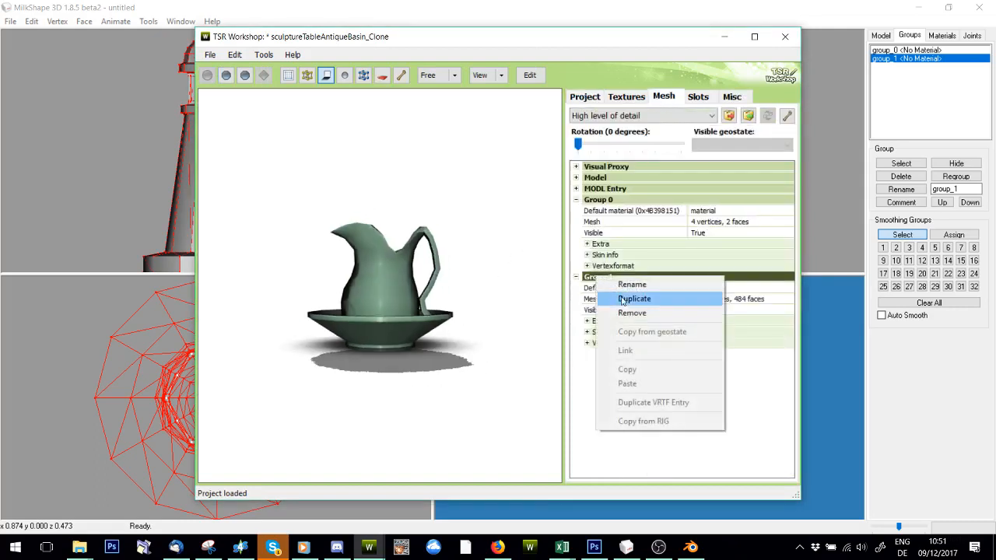
# - Duplicate the basin's second mesh group, then close the project discarding changes
pyautogui.click(635, 299)
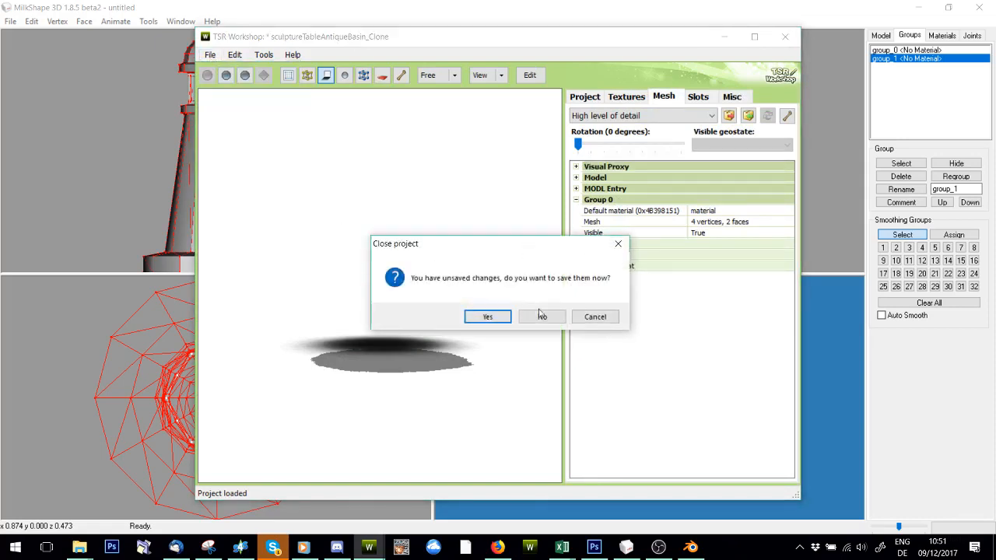
pyautogui.click(542, 317)
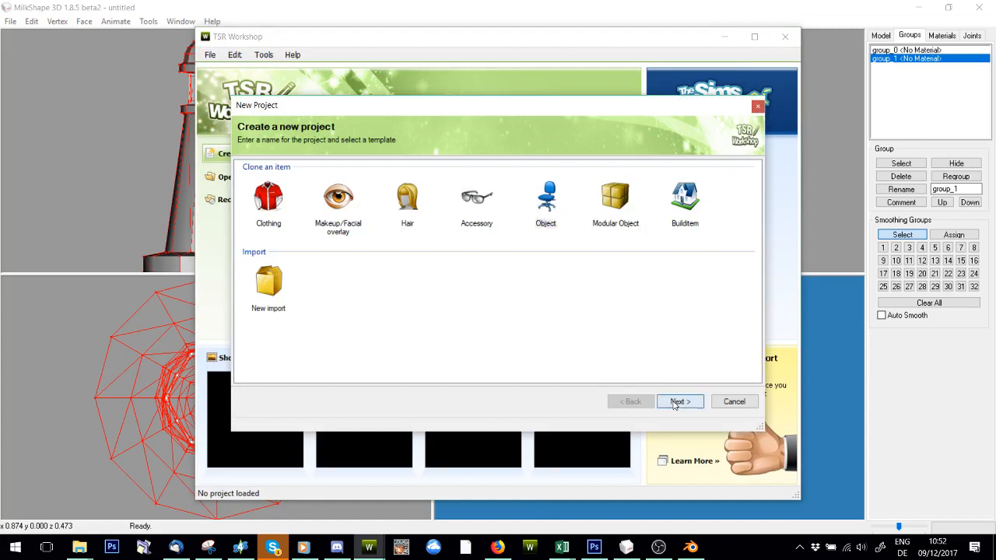
# - Browse Object clone into Decor > Miscellaneous Decor and scroll down the object list
pyautogui.click(679, 401)
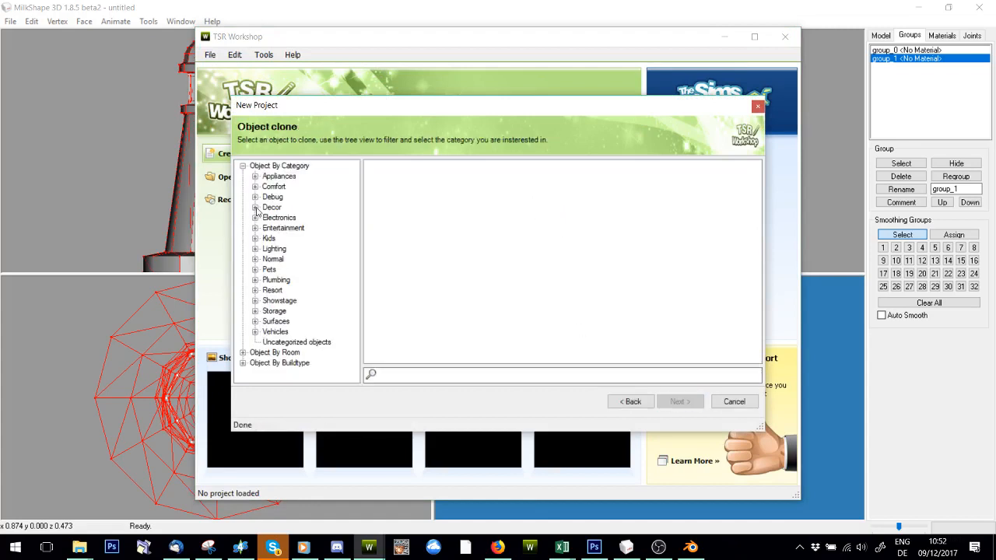
pyautogui.click(255, 207)
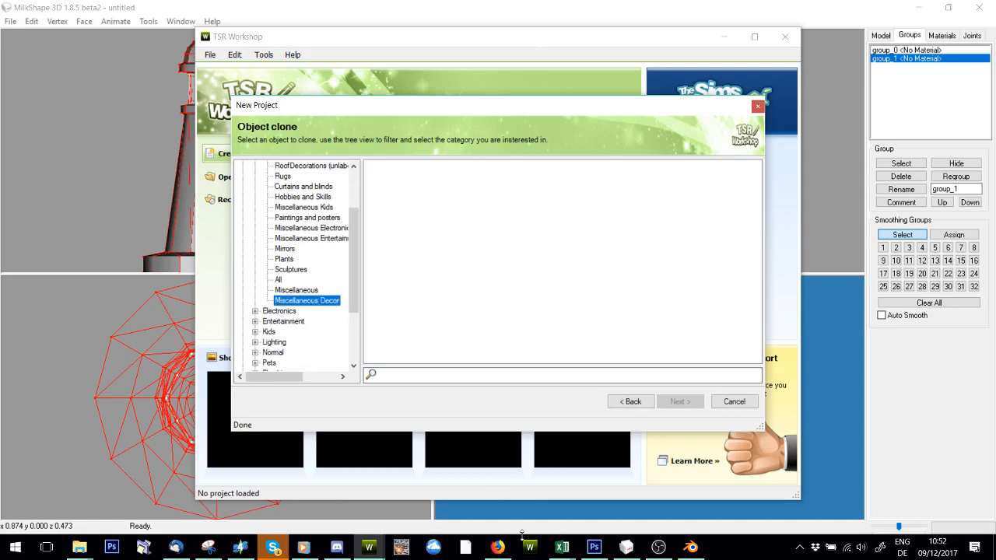
pyautogui.click(305, 301)
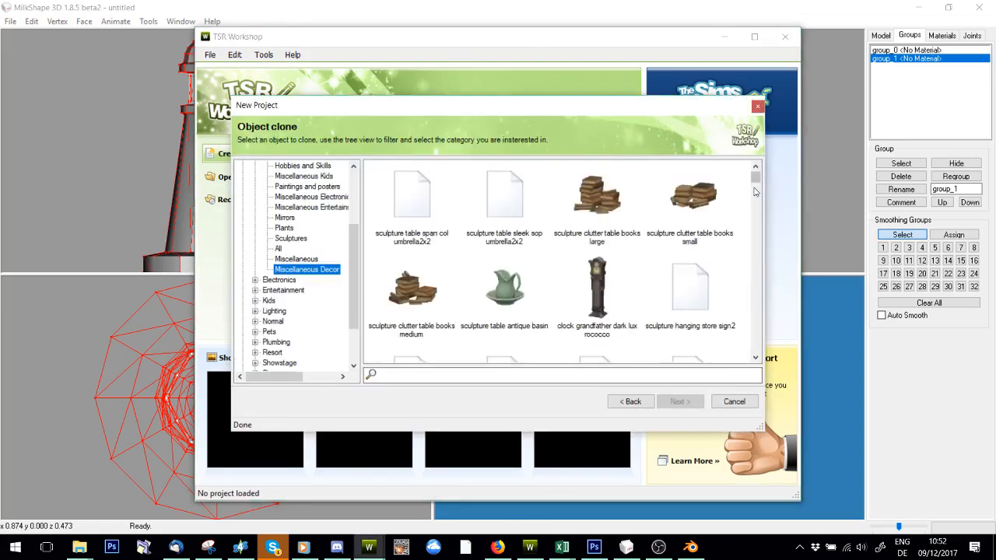
pyautogui.scroll(-3)
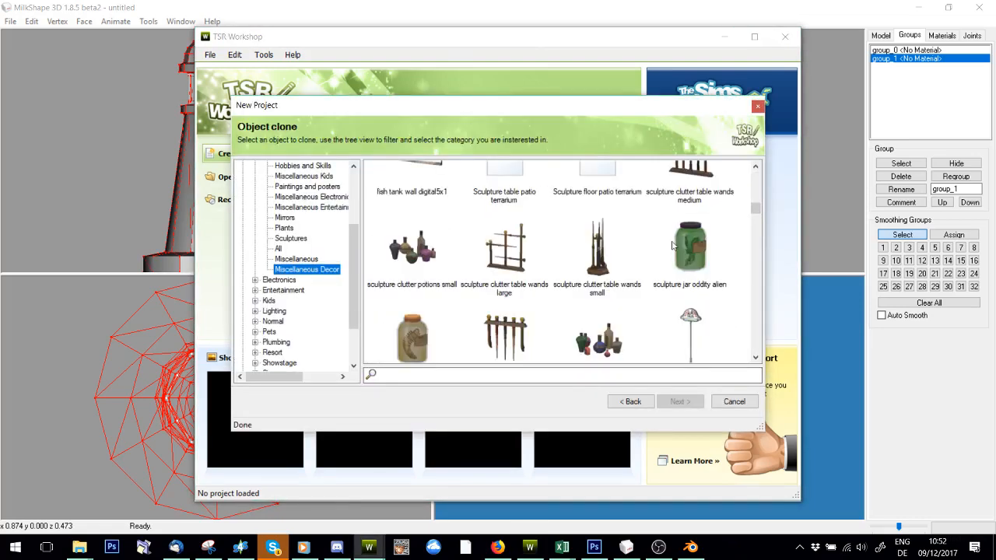
pyautogui.scroll(-3)
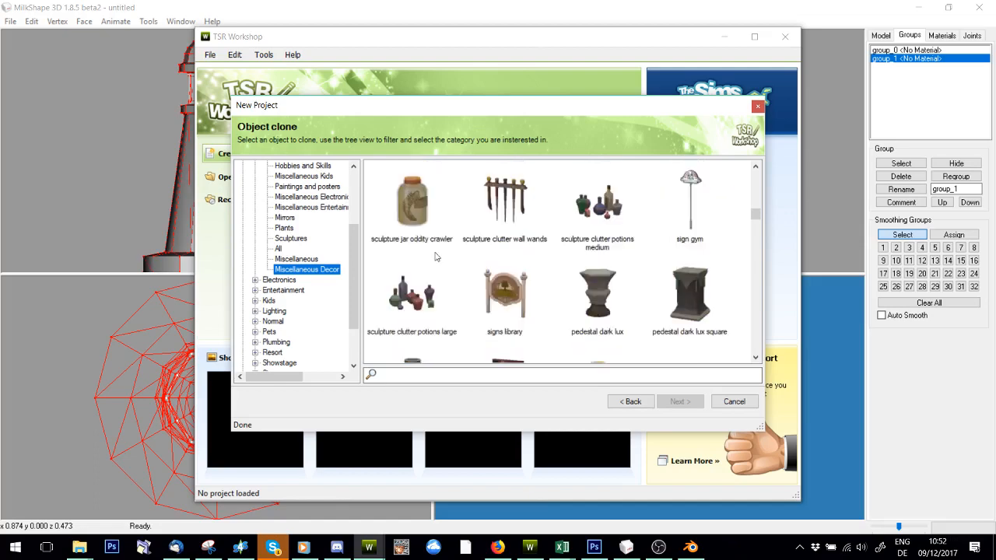
pyautogui.scroll(-3)
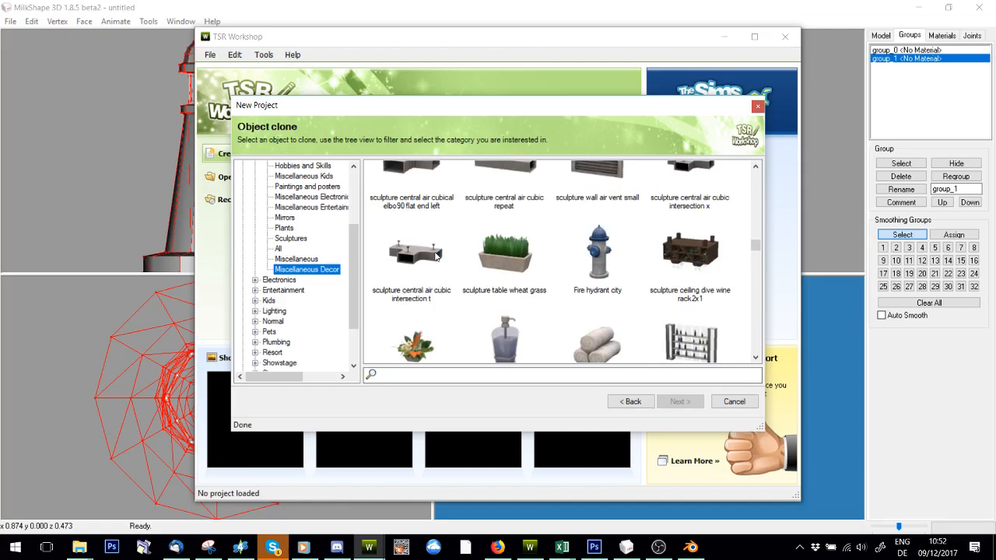
pyautogui.scroll(-3)
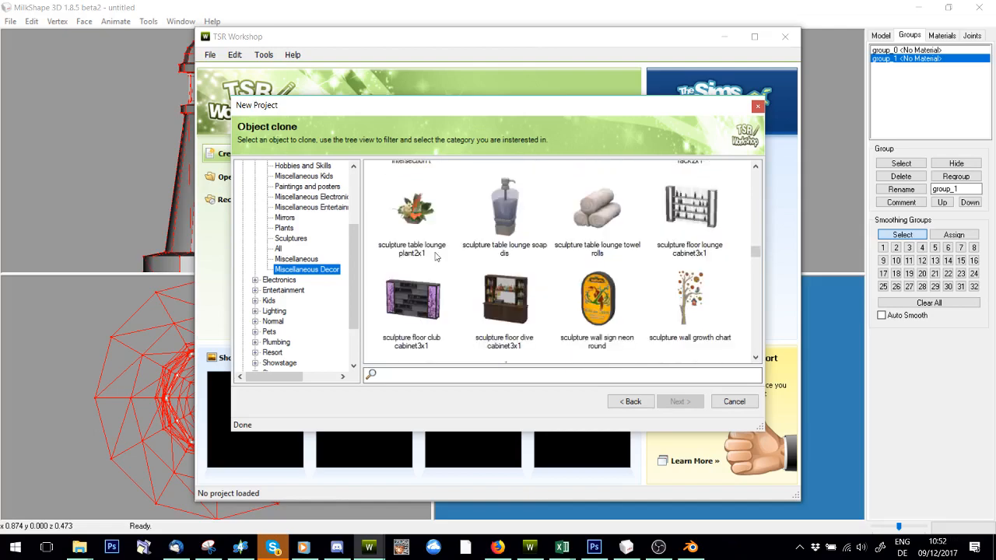
pyautogui.scroll(-3)
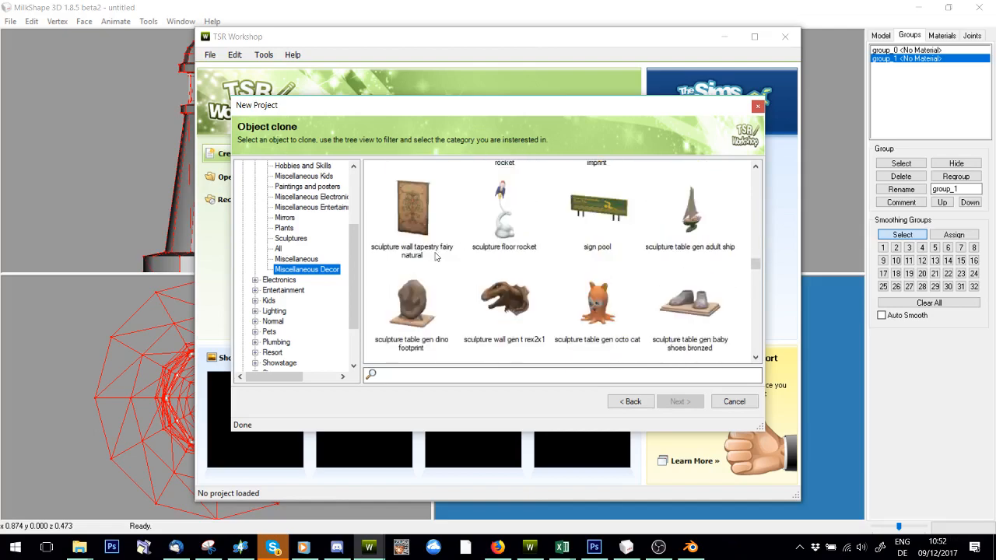
# - Choose 'sculpture table gen octo cat' as the clone base and proceed with Next
pyautogui.click(598, 303)
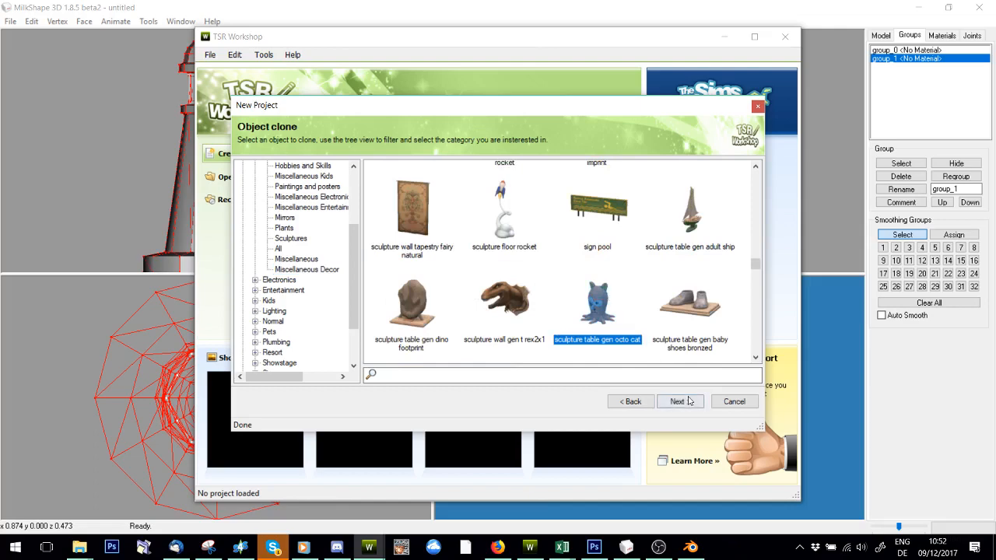
pyautogui.click(675, 401)
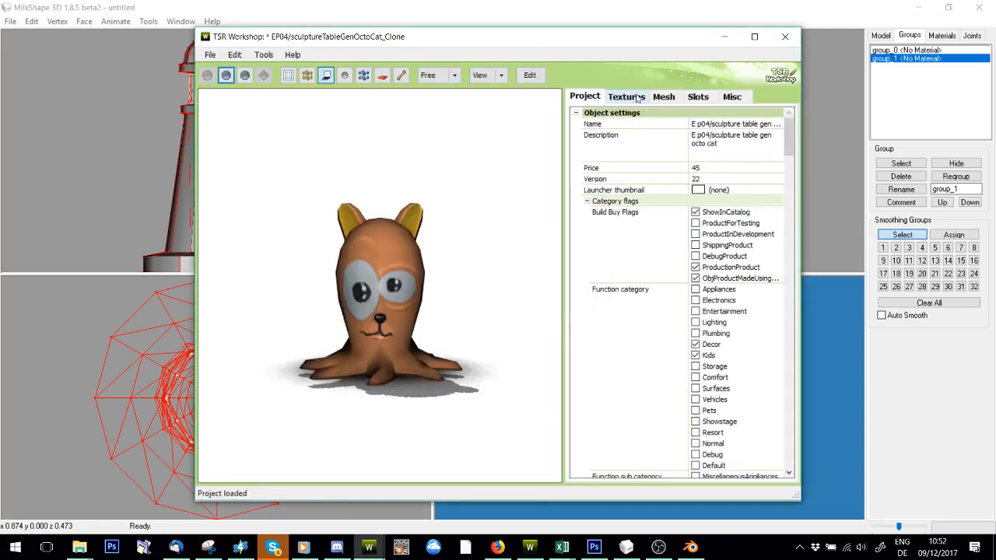
# - Start another new cloning project after closing the octo cat project
pyautogui.click(662, 97)
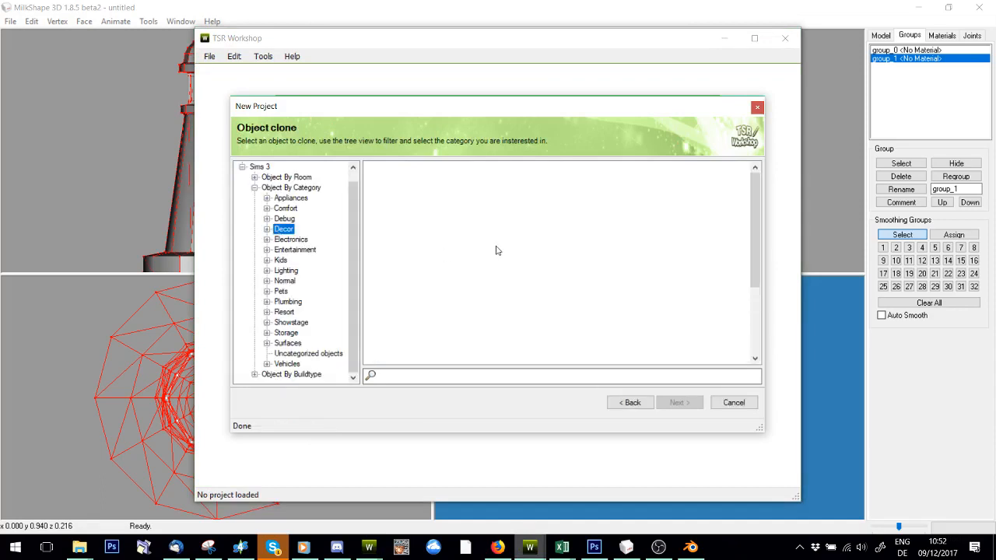
# - Clone 'Sculpture floor fire hydrant' from the Decor category into a new project
pyautogui.click(283, 229)
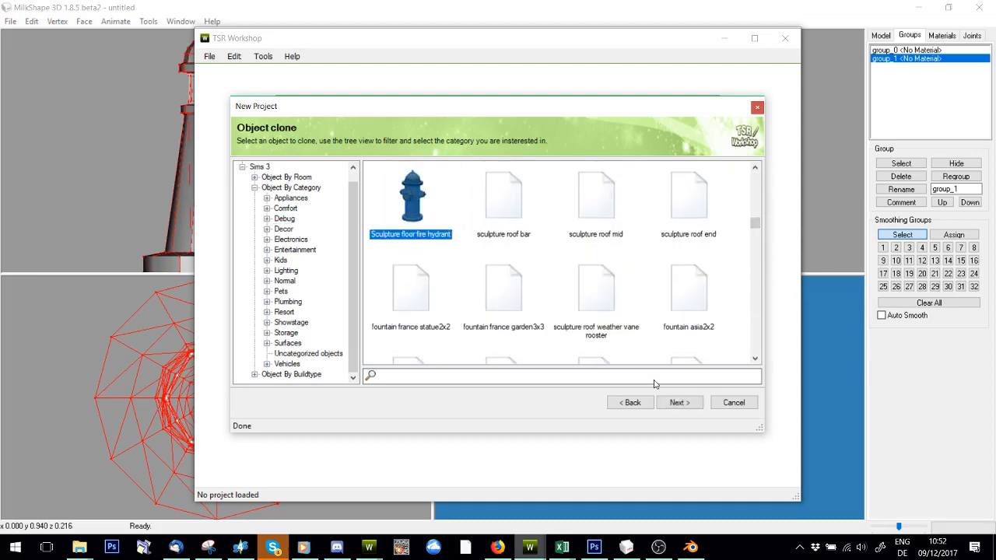
pyautogui.click(678, 402)
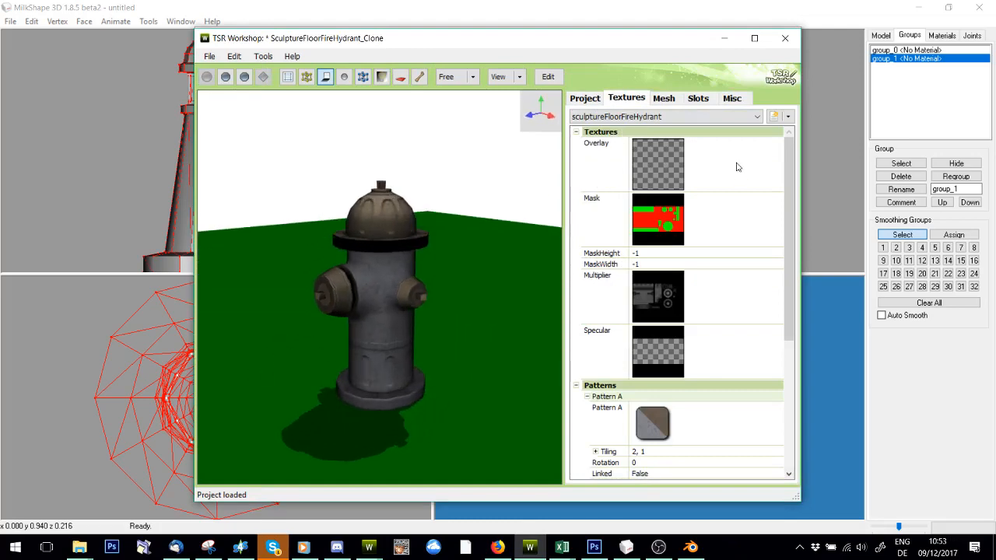
# - Make the hydrant's Mask texture empty, answering the mask size prompt
pyautogui.doubleClick(657, 218)
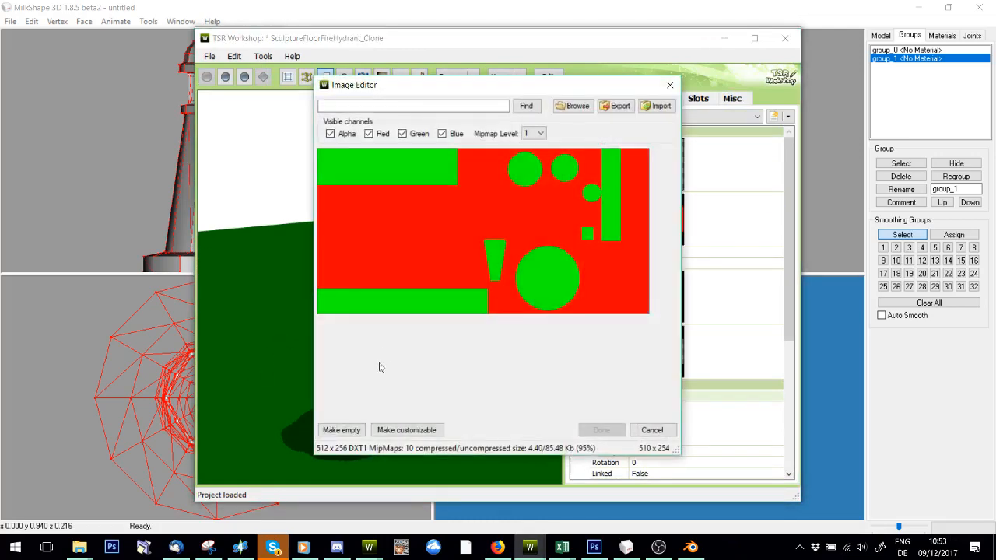
pyautogui.click(600, 430)
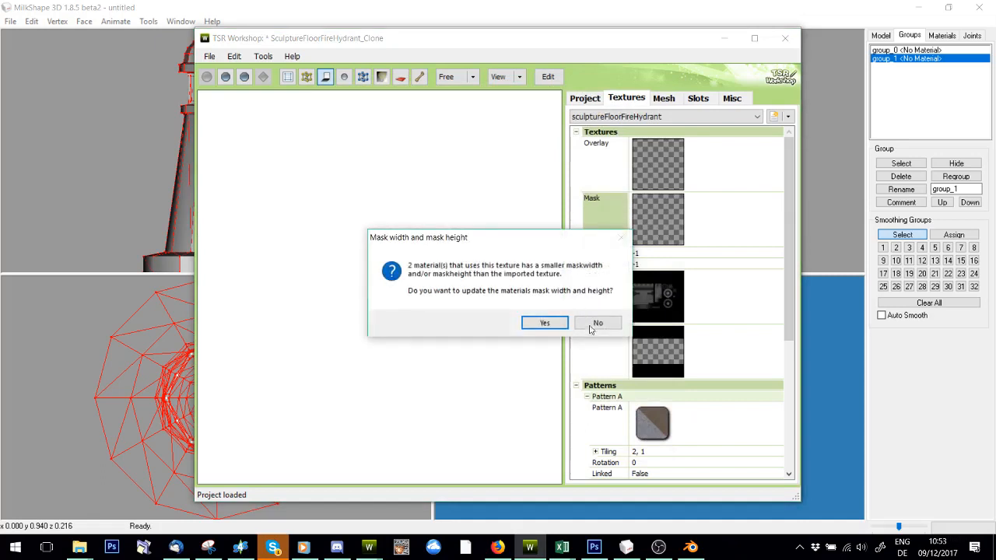
pyautogui.moveTo(513, 302)
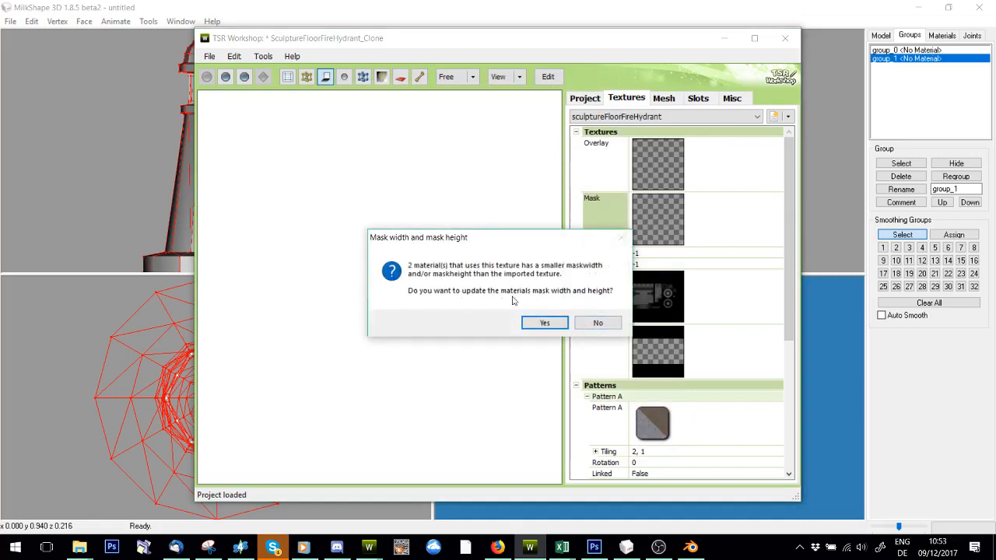
pyautogui.moveTo(706, 218)
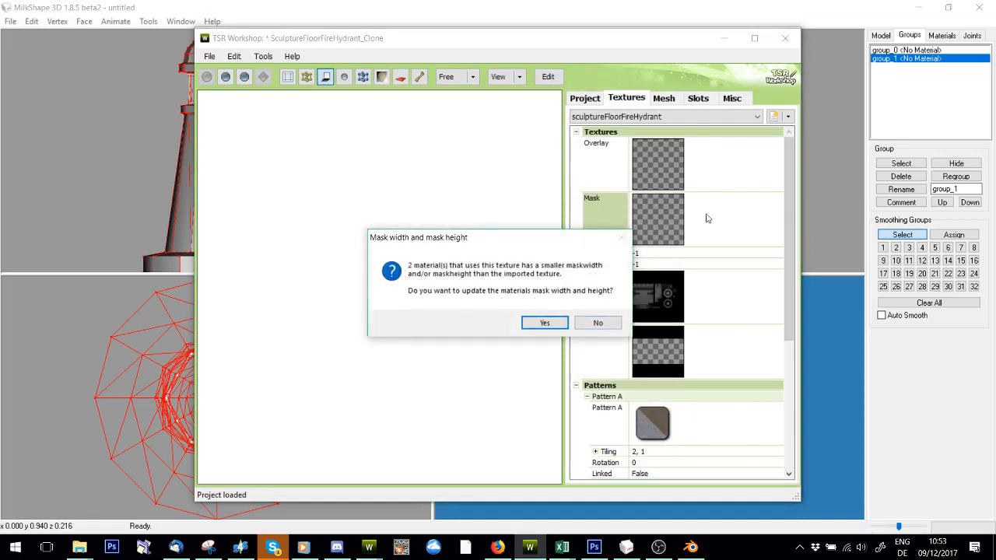
pyautogui.moveTo(641, 205)
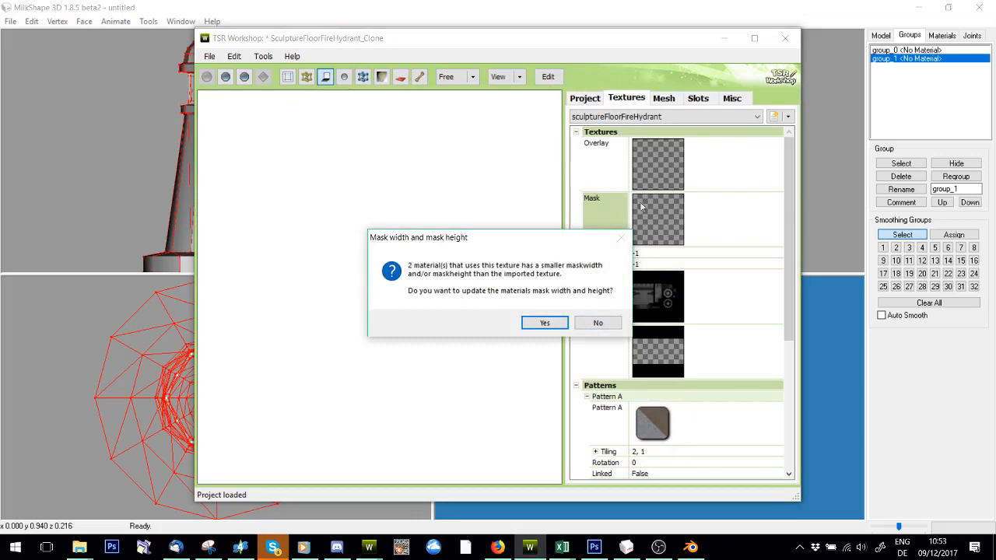
pyautogui.moveTo(591, 296)
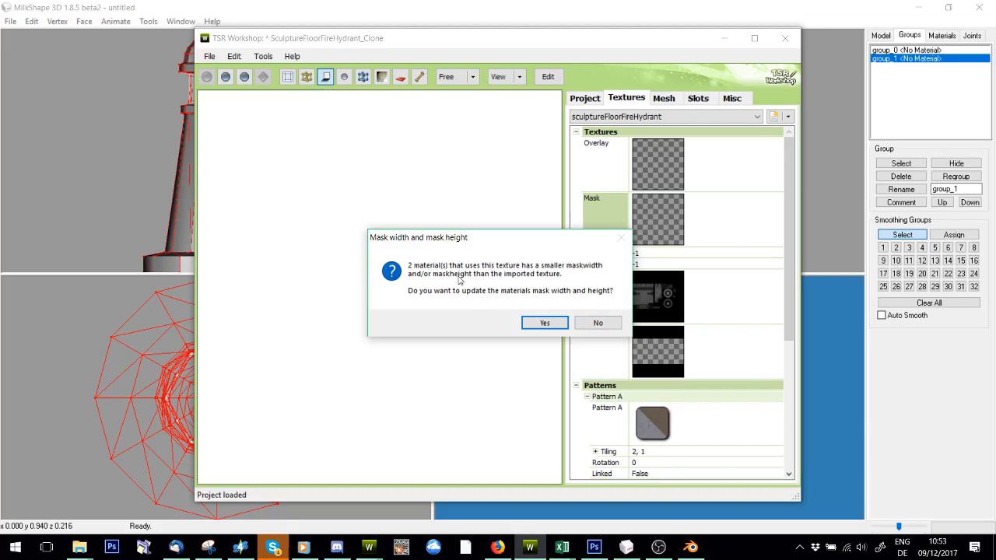
pyautogui.click(545, 322)
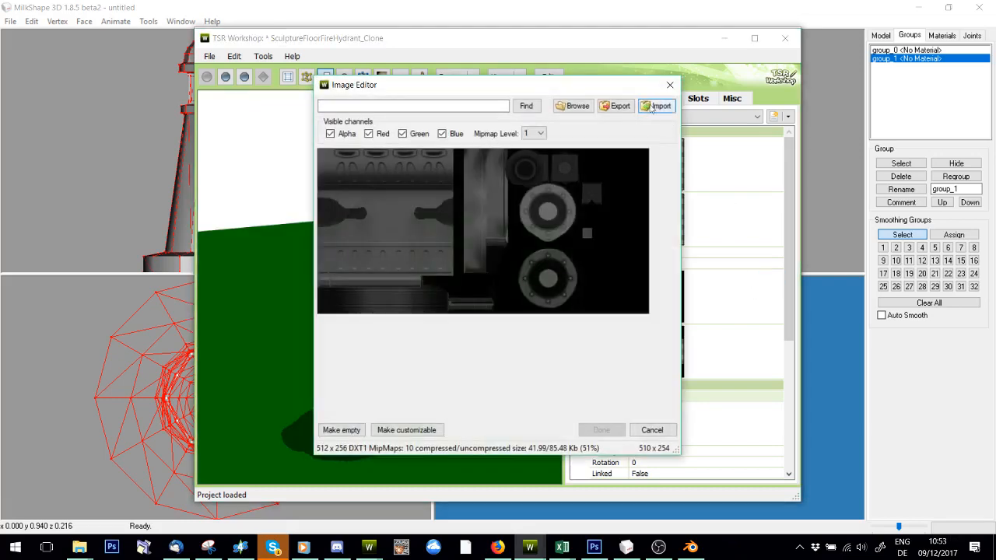
# - Import the Light1 image as the Multiplier texture, answering the mask size prompt
pyautogui.click(656, 106)
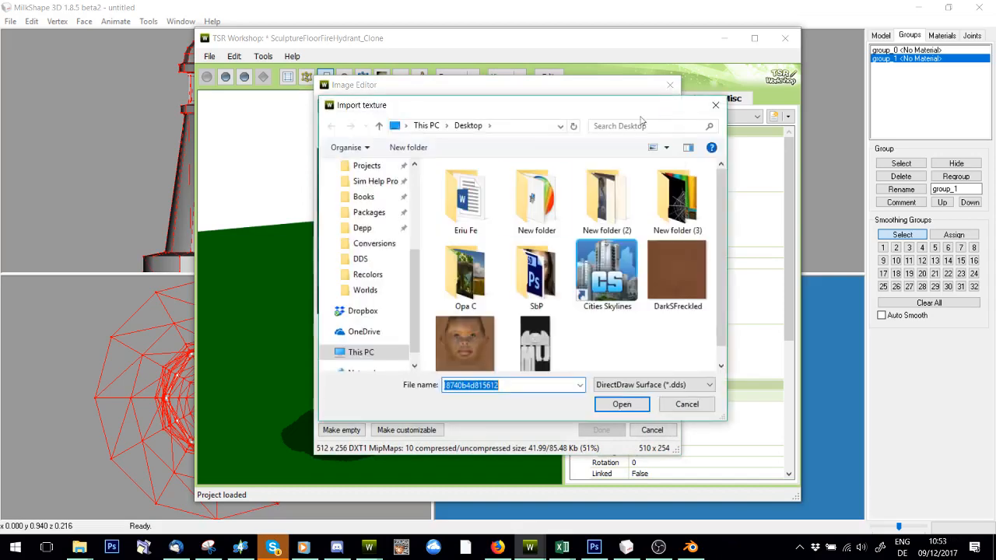
pyautogui.scroll(-3)
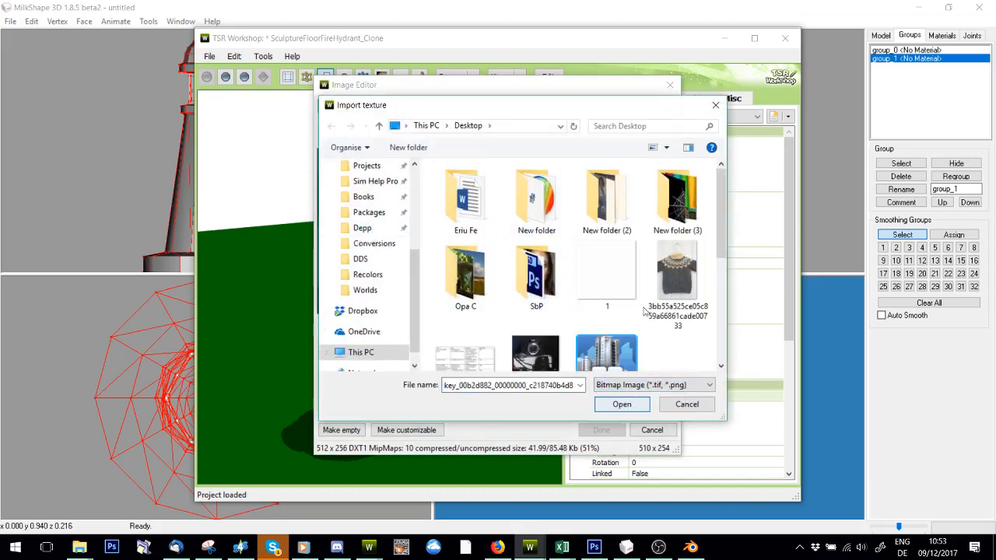
pyautogui.click(465, 252)
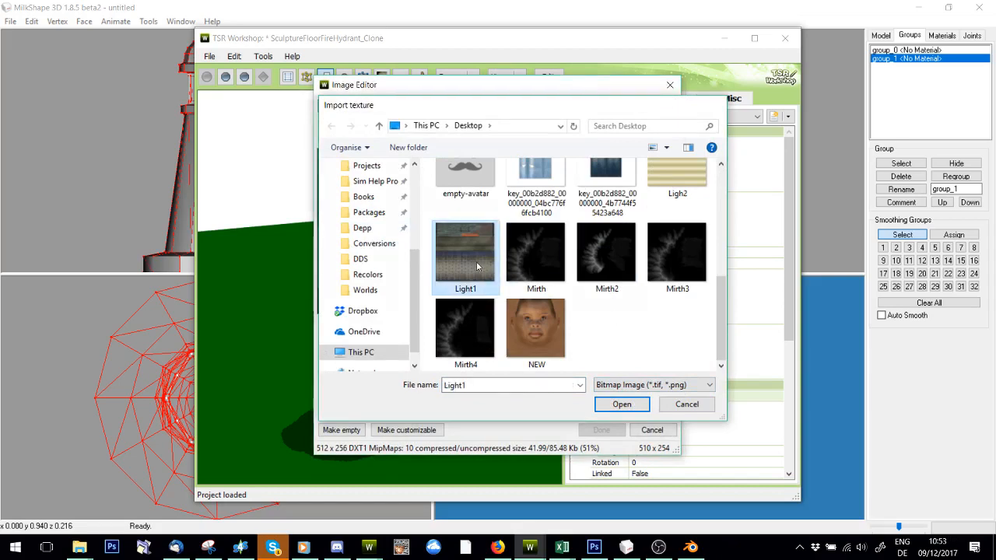
pyautogui.click(621, 404)
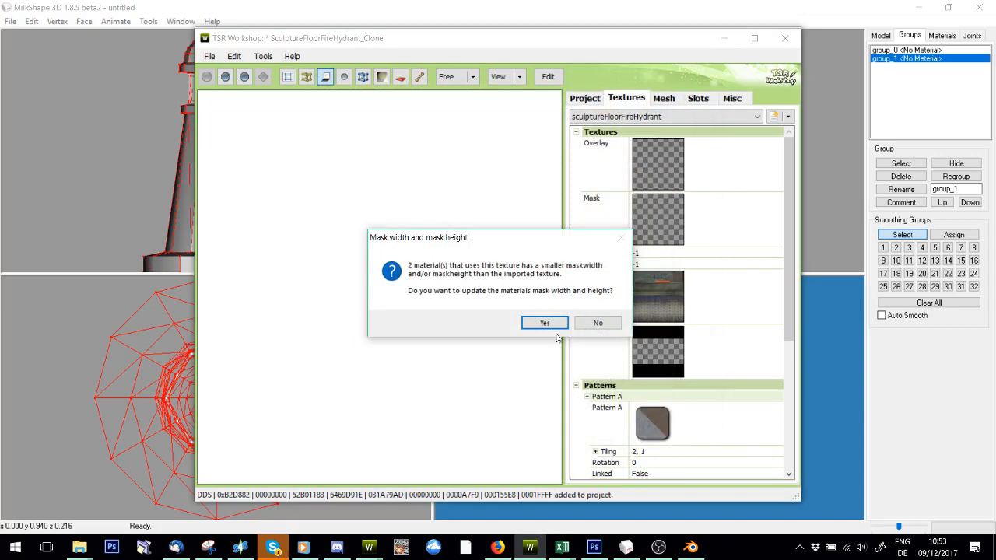
pyautogui.click(544, 322)
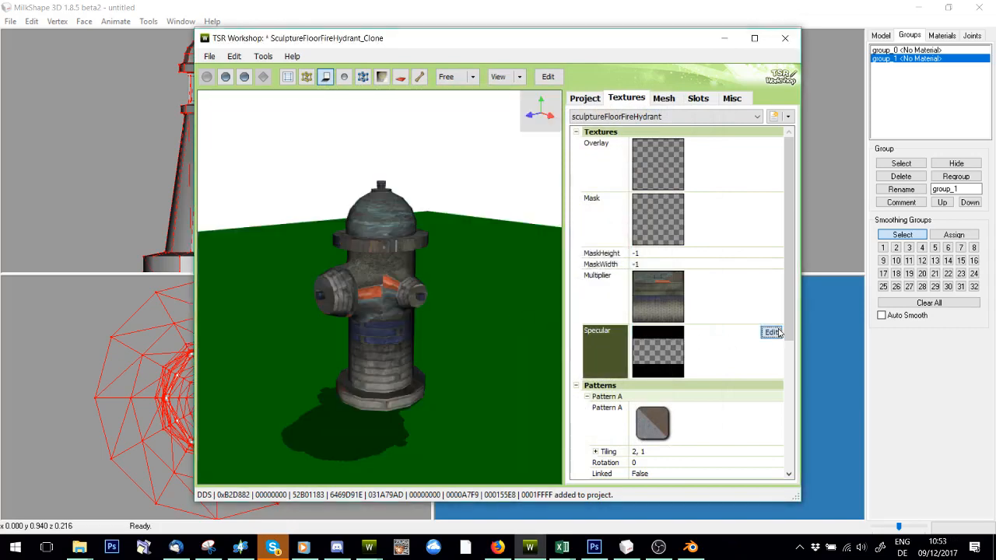
# - Import Specular_objects from General Images as the Specular texture, answering the prompt
pyautogui.click(772, 333)
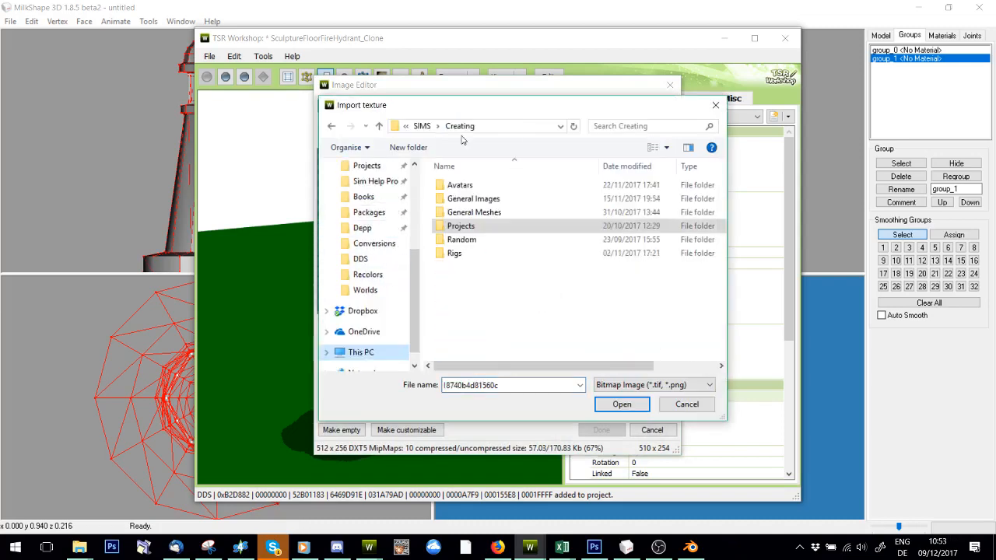
pyautogui.doubleClick(473, 199)
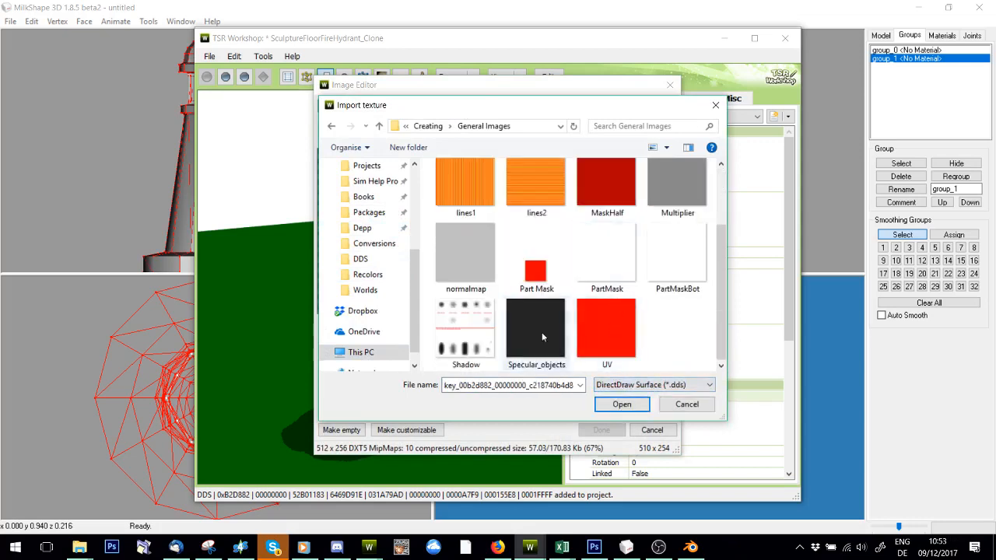
pyautogui.click(621, 405)
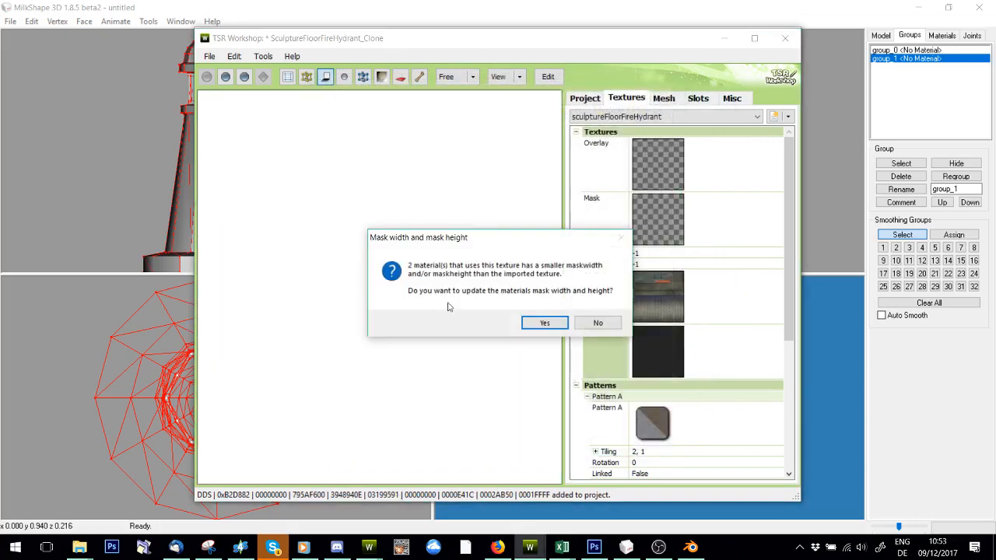
pyautogui.click(545, 322)
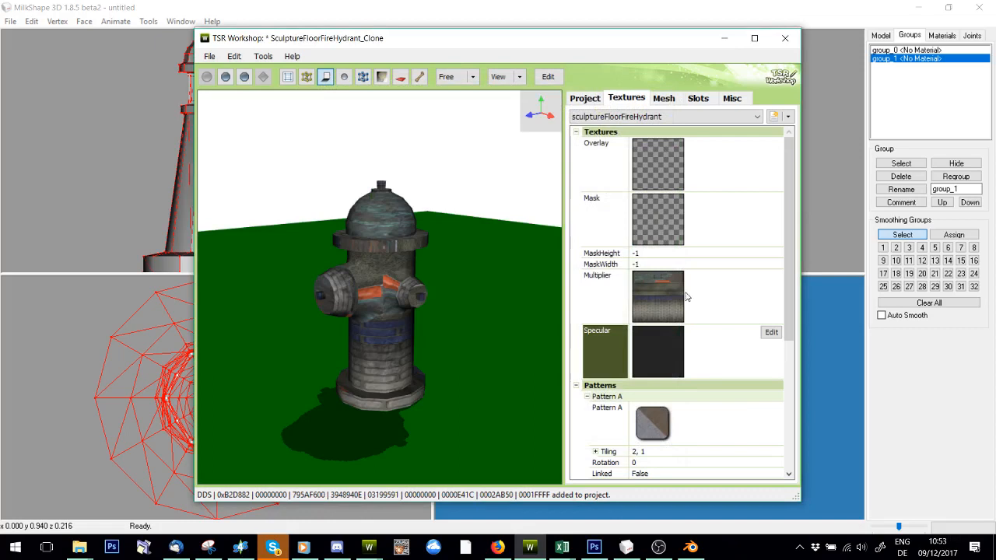
pyautogui.moveTo(669, 101)
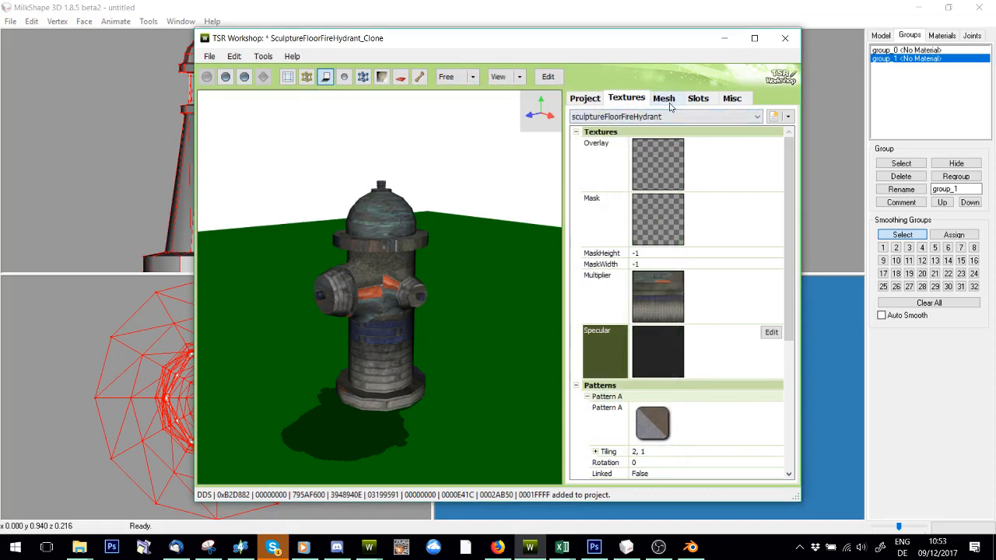
# - Duplicate mesh Group 0 on the Mesh tab and start a mesh import
pyautogui.click(663, 98)
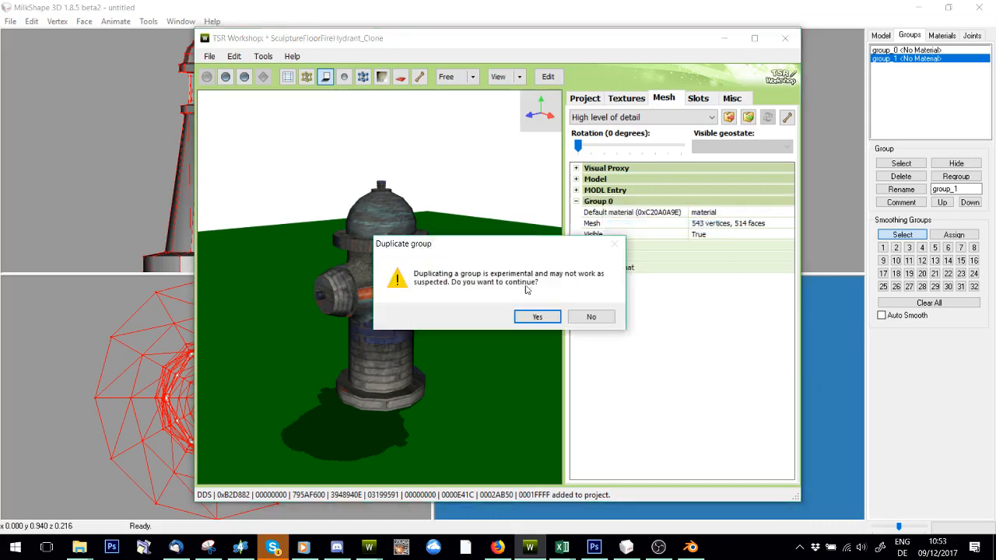
pyautogui.click(536, 318)
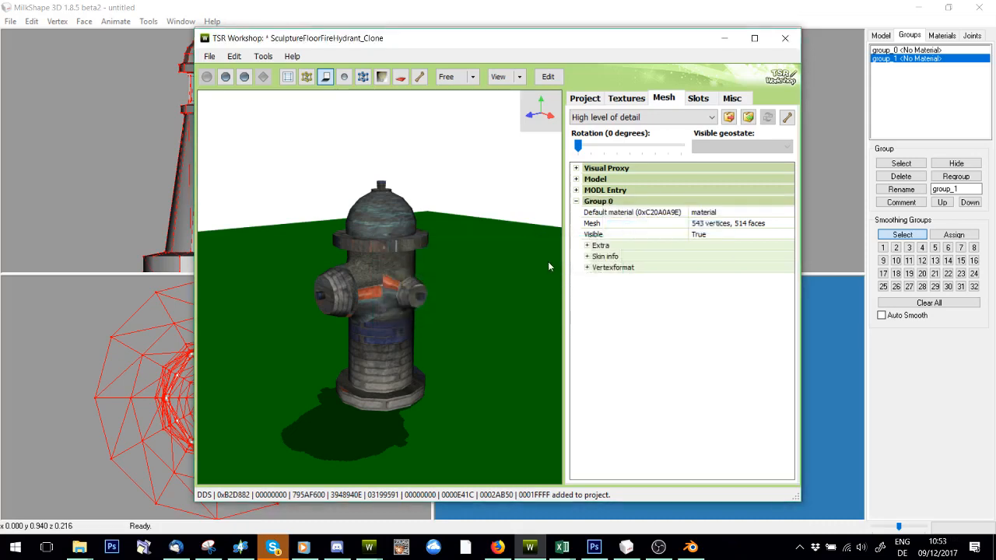
pyautogui.click(747, 117)
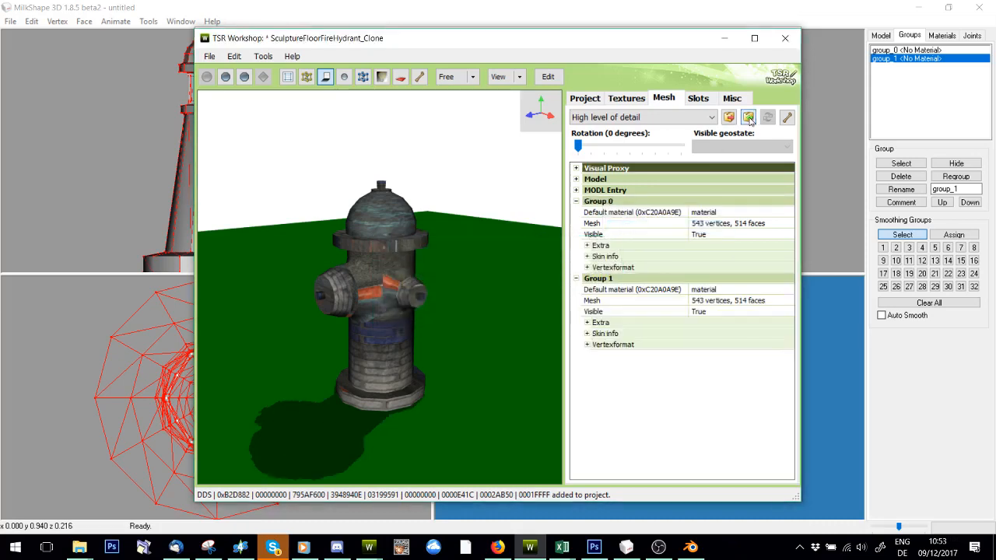
pyautogui.click(749, 117)
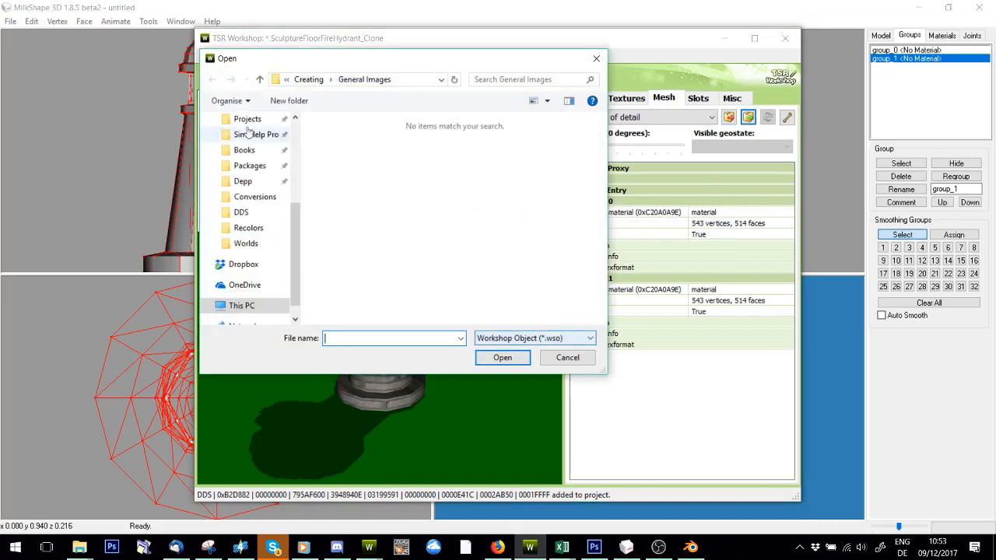
# - Import the lighthouse .wso mesh from the Dropbox folder and select the window group's material
pyautogui.click(243, 265)
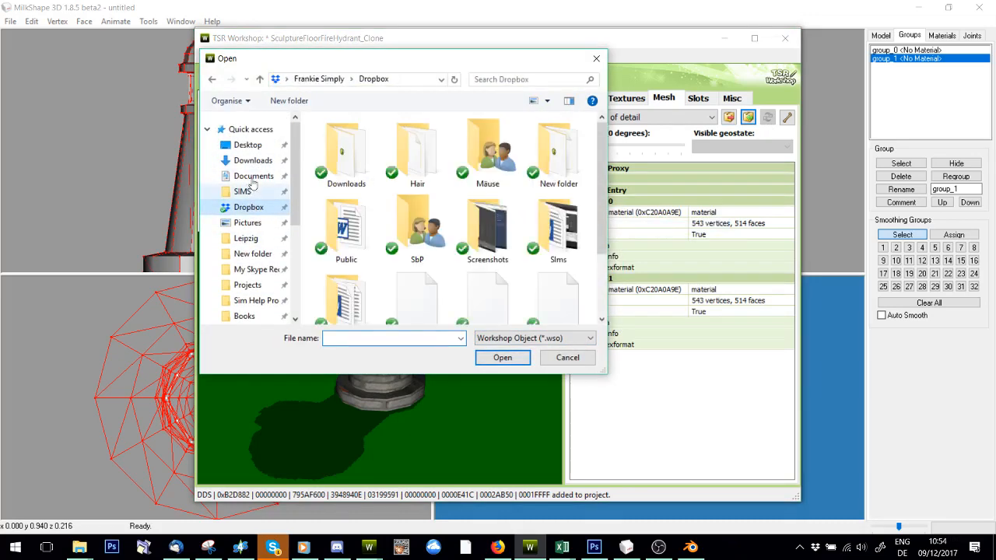
pyautogui.click(247, 145)
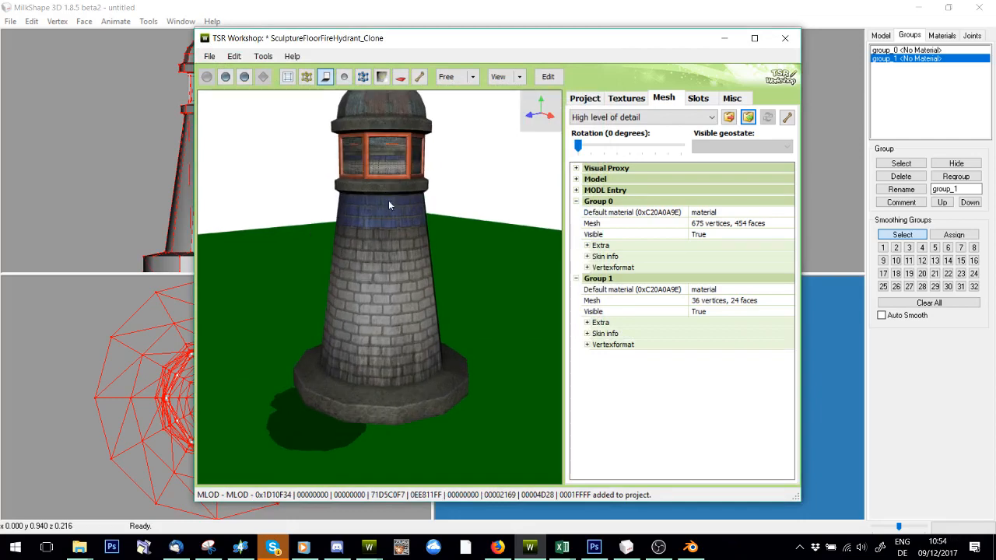
pyautogui.moveTo(389, 206); pyautogui.dragTo(205, 264)
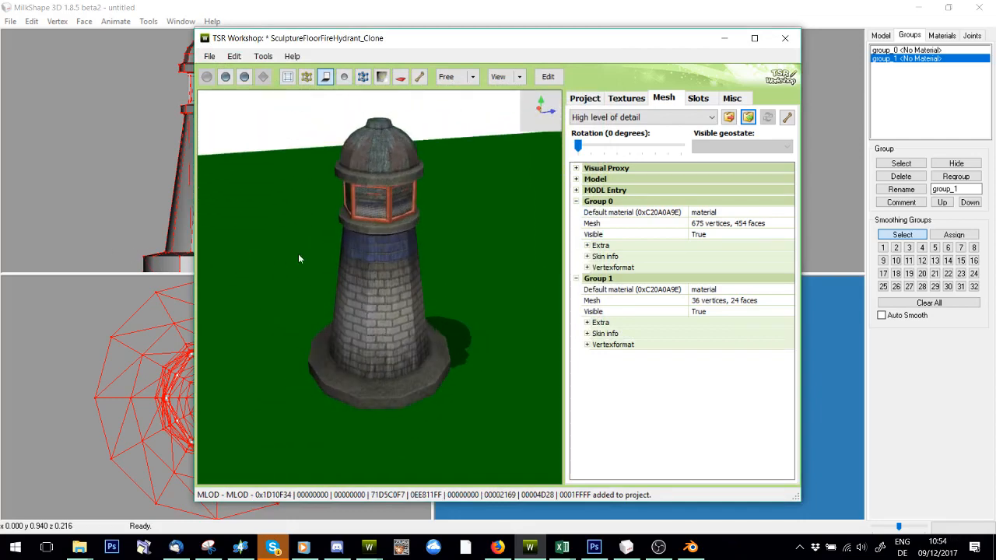
pyautogui.click(631, 288)
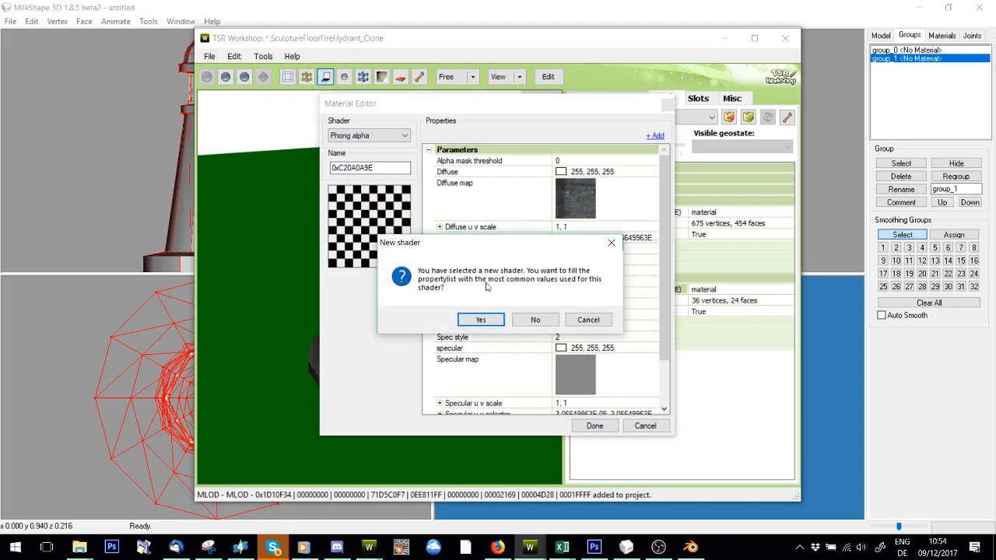
# - Switch the window group's material to the Phong shader, filling default values
pyautogui.click(479, 319)
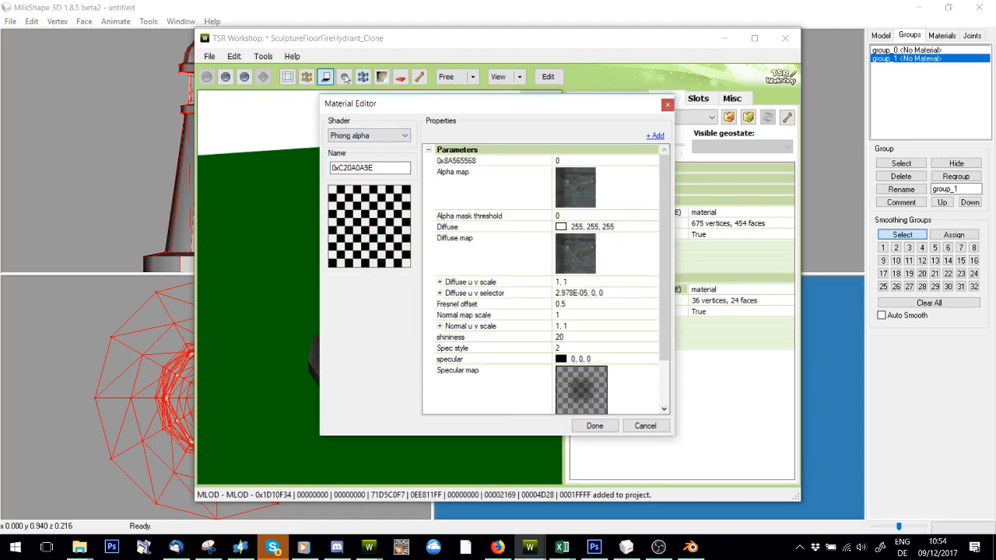
pyautogui.click(367, 134)
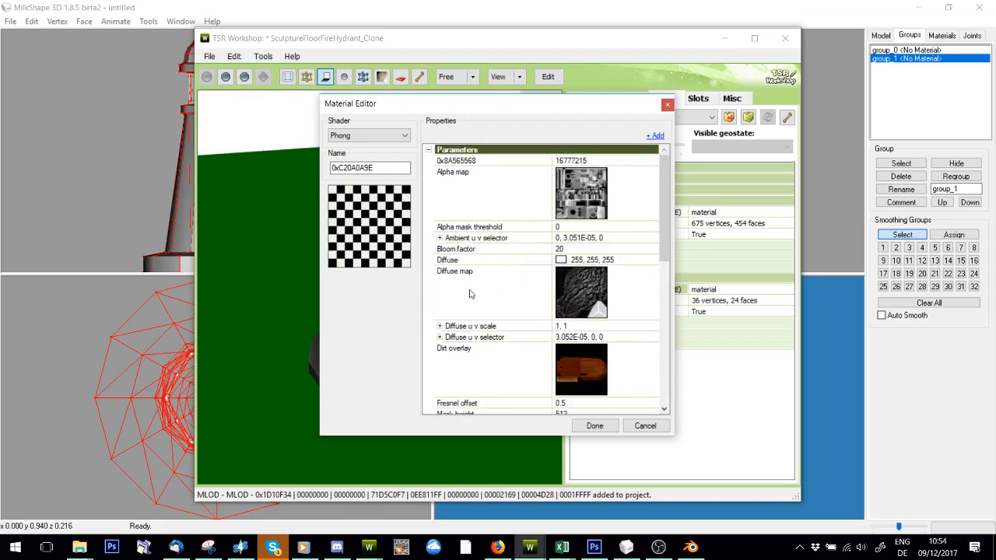
pyautogui.scroll(-3)
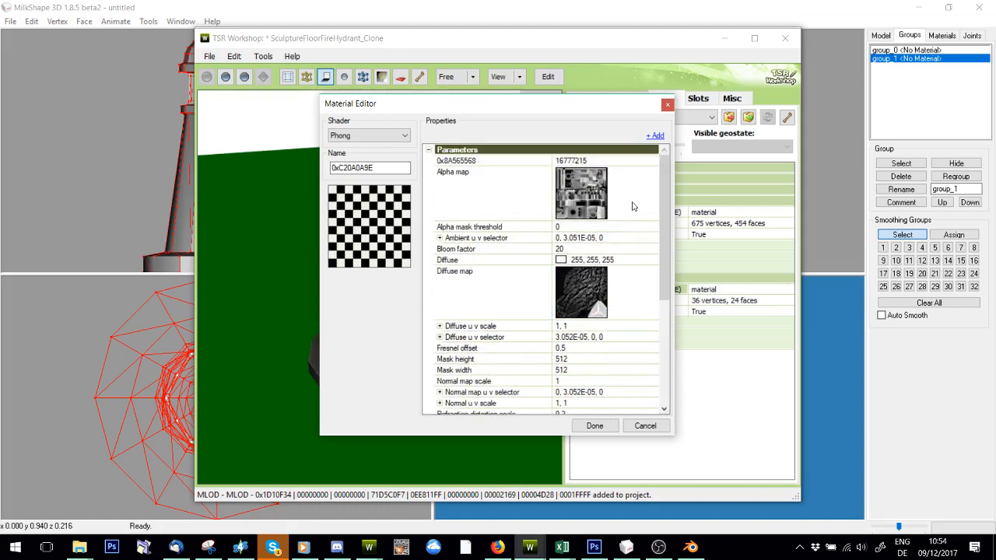
pyautogui.scroll(-3)
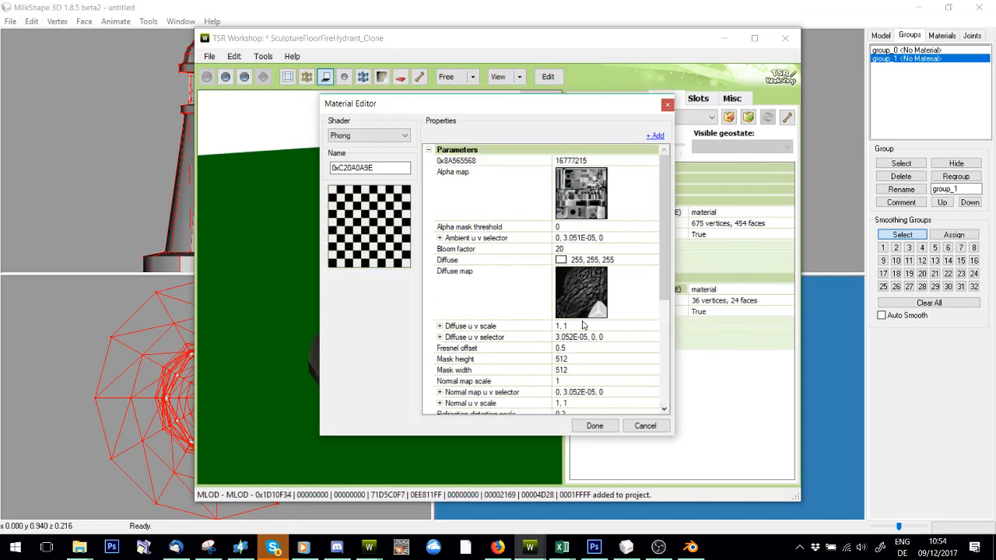
# - Replace the alpha and diffuse maps with the striped yellow texture and finish the material
pyautogui.doubleClick(581, 193)
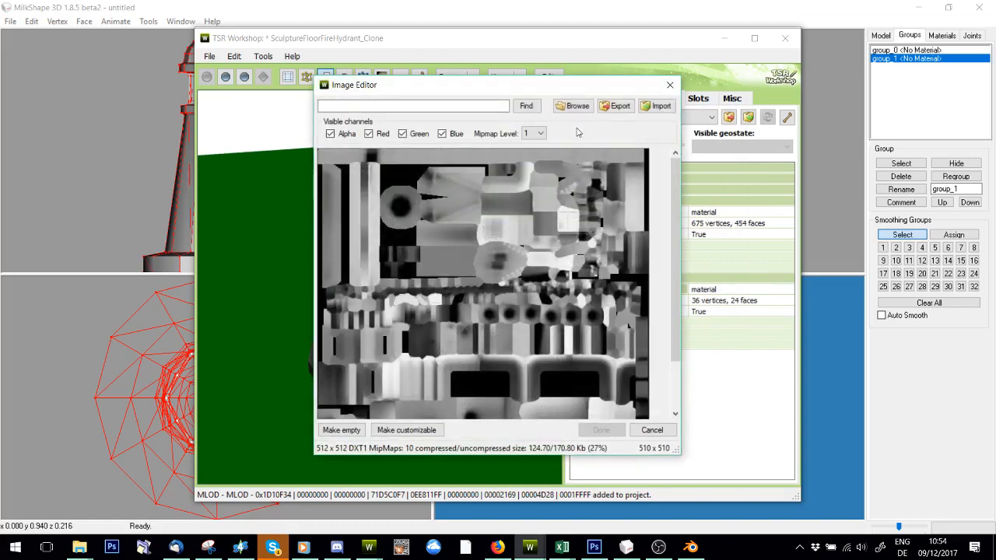
pyautogui.click(657, 105)
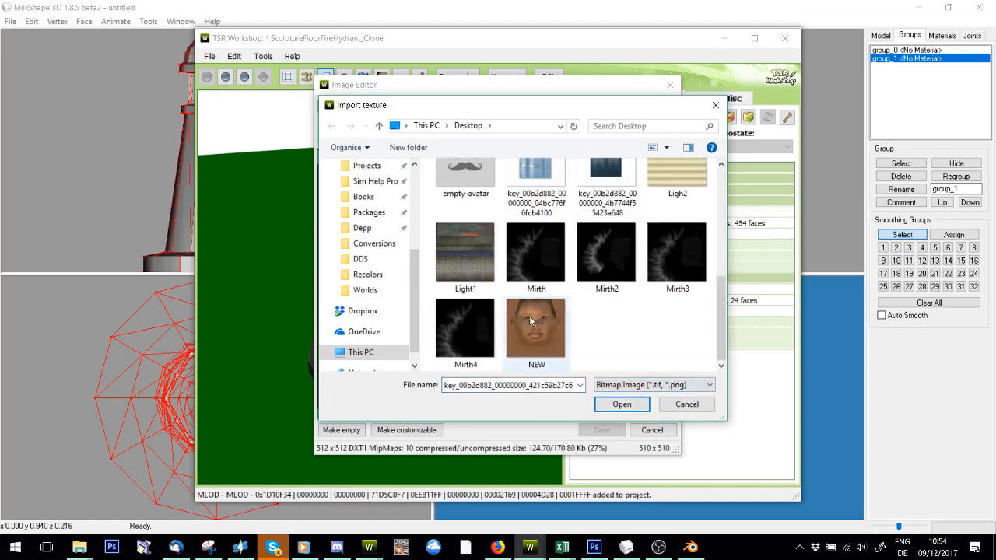
pyautogui.click(620, 405)
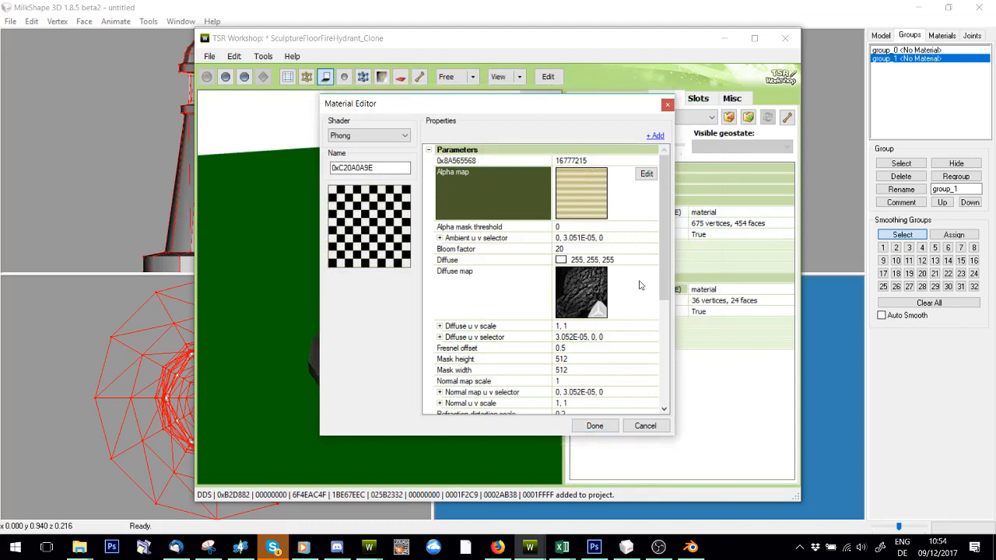
pyautogui.click(647, 174)
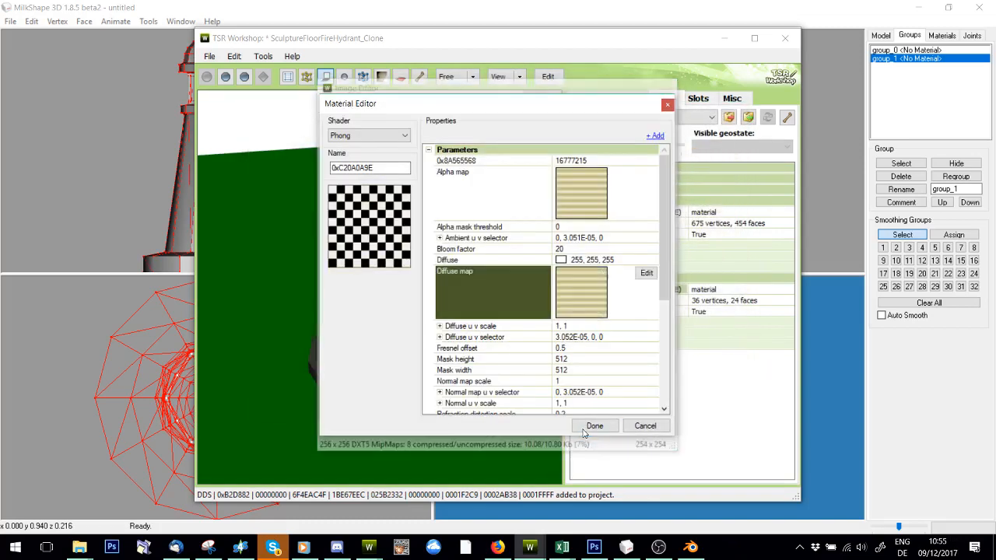
pyautogui.click(594, 426)
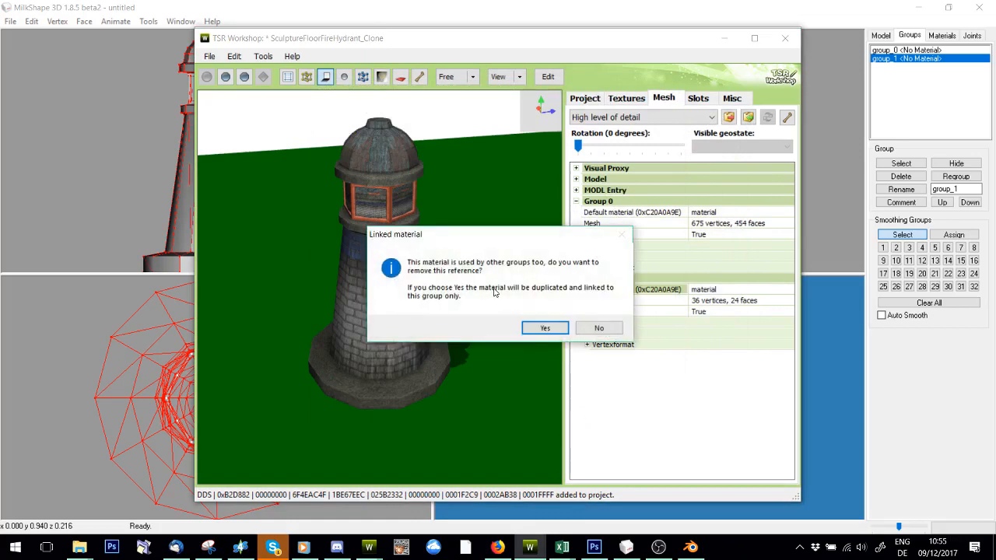
pyautogui.moveTo(552, 271)
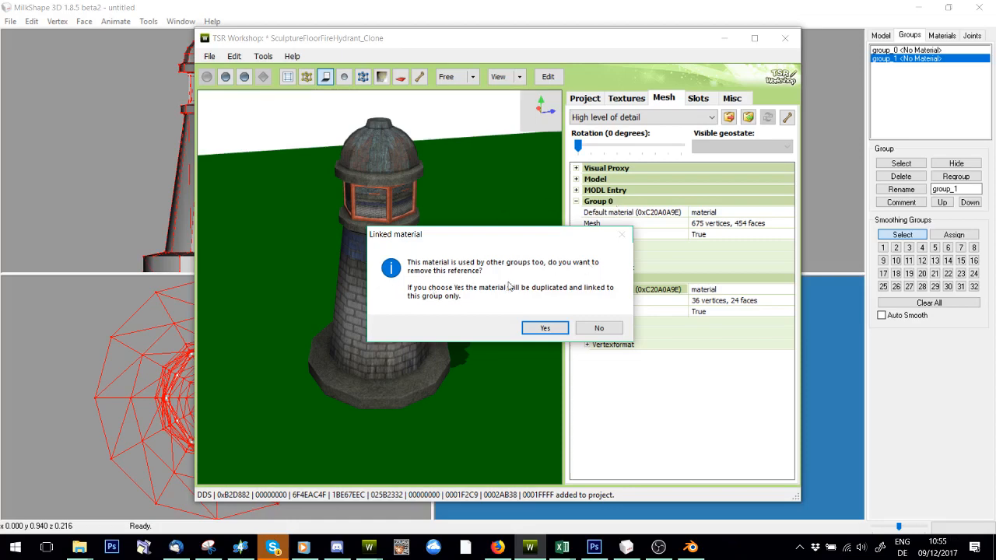
pyautogui.moveTo(579, 302)
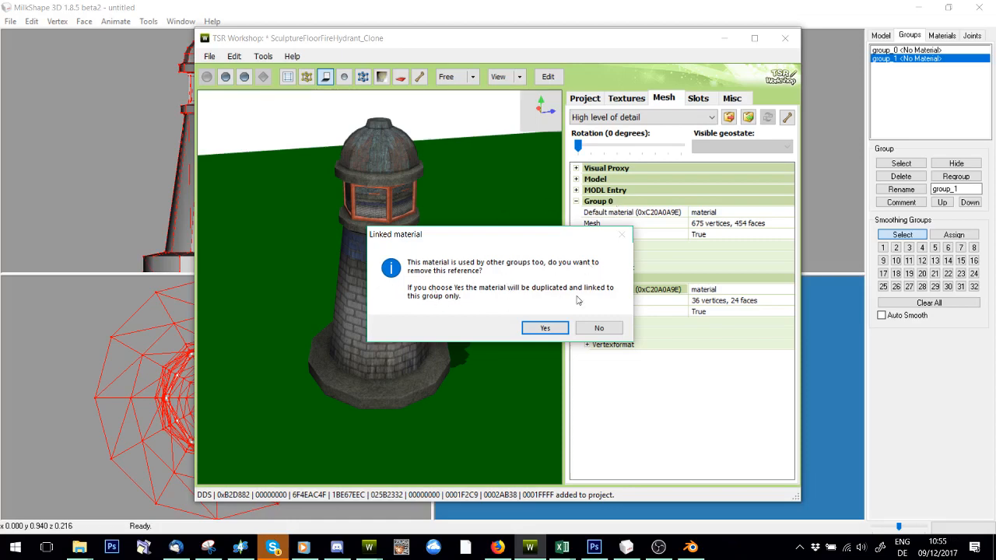
pyautogui.moveTo(594, 294)
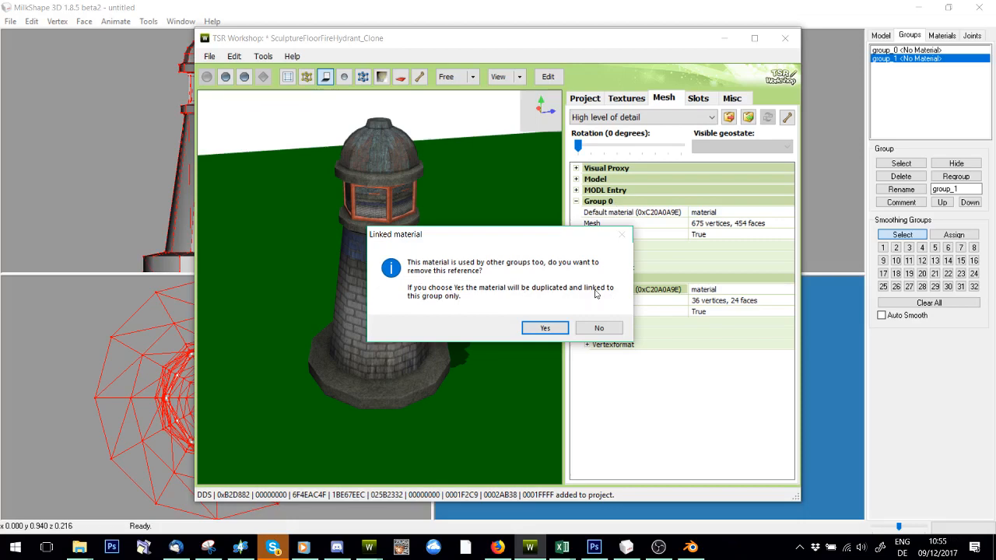
pyautogui.moveTo(490, 166)
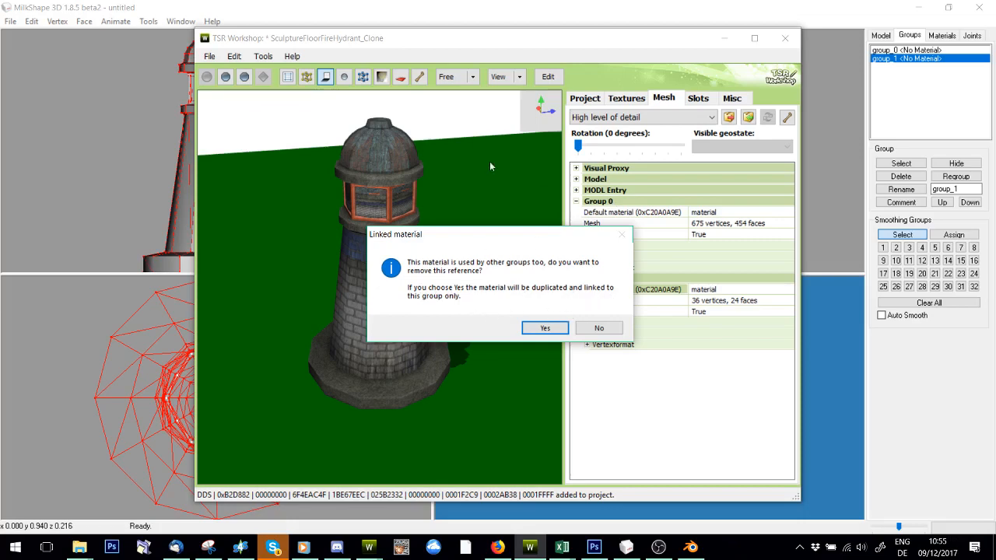
# - Give the group its own material copy, update MATD in all detail levels, keep high detail shown
pyautogui.click(544, 326)
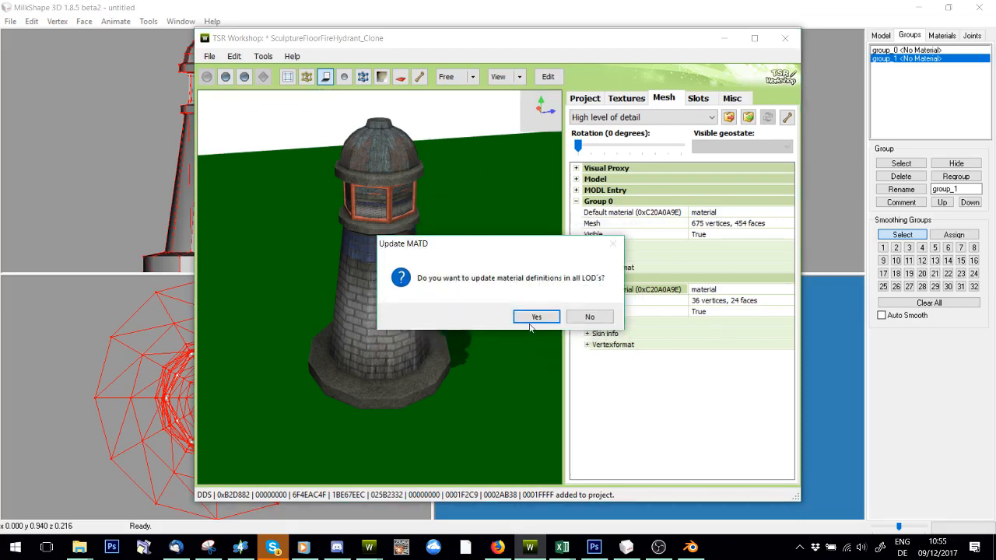
pyautogui.click(536, 317)
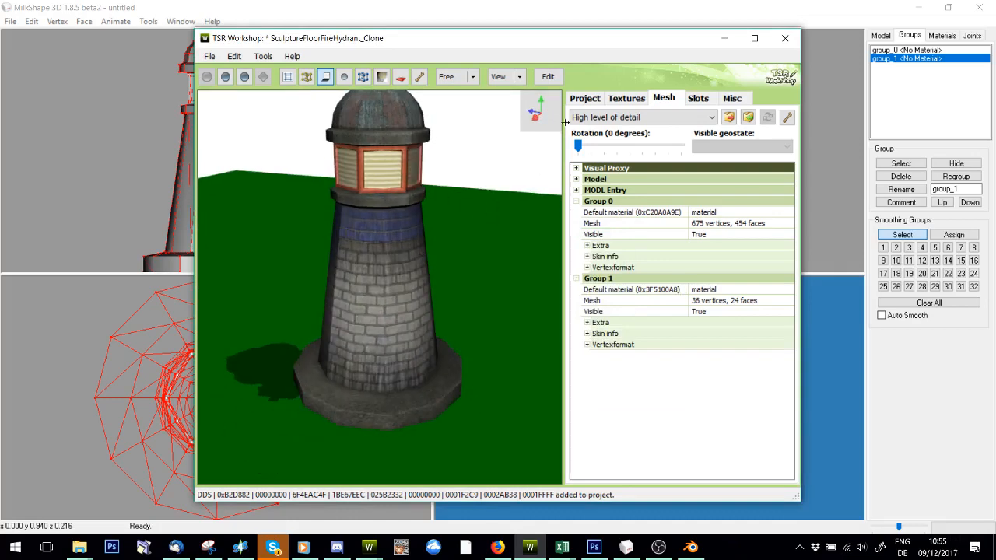
pyautogui.click(709, 117)
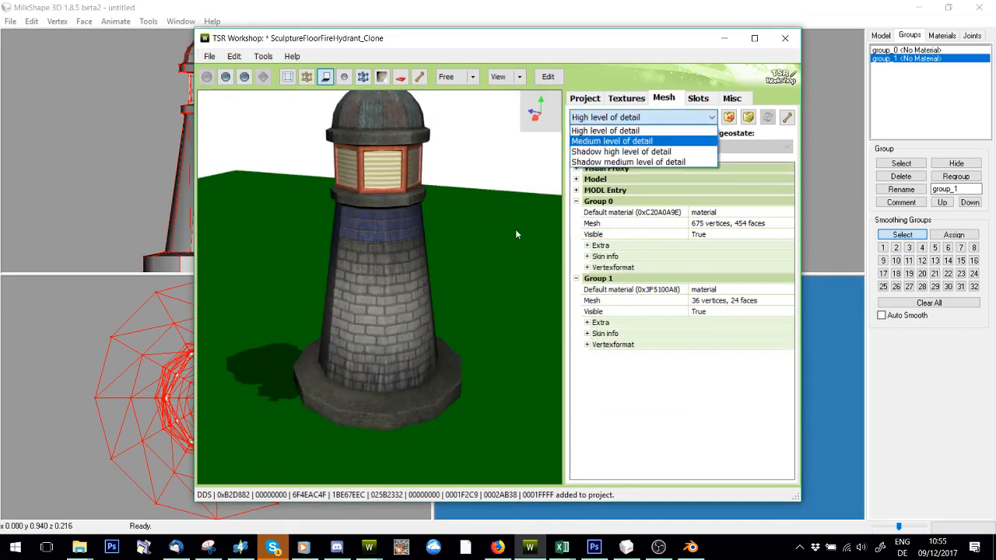
pyautogui.click(605, 130)
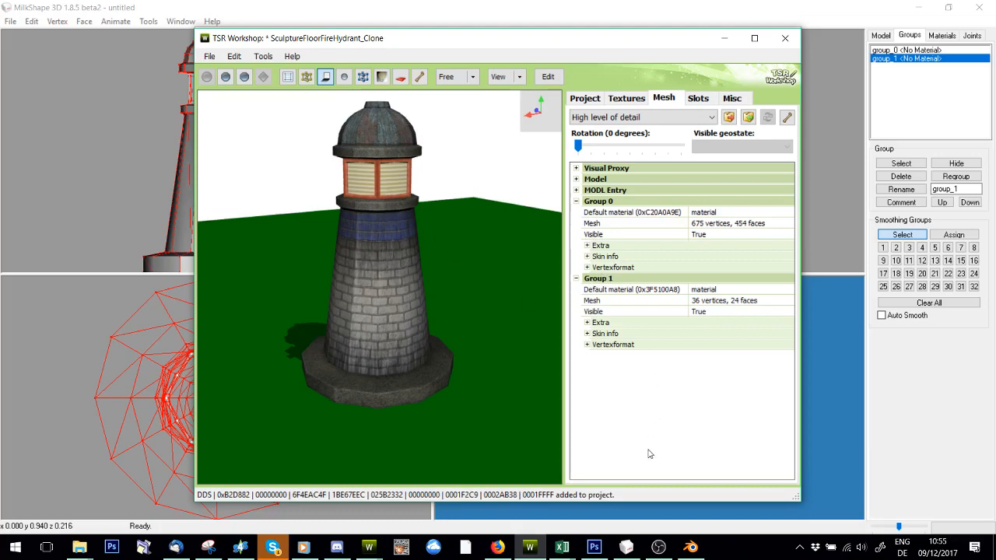
pyautogui.moveTo(596, 311)
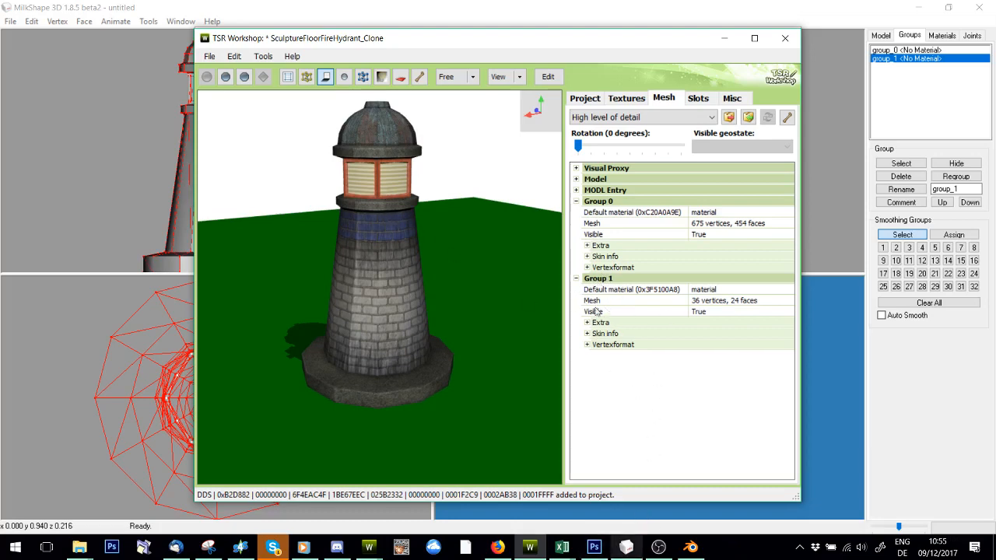
pyautogui.moveTo(794, 442)
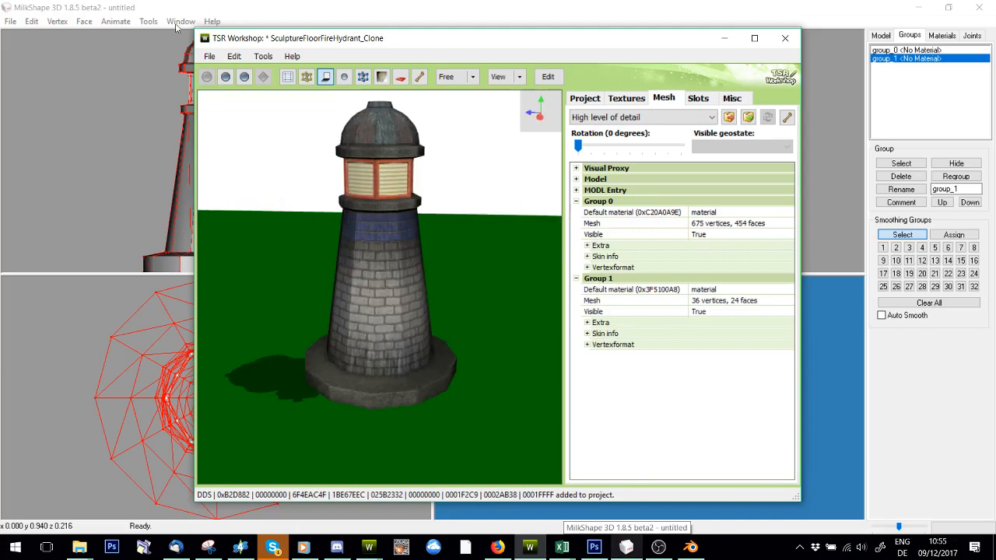
pyautogui.moveTo(482, 154)
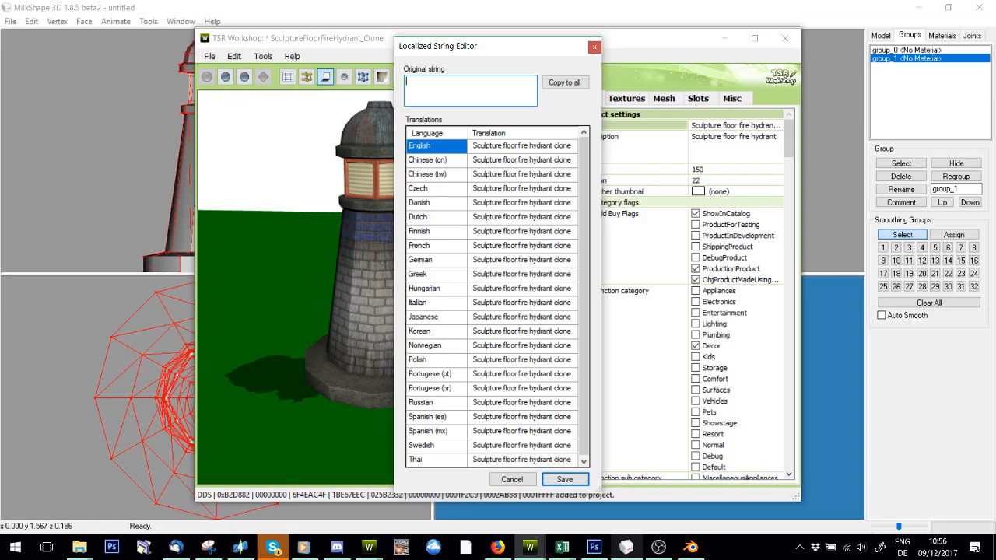
# - Open Tools > Project Contents to list the object's 44 resources
pyautogui.click(564, 82)
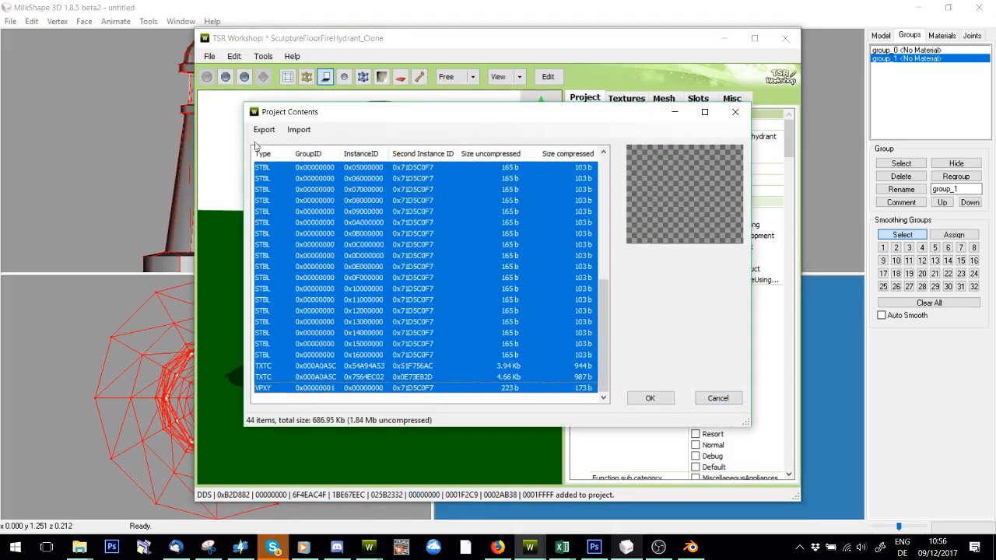
# - Export the project contents as package 'N…', acknowledge it, and close the project unsaved
pyautogui.click(265, 129)
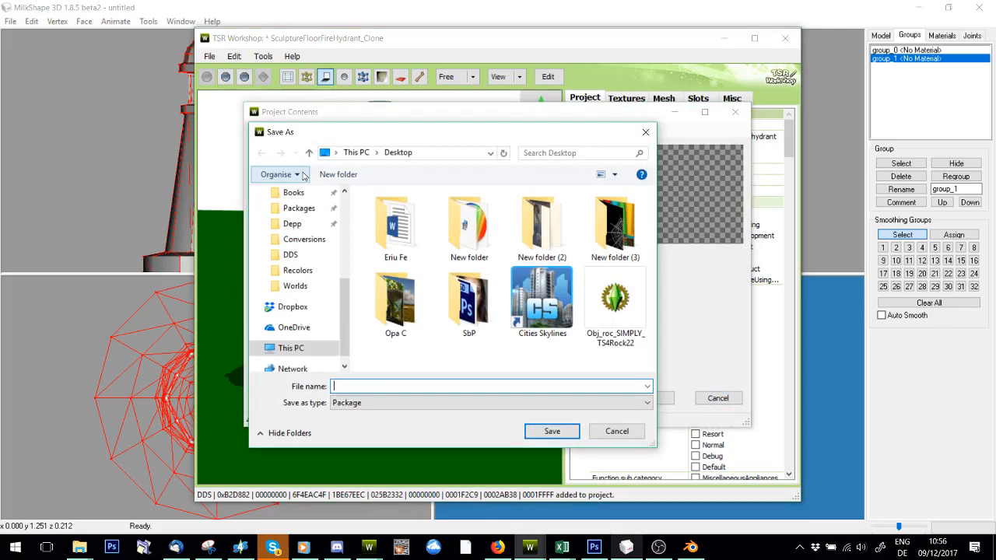
pyautogui.write('N')
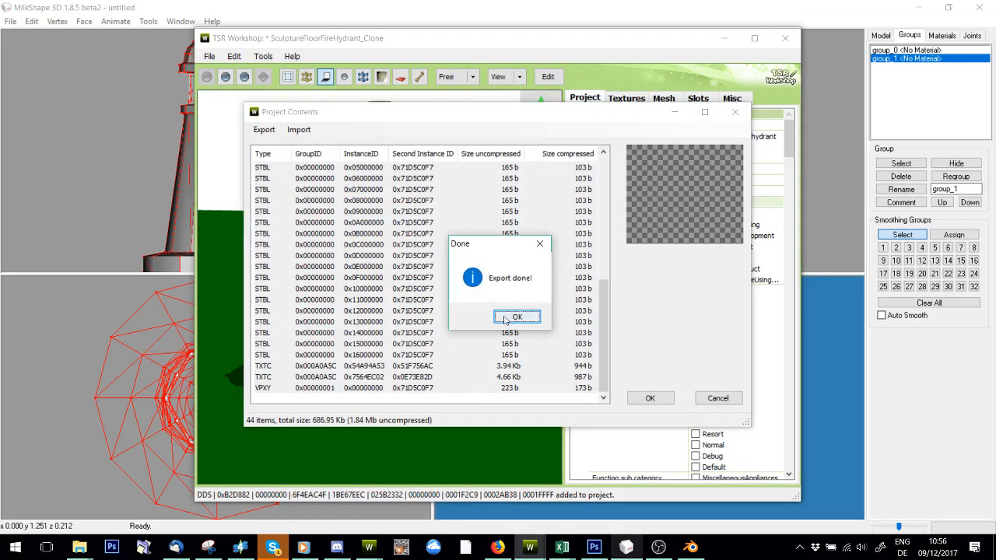
pyautogui.click(516, 317)
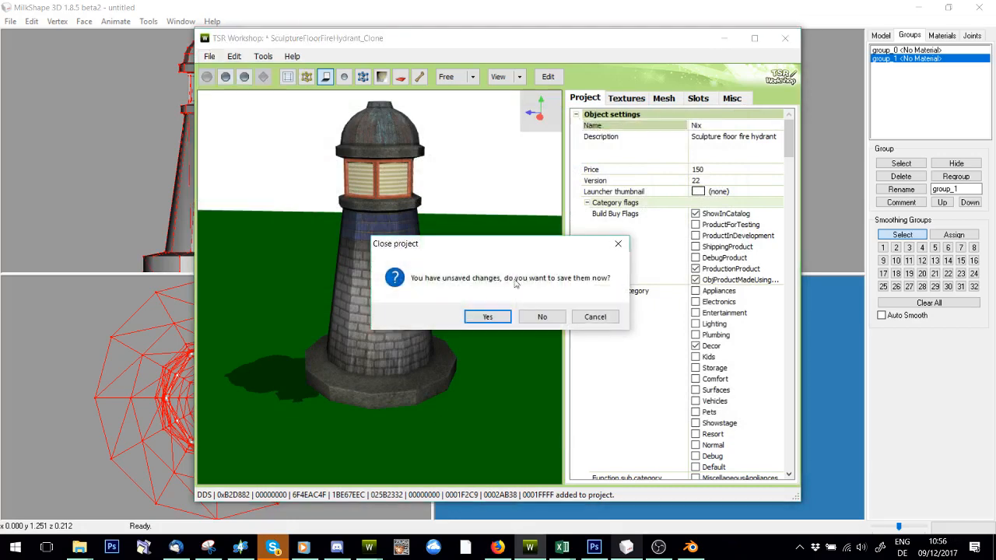
pyautogui.click(542, 317)
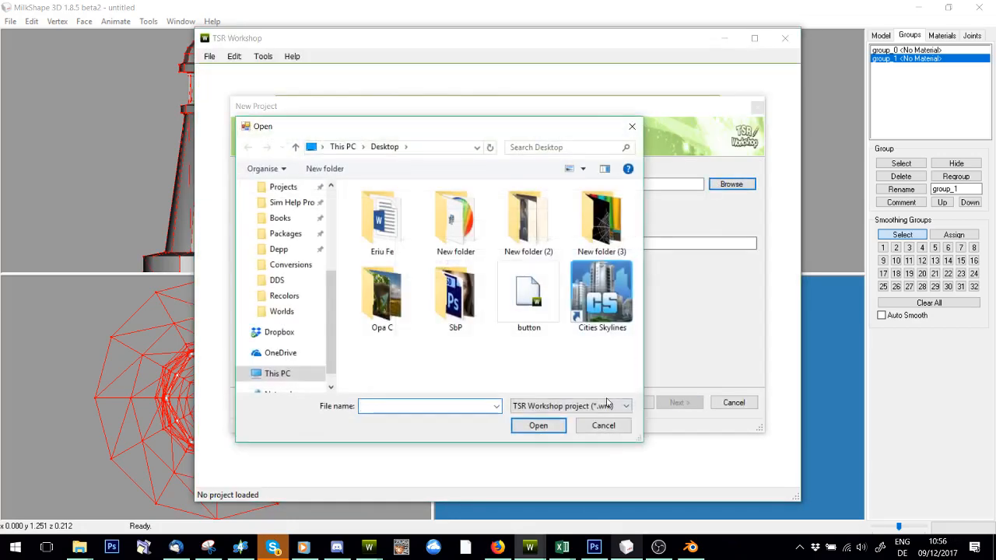
# - Import Nix.package as a new project, answering the Sims 4 prompt, and finish
pyautogui.click(539, 425)
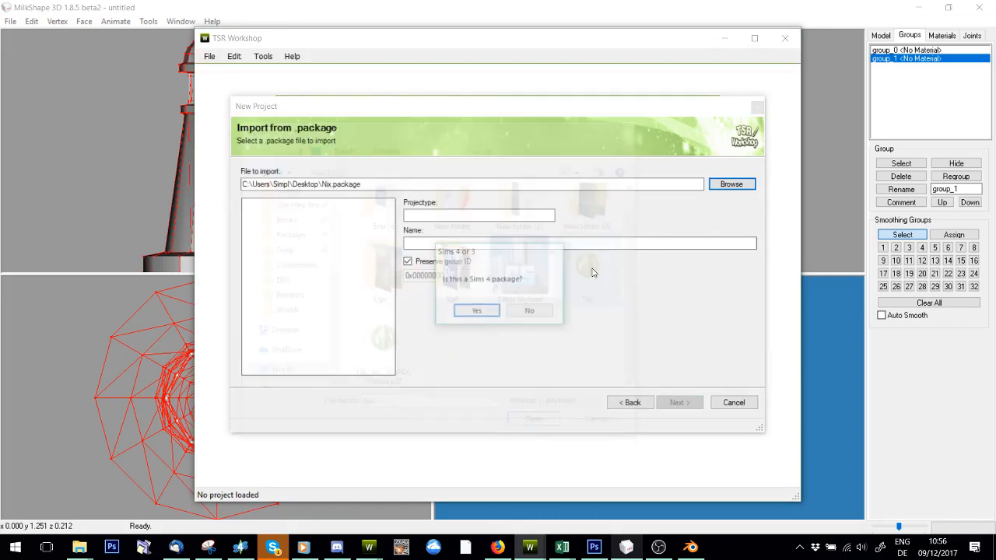
pyautogui.click(476, 311)
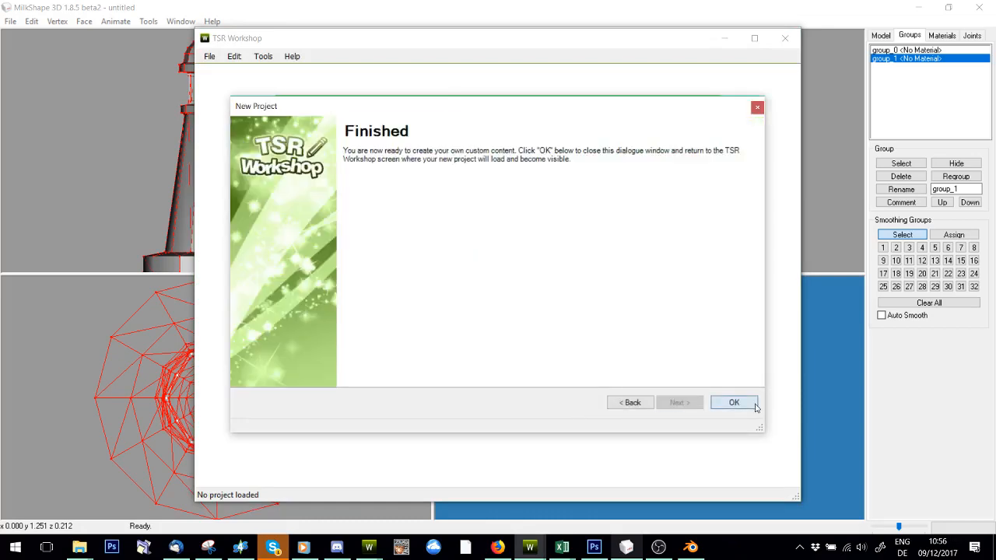
pyautogui.click(734, 401)
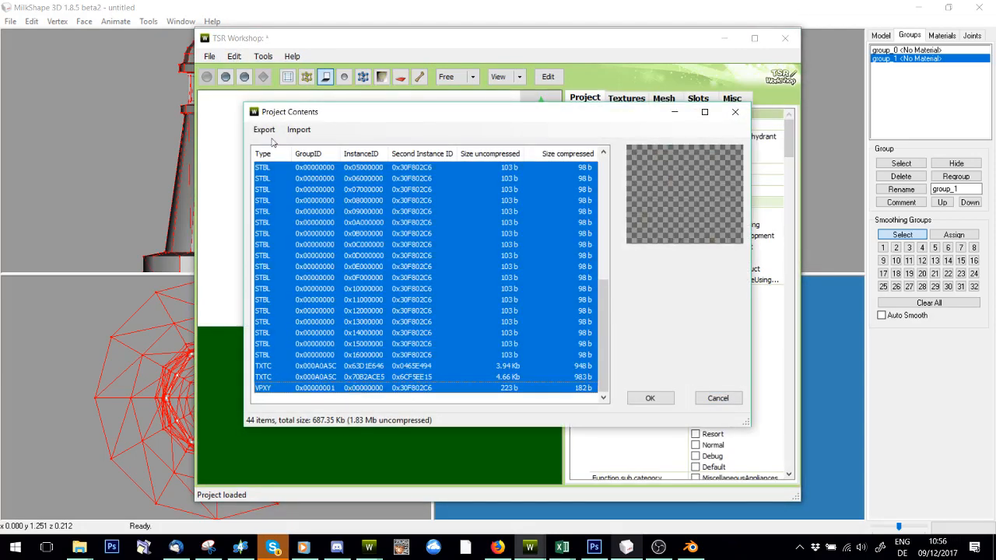
# - Export the project contents again, overwriting the existing Nix.package
pyautogui.click(264, 129)
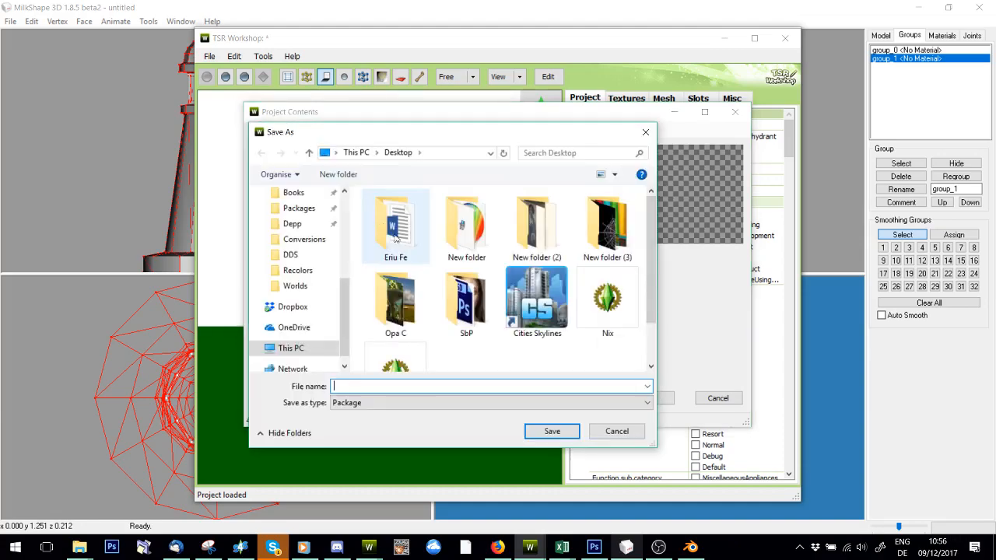
pyautogui.click(551, 431)
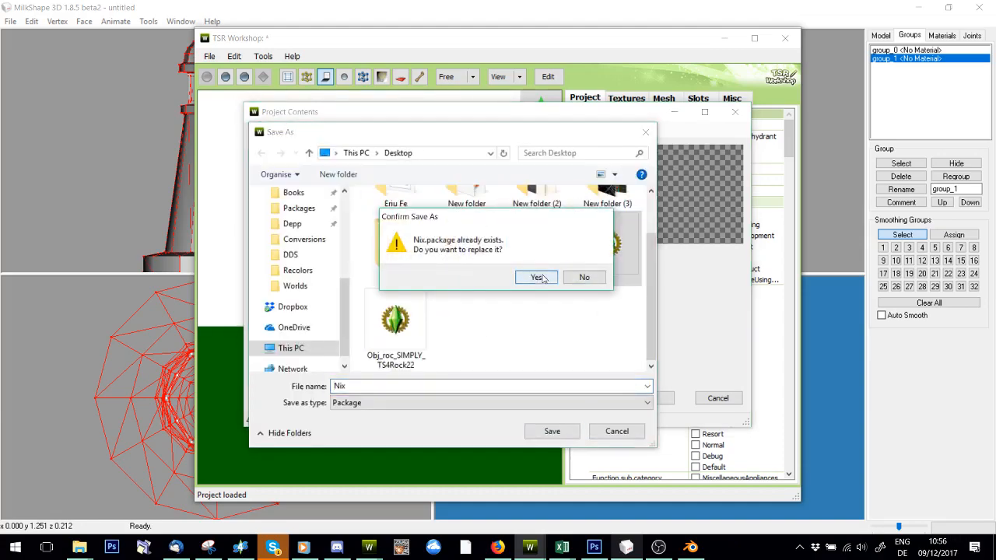
pyautogui.click(537, 277)
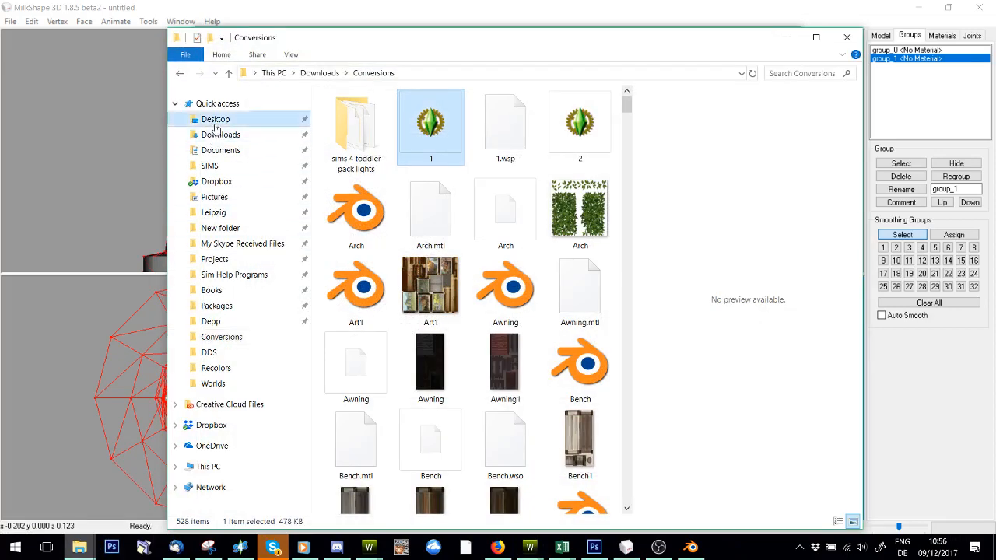
# - Copy the package from Desktop into Create a World Tool's Packages folder, continuing as administrator
pyautogui.click(215, 119)
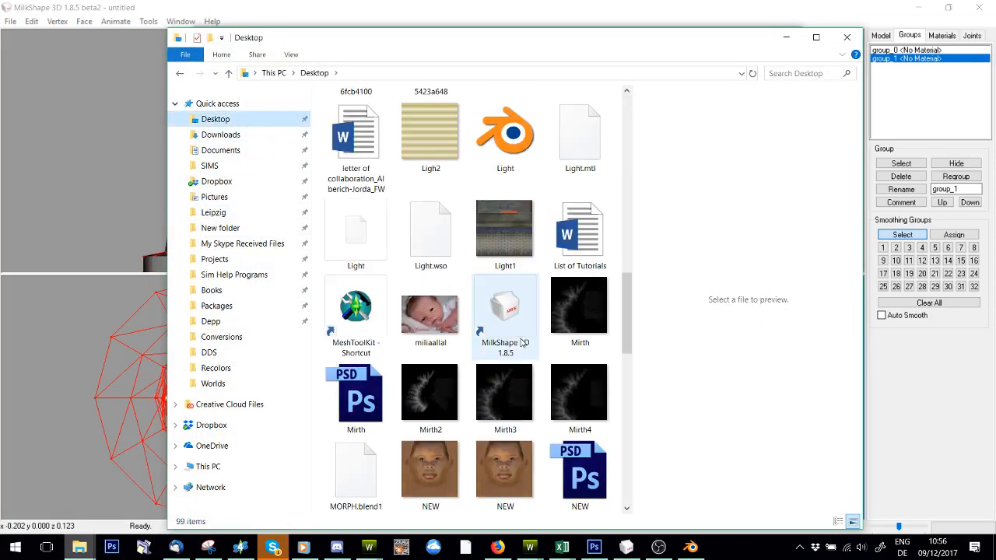
pyautogui.scroll(-3)
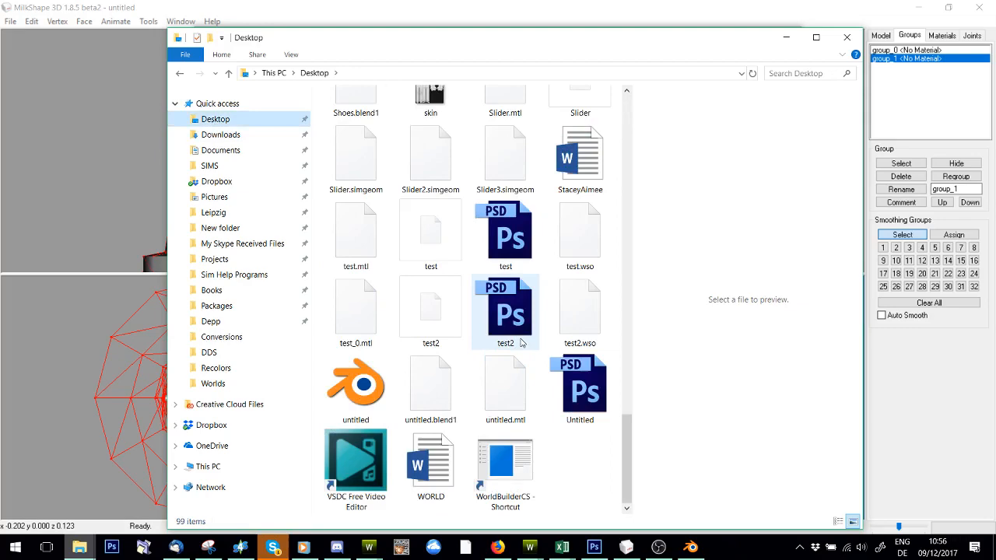
pyautogui.scroll(3)
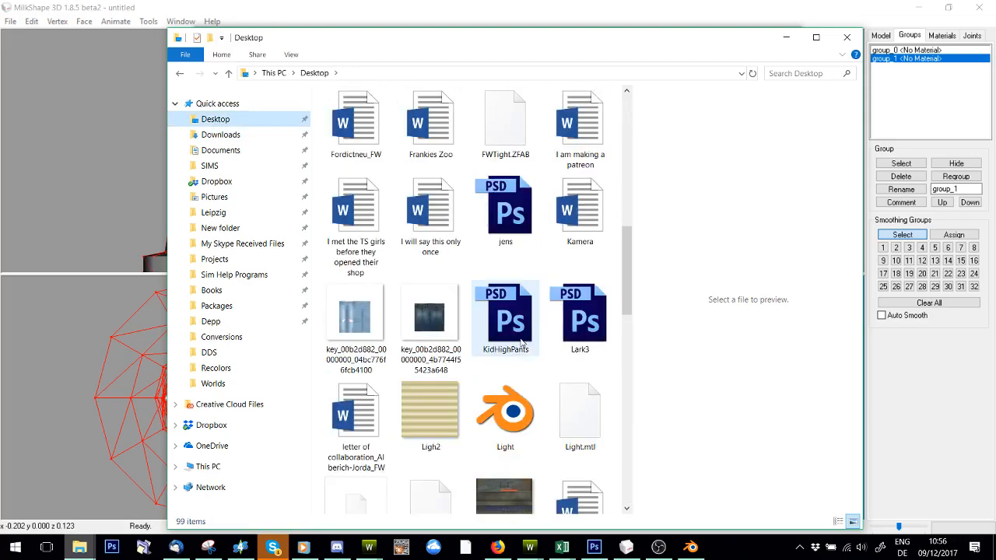
pyautogui.scroll(3)
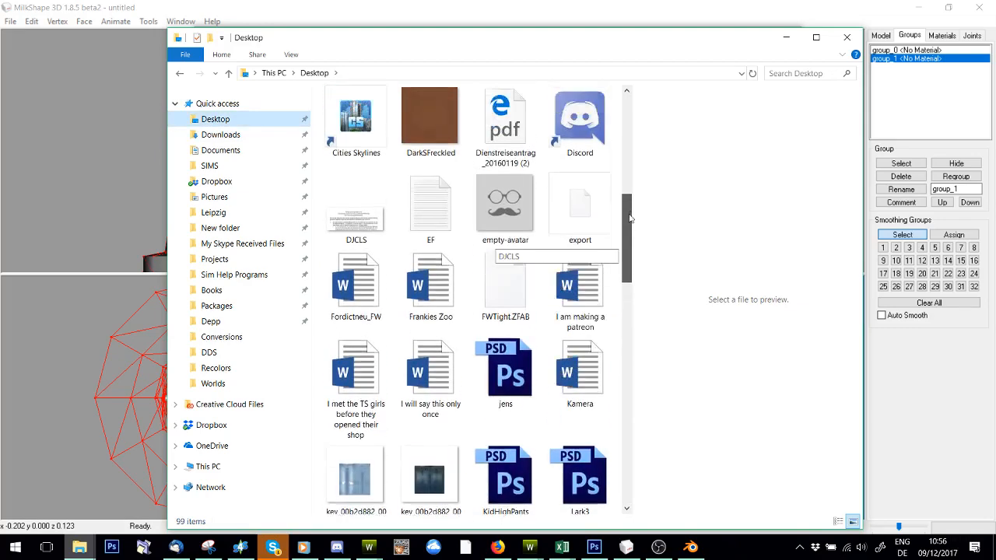
pyautogui.scroll(-3)
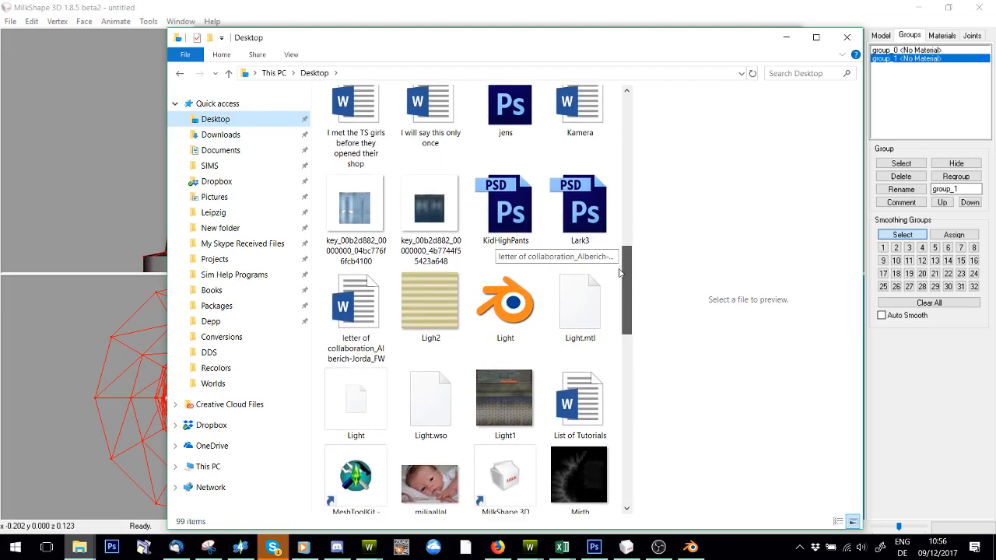
pyautogui.scroll(-3)
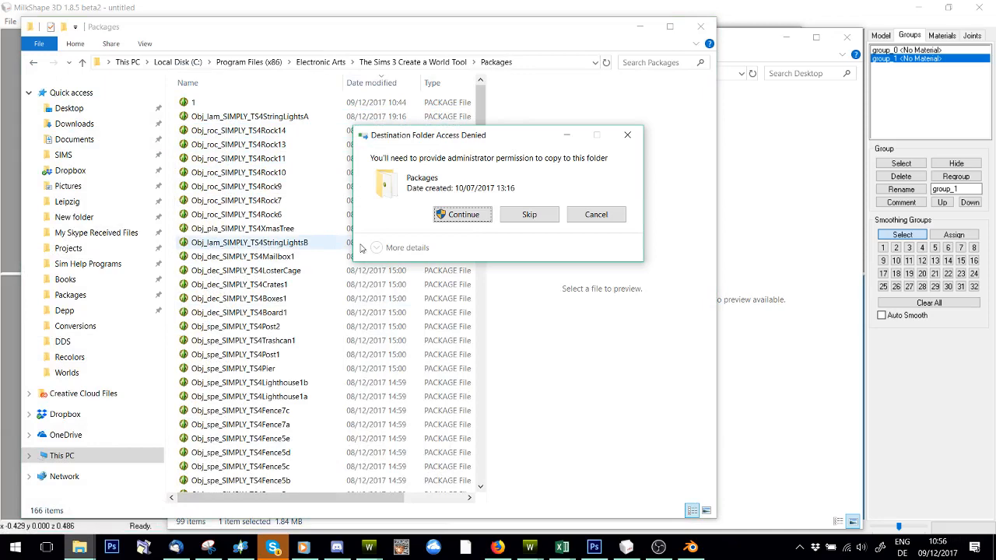
pyautogui.click(462, 215)
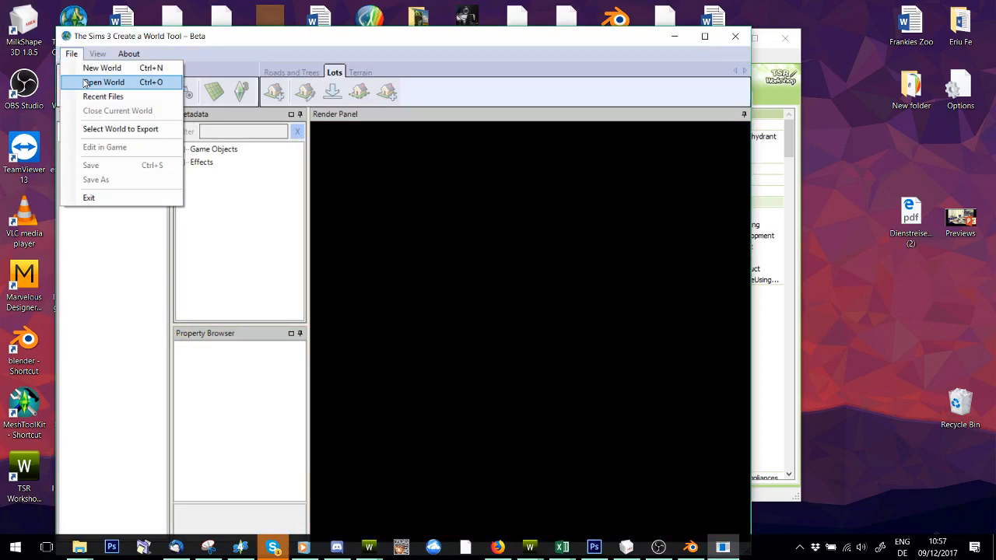
# - Cancel Open World, then create a New World with the Lush terrain preset and accept its description
pyautogui.click(103, 81)
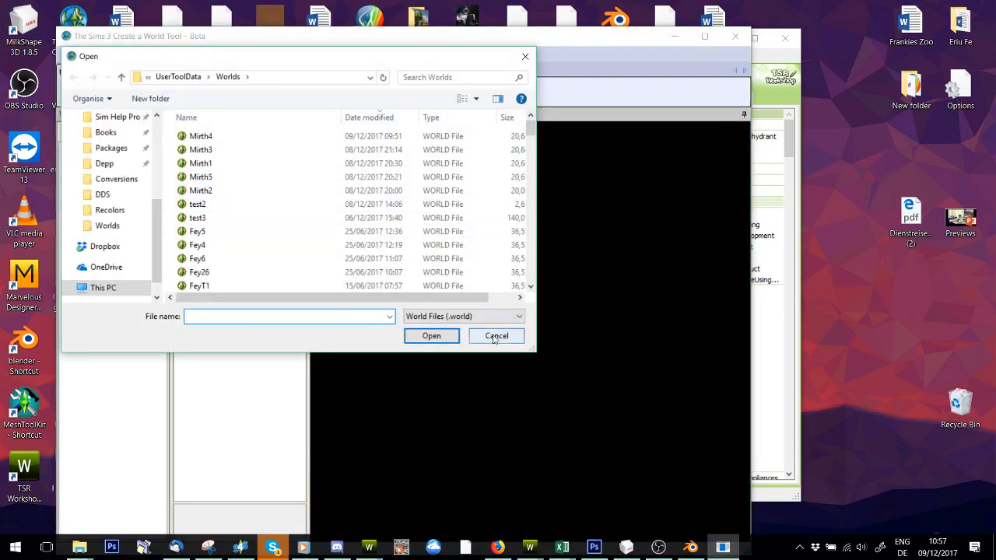
pyautogui.click(494, 336)
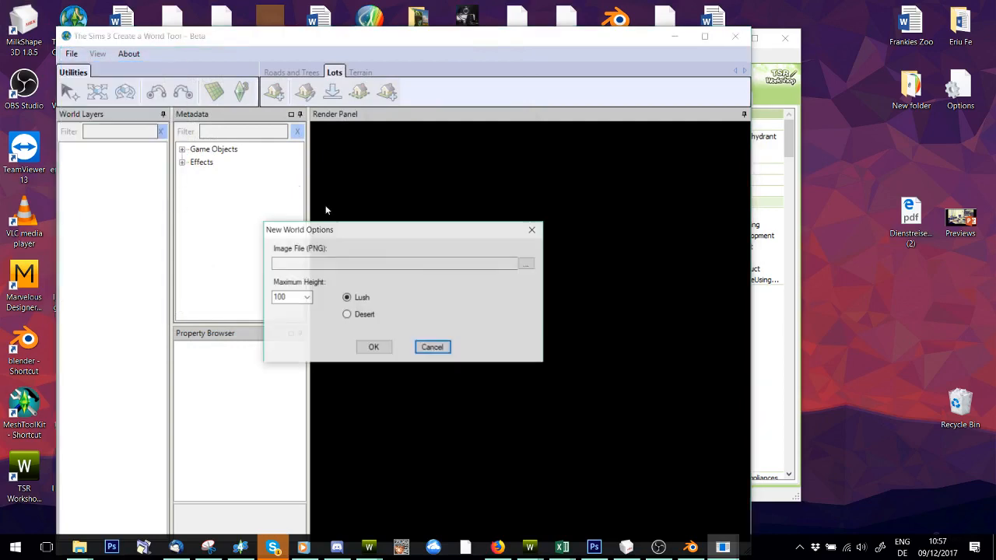
pyautogui.click(526, 263)
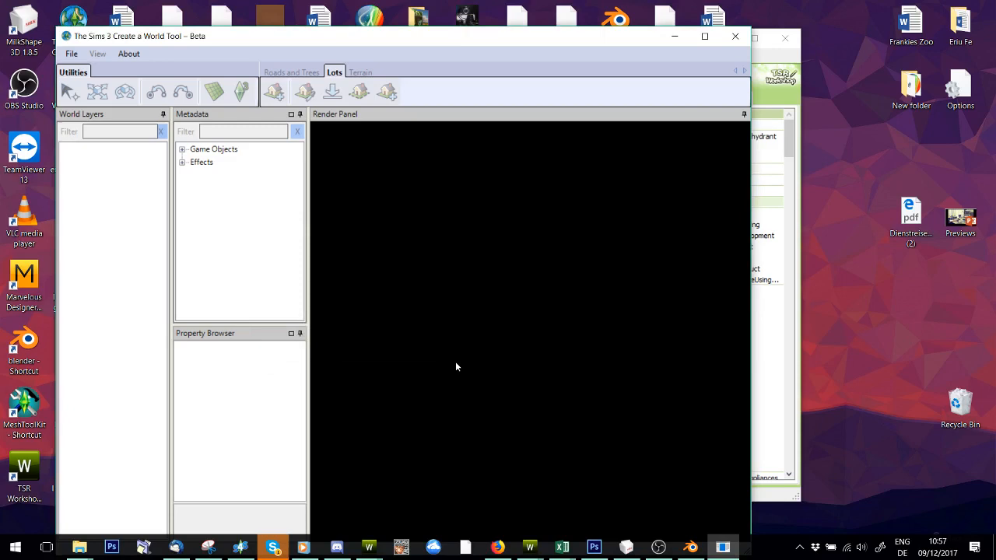
pyautogui.moveTo(460, 356)
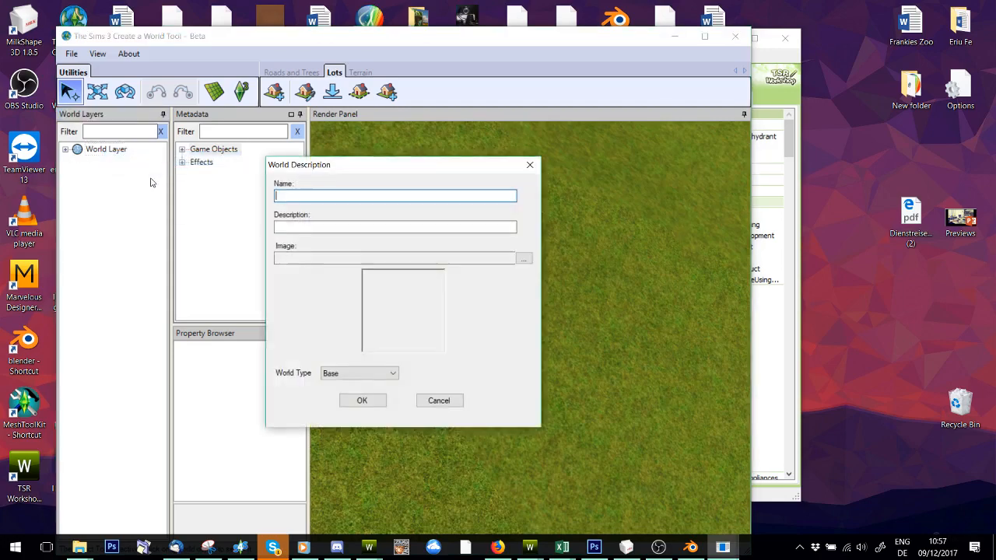
pyautogui.click(439, 399)
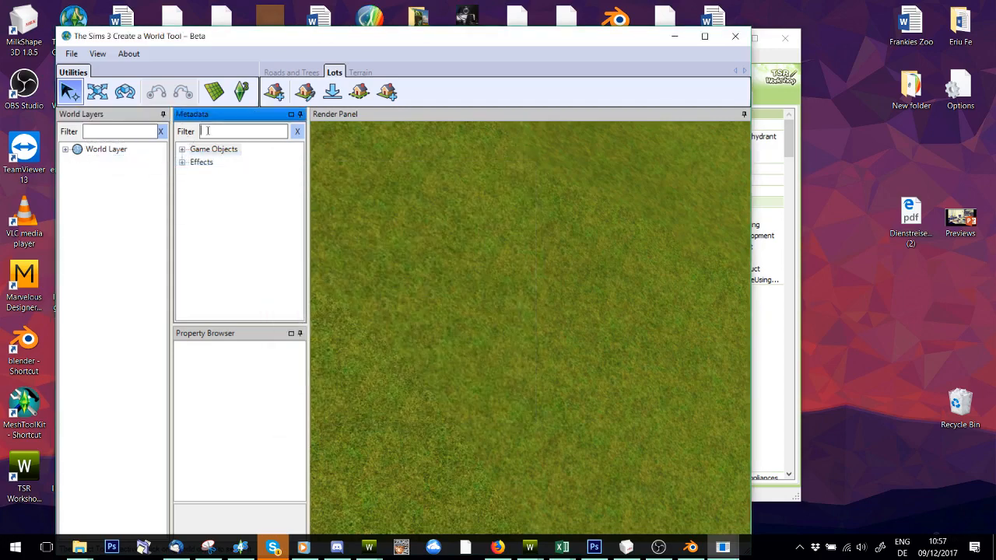
# - Filter Metadata for Nix and place the Nix lighthouse on the terrain, dismissing the instance error
pyautogui.write('Nix')
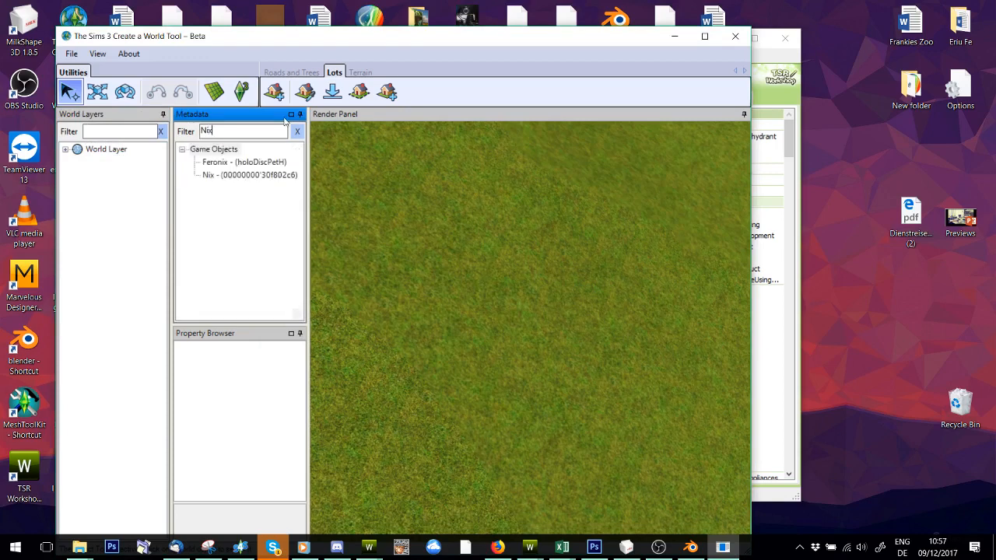
pyautogui.moveTo(543, 336)
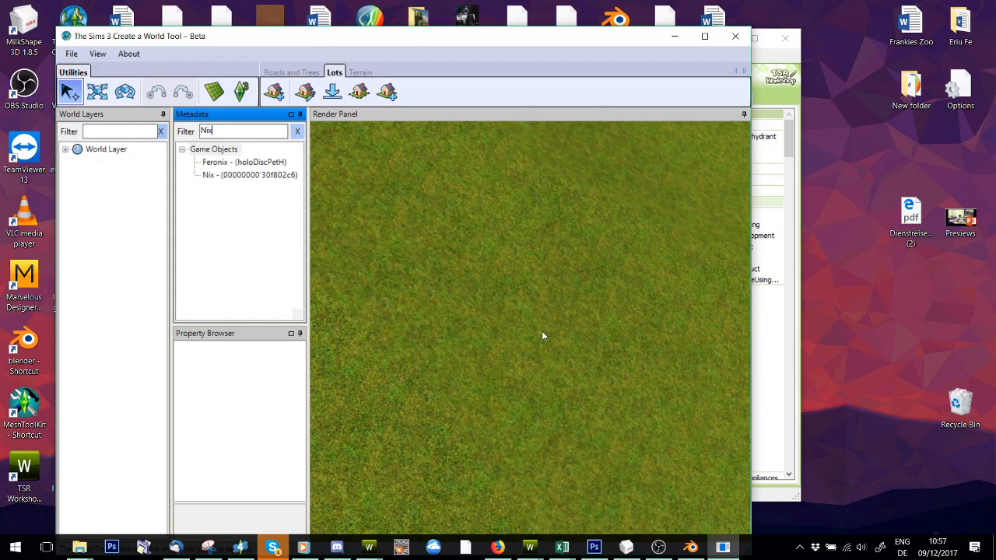
pyautogui.click(249, 174)
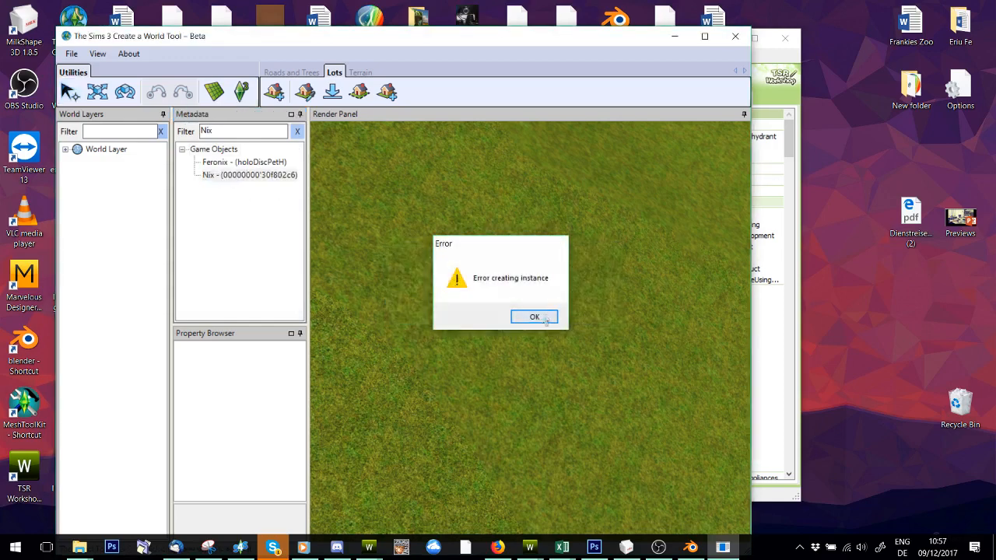
pyautogui.click(536, 318)
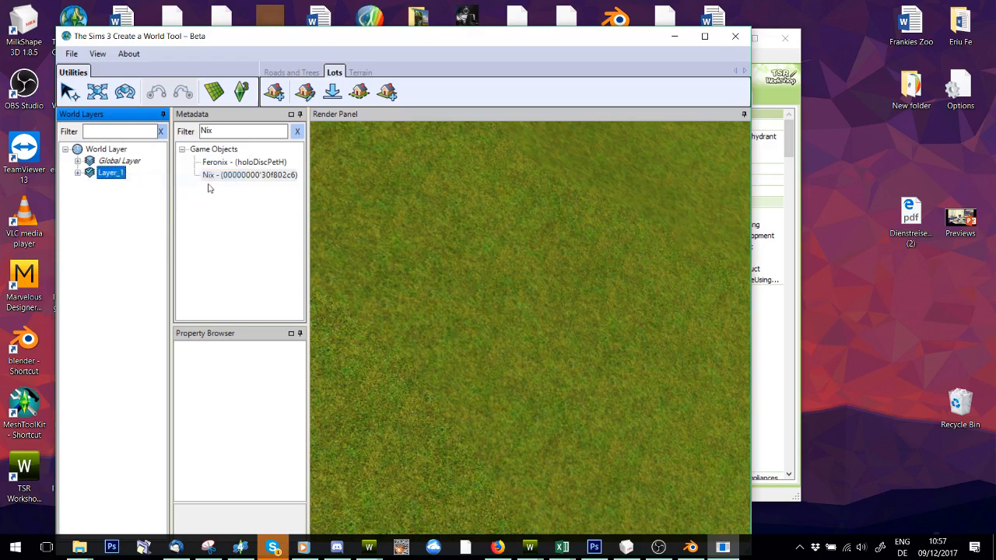
pyautogui.click(249, 175)
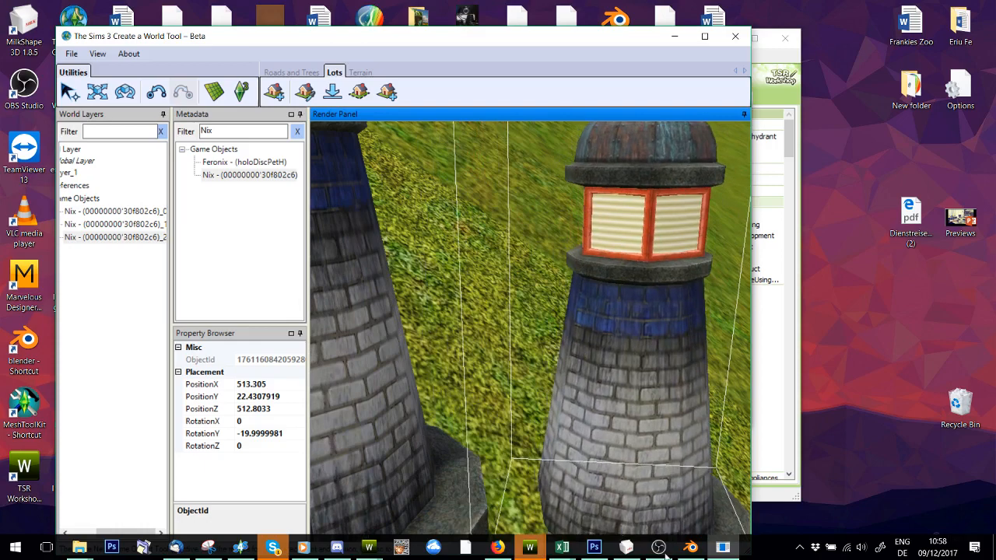
pyautogui.click(659, 546)
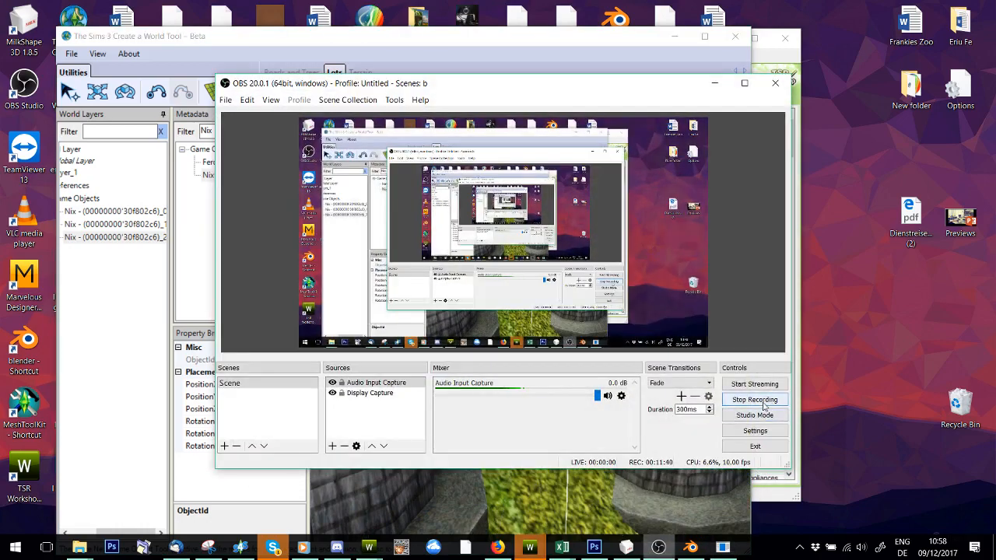